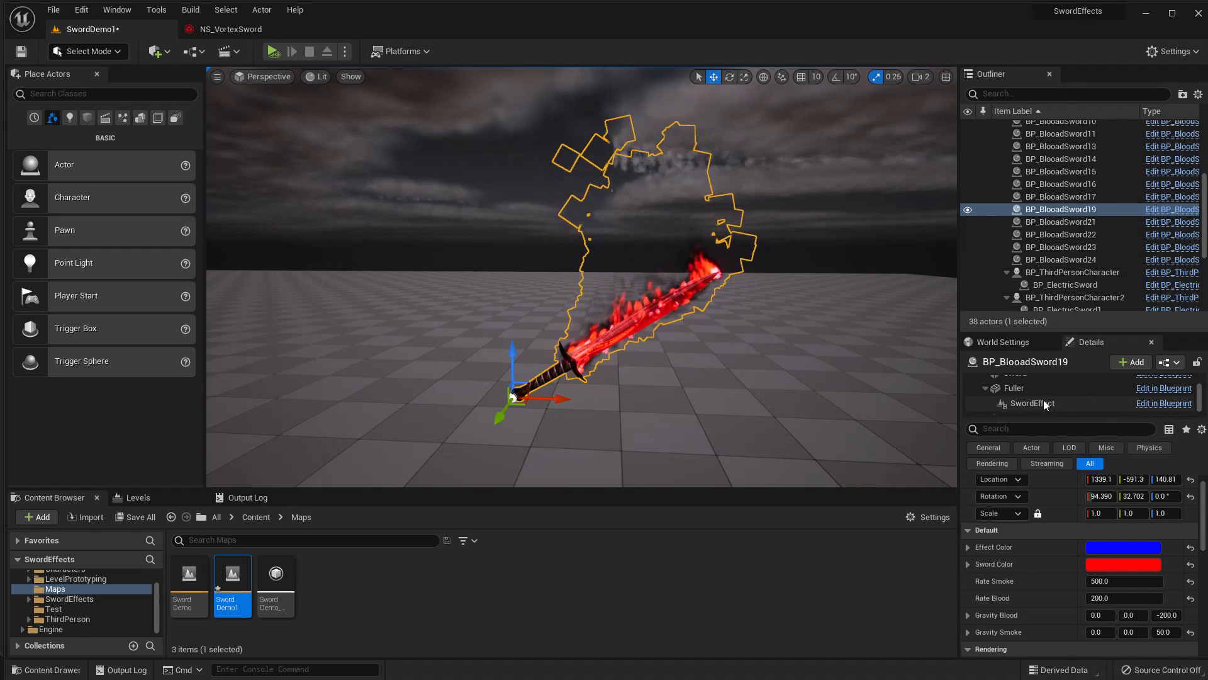
# Select the blood sword's SwordEffect component in the Details panel.
pyautogui.click(1032, 403)
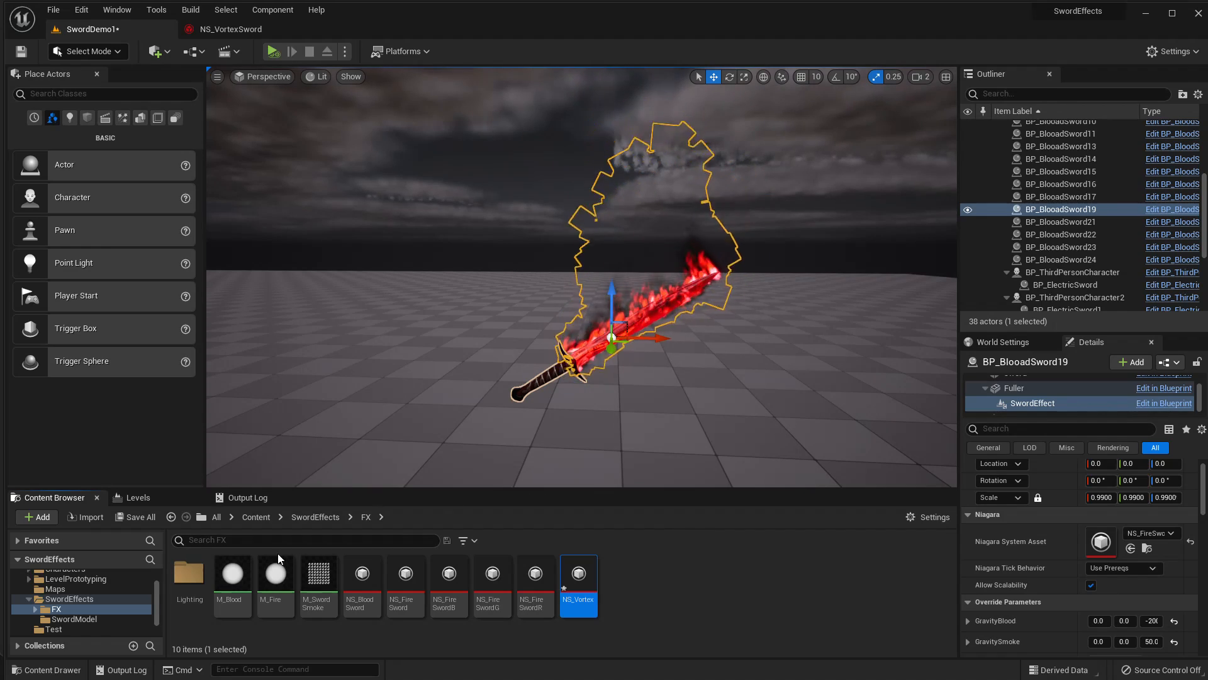
# Open the NS_Vortex Niagara system, inspect the sword_Lame mesh, and disable the Fire emitter.
pyautogui.doubleClick(578, 573)
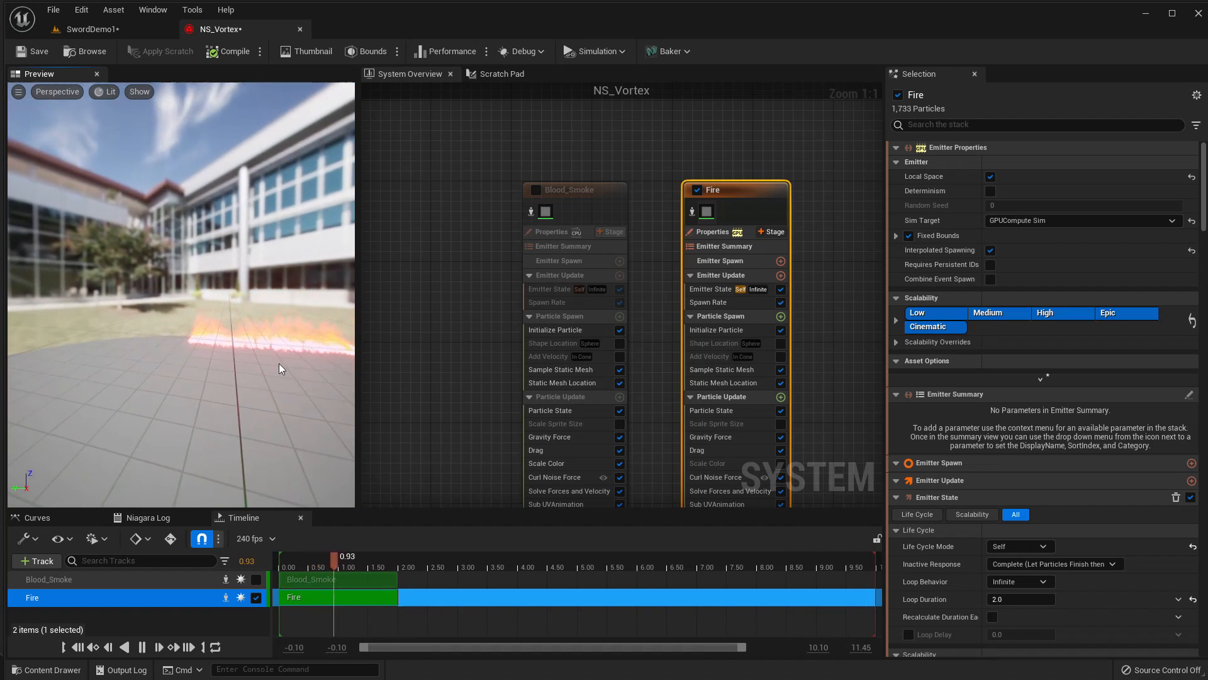
pyautogui.click(721, 369)
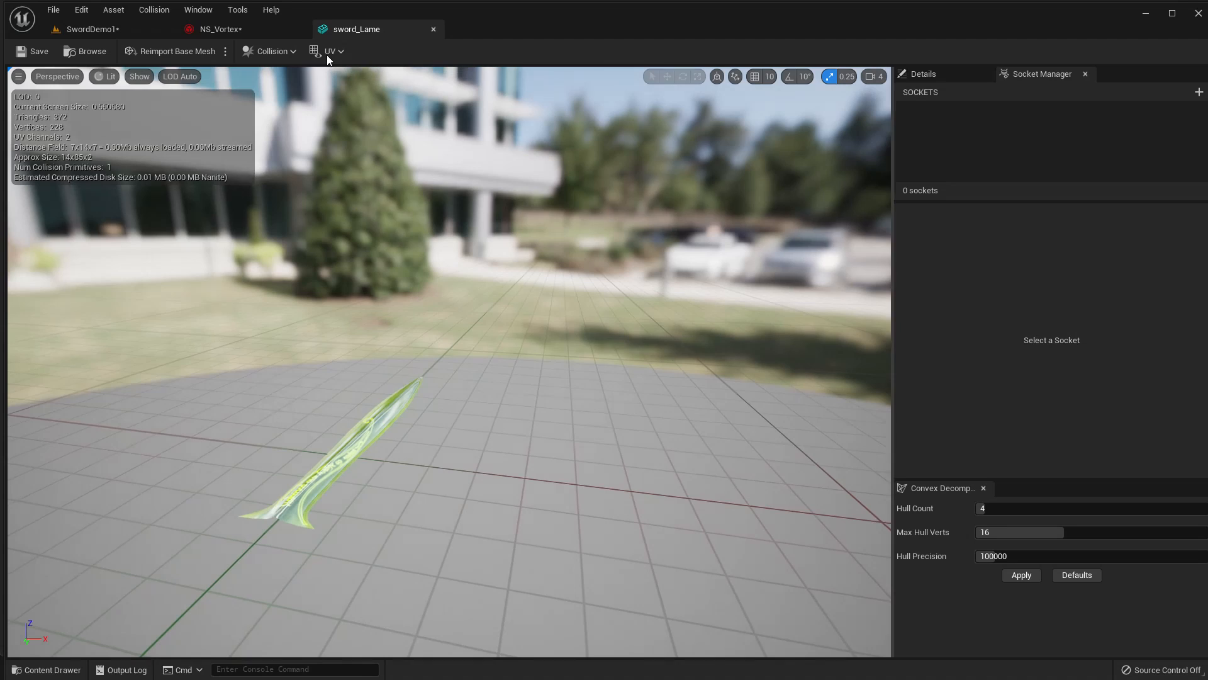
pyautogui.click(219, 29)
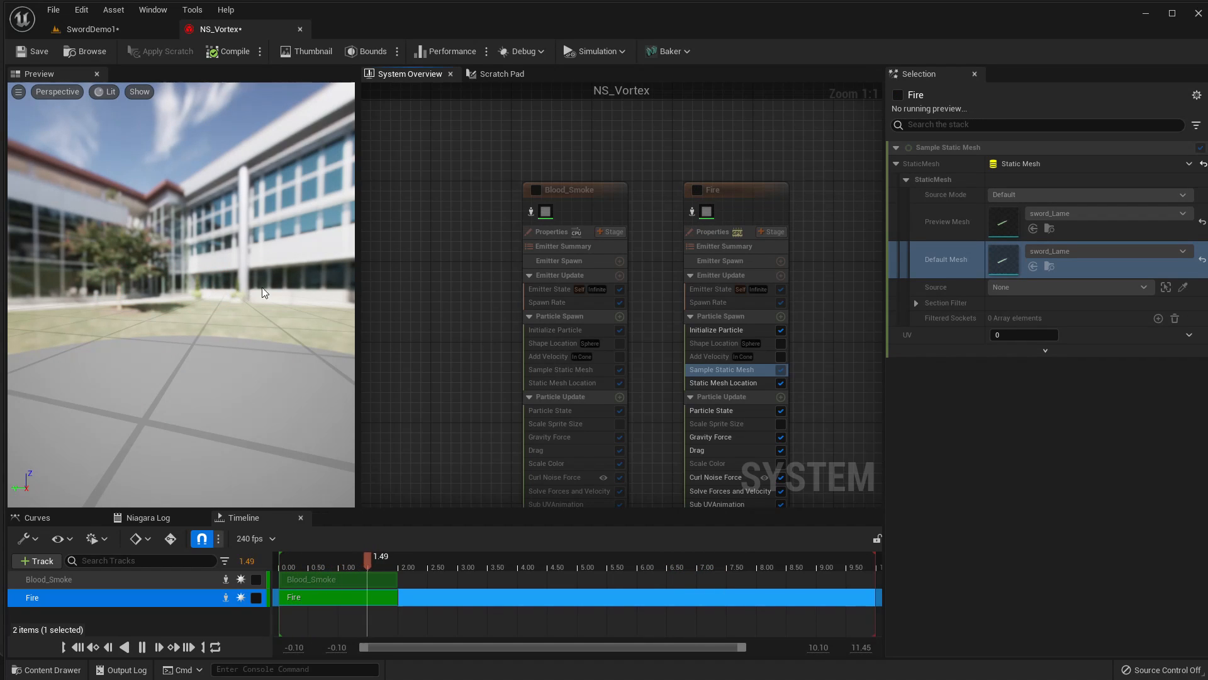
# Add a new emitter to the NS_Vortex graph from the Fountain template.
pyautogui.rightClick(774, 203)
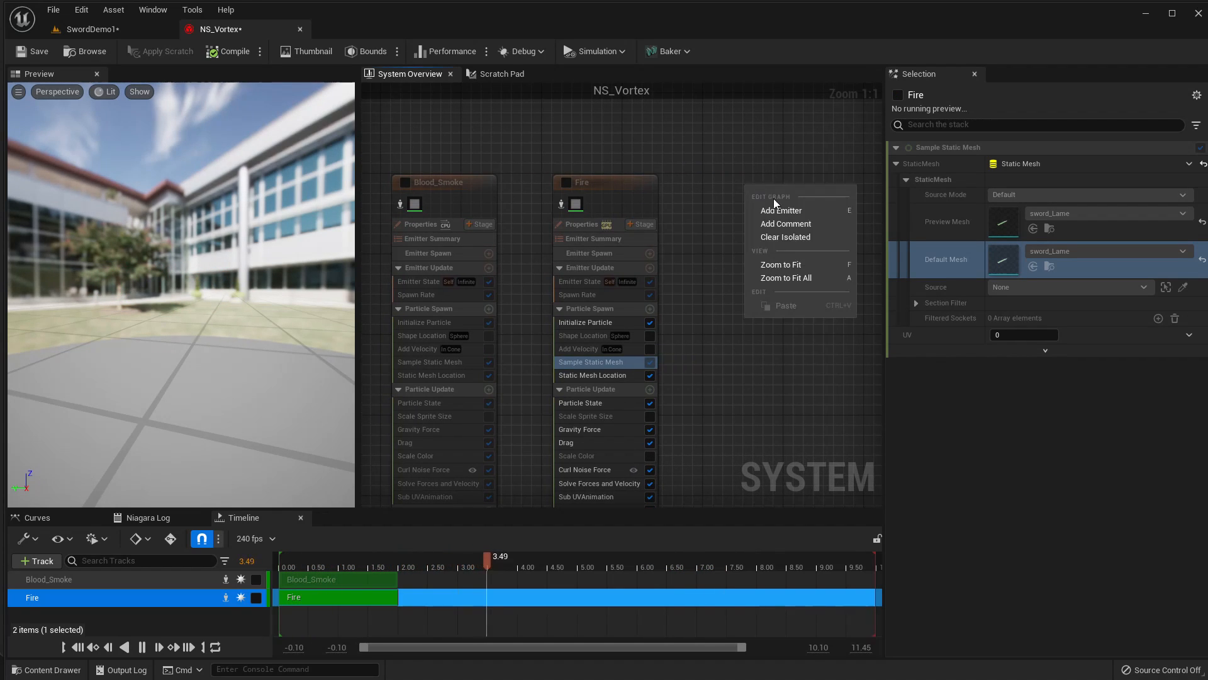
pyautogui.click(780, 210)
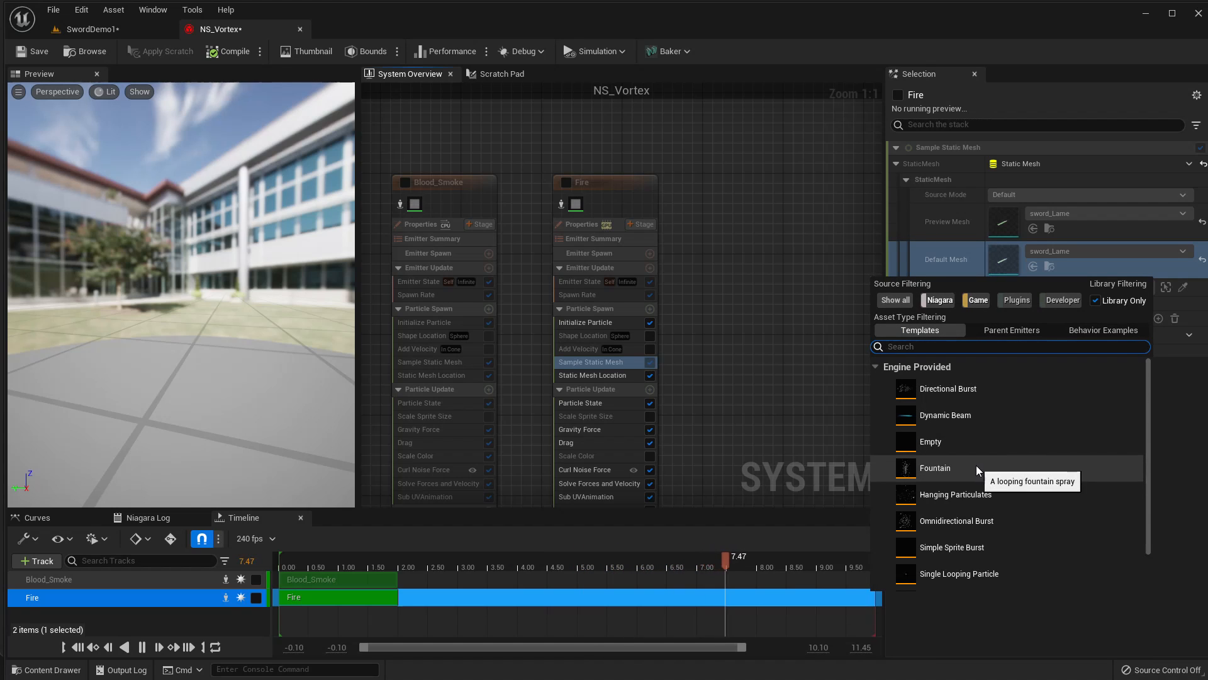
pyautogui.doubleClick(935, 468)
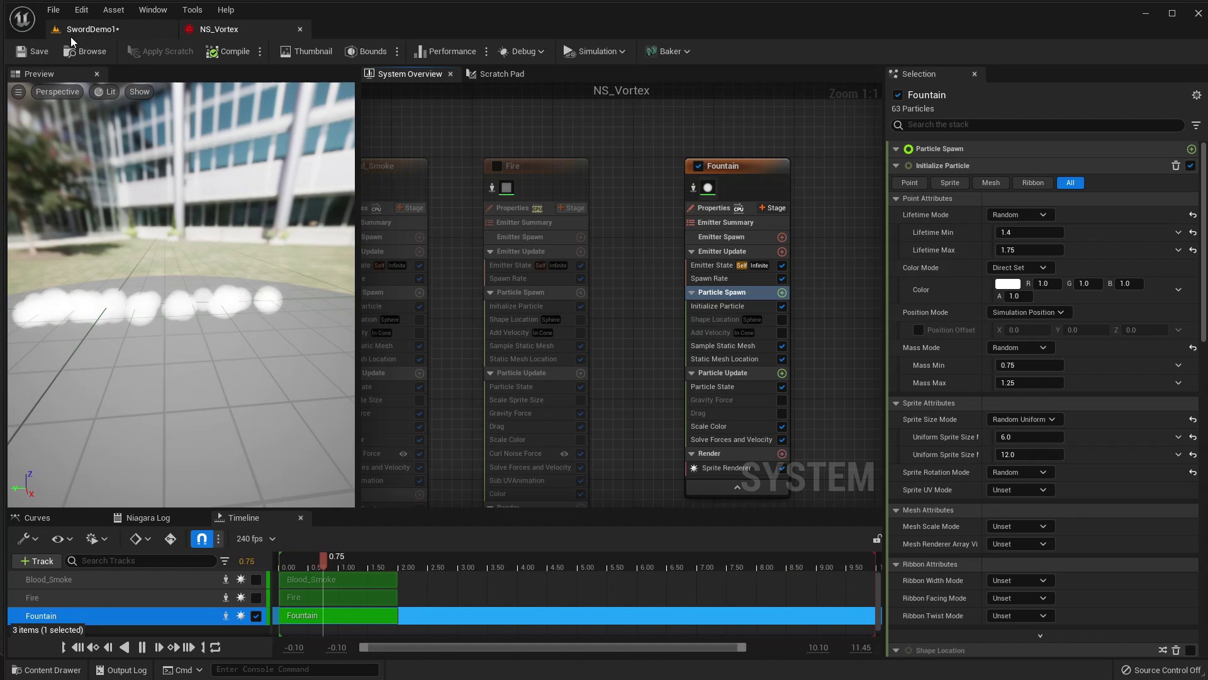
pyautogui.click(95, 29)
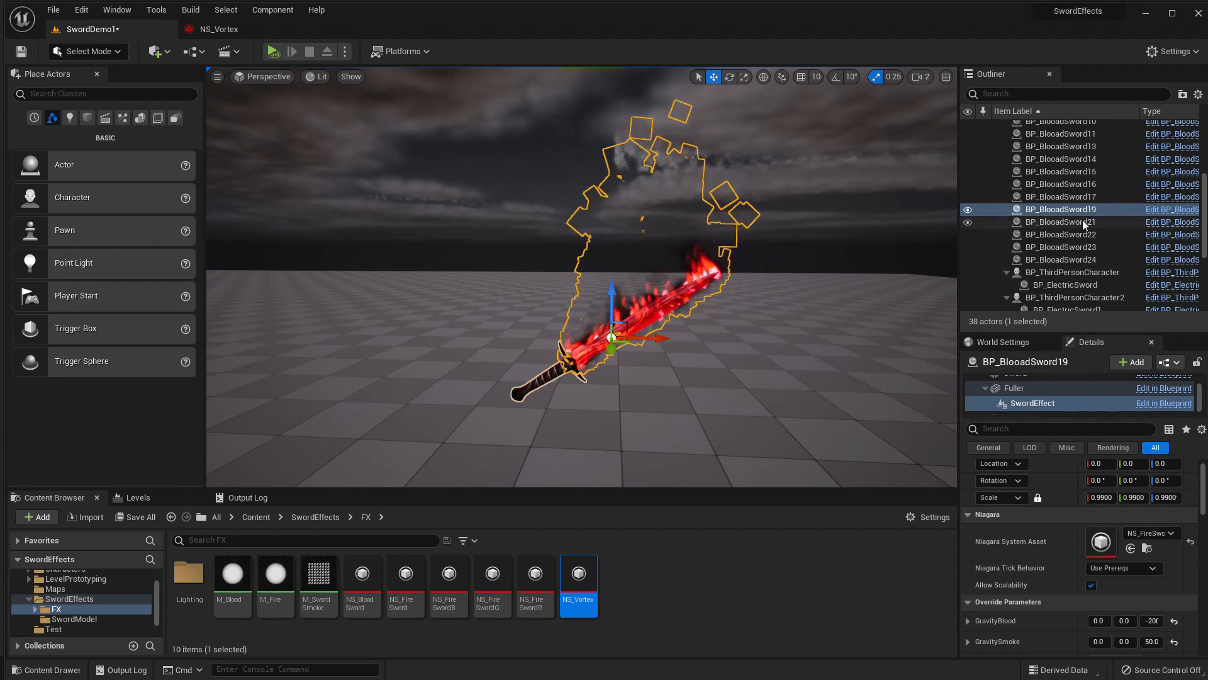
pyautogui.moveTo(1032, 393)
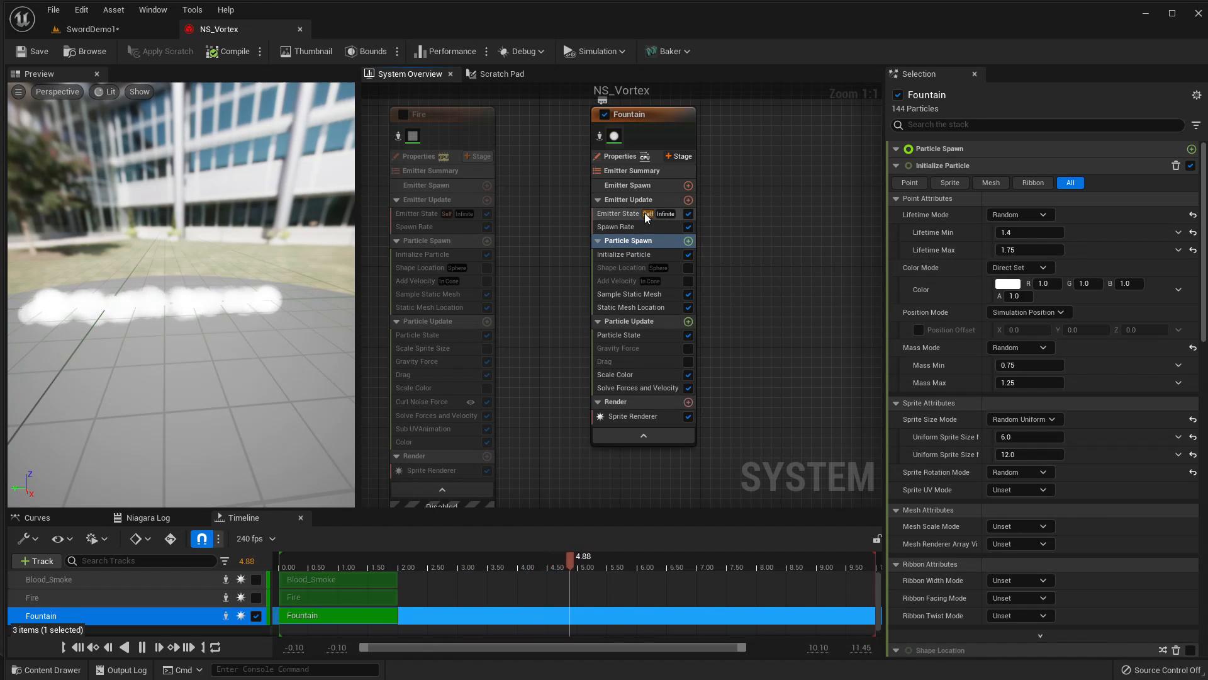
# Set the Fountain's Add Velocity speed range to minimum 20 and maximum 30.
pyautogui.click(616, 280)
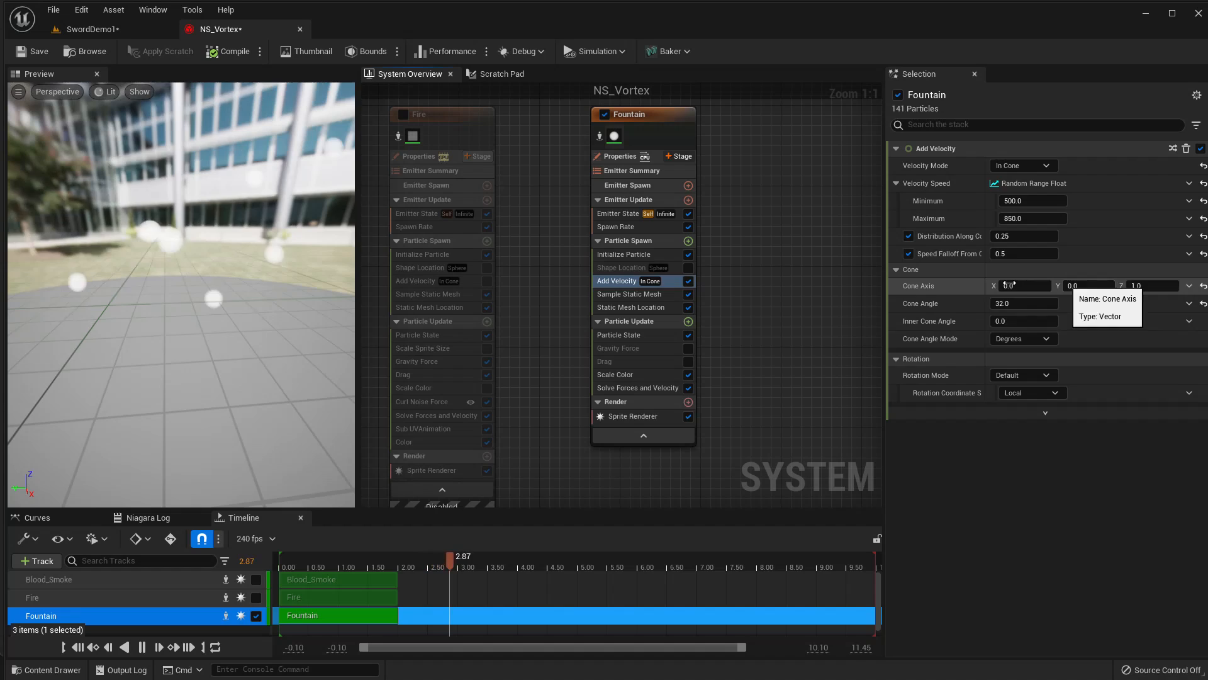
pyautogui.click(1032, 201)
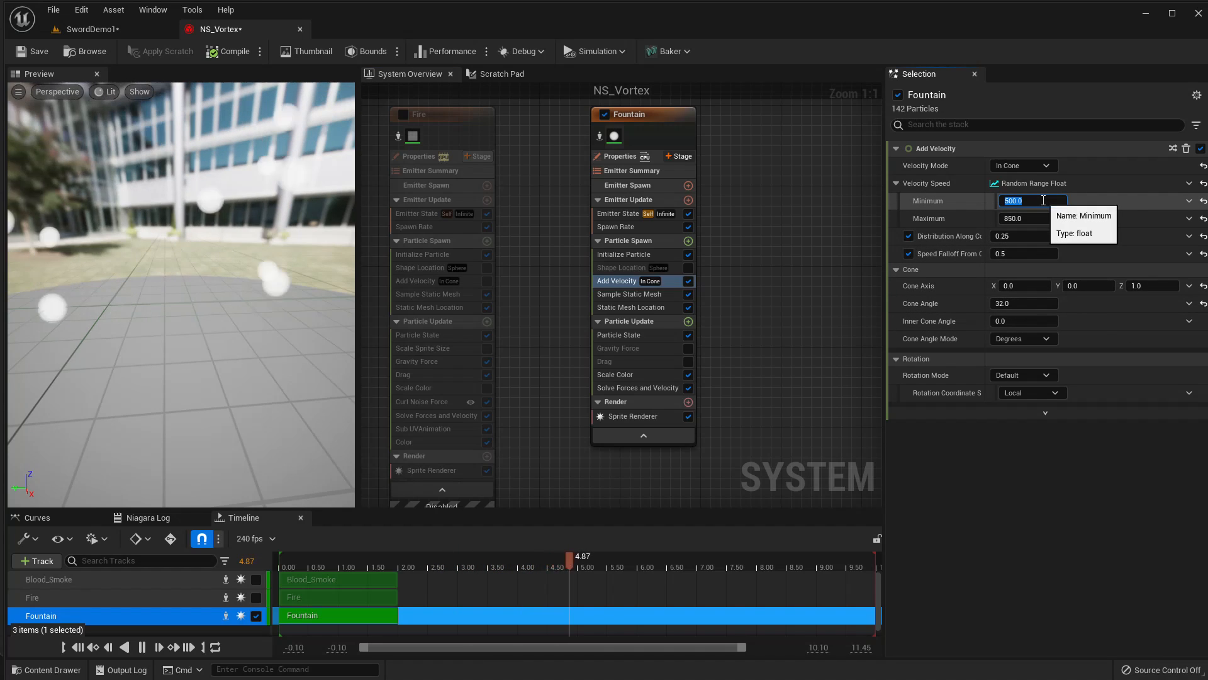
pyautogui.write('30.0')
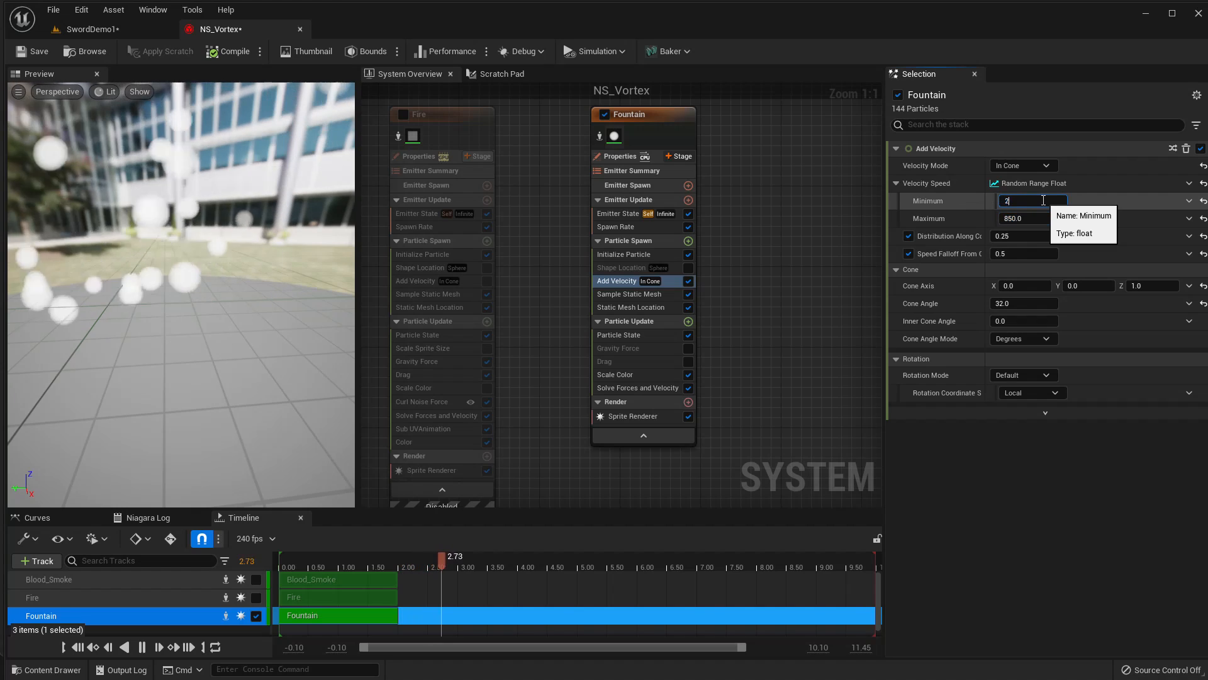
pyautogui.write('20.0')
pyautogui.click(1089, 286)
pyautogui.write('-1')
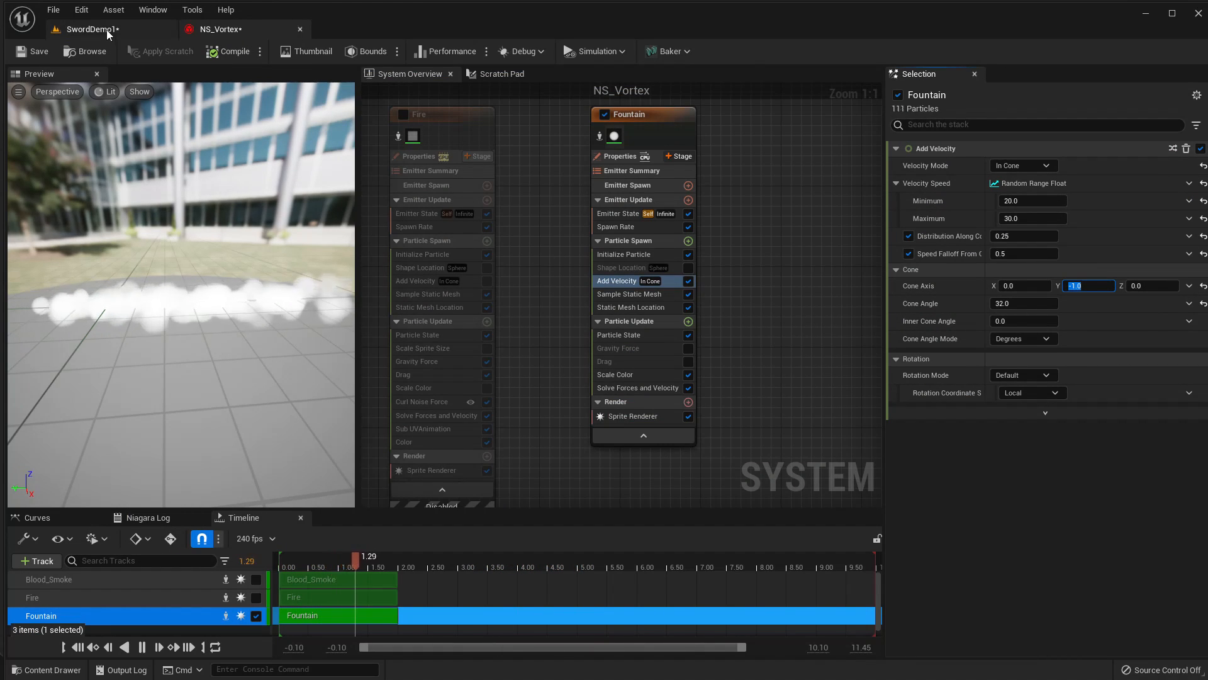
# Set the Fountain's Initialize Particle sprite size mode to Non-Uniform (1, 10).
pyautogui.click(88, 29)
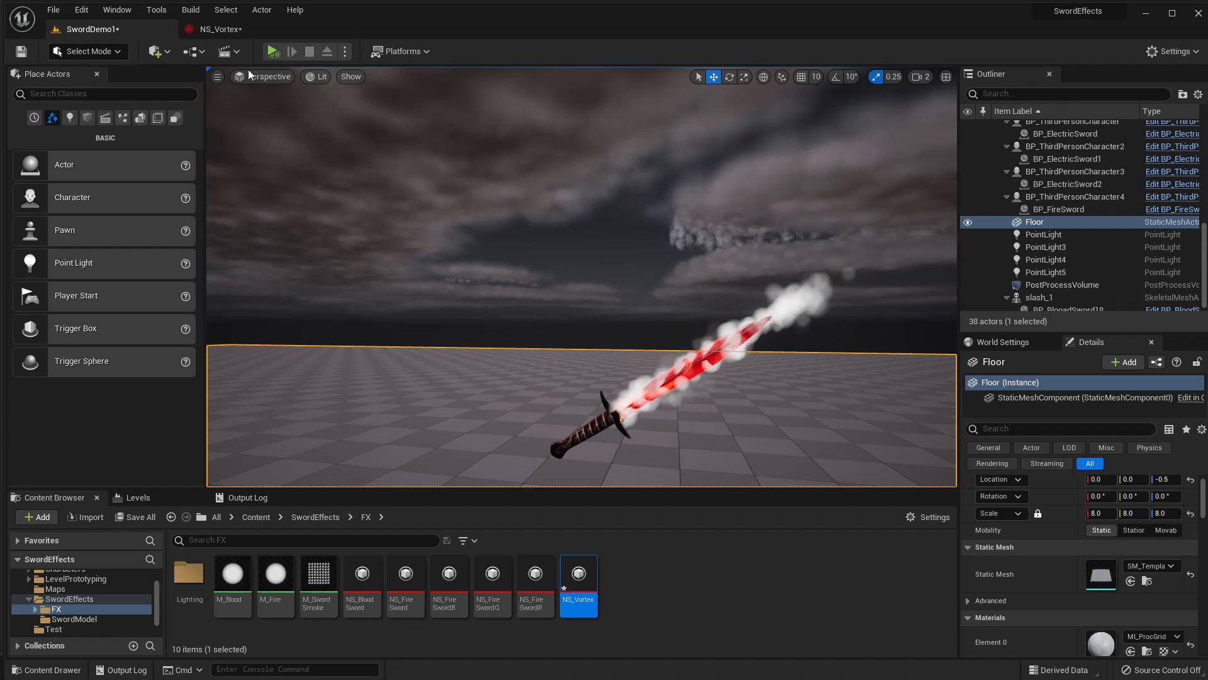
pyautogui.click(219, 29)
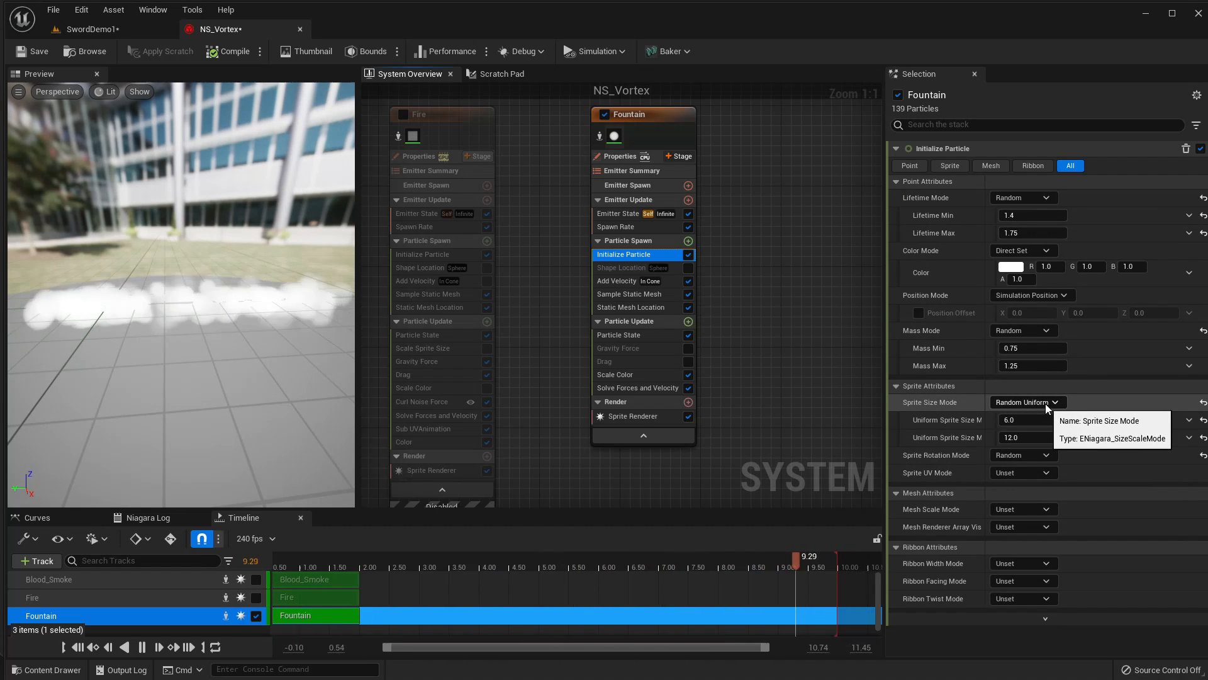
pyautogui.click(1024, 402)
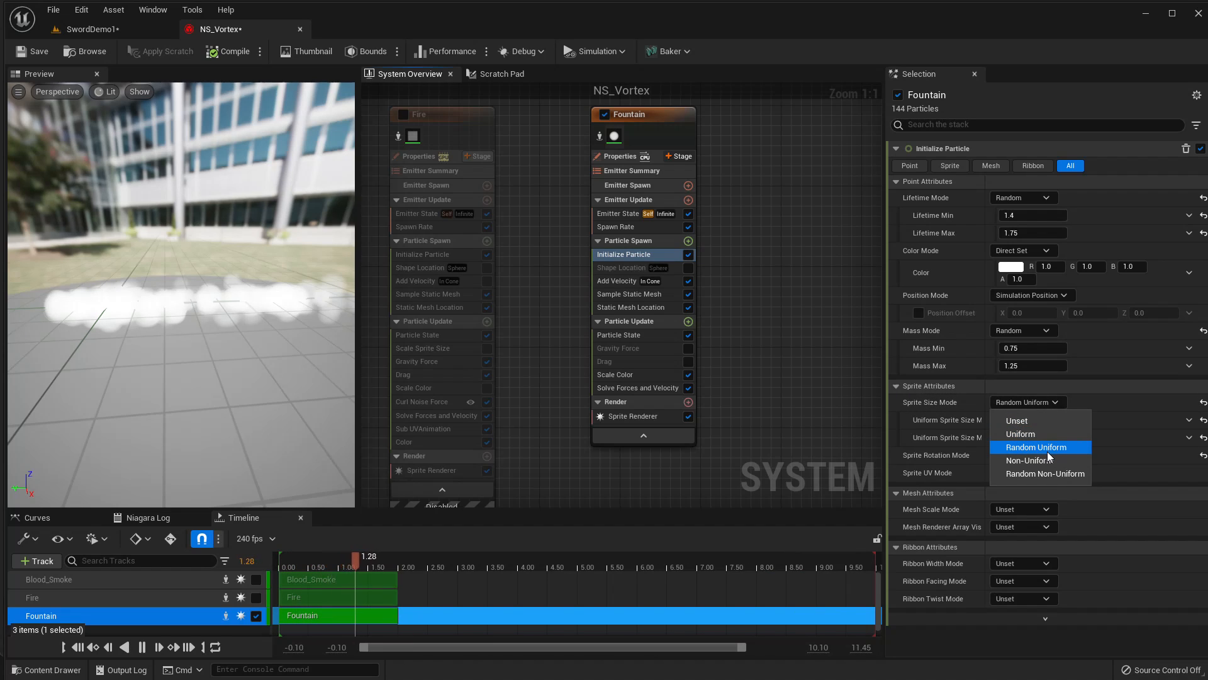
pyautogui.click(1030, 460)
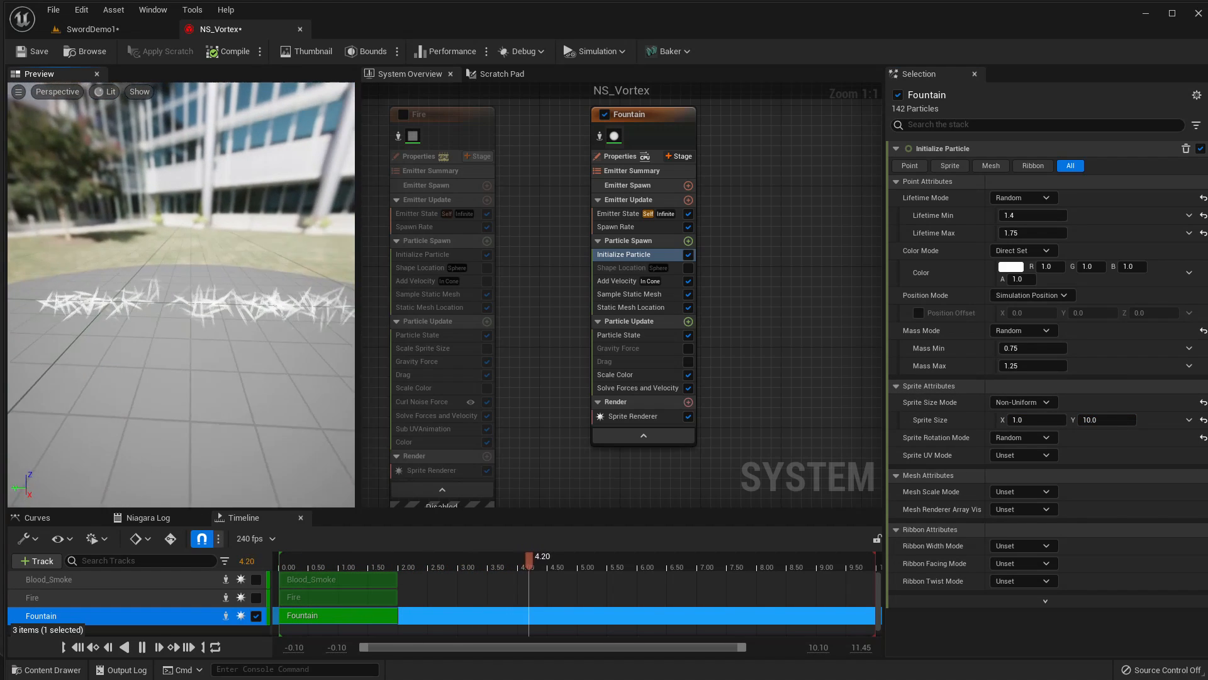
# Set the Fountain's Sprite Renderer alignment to Velocity Aligned.
pyautogui.click(93, 29)
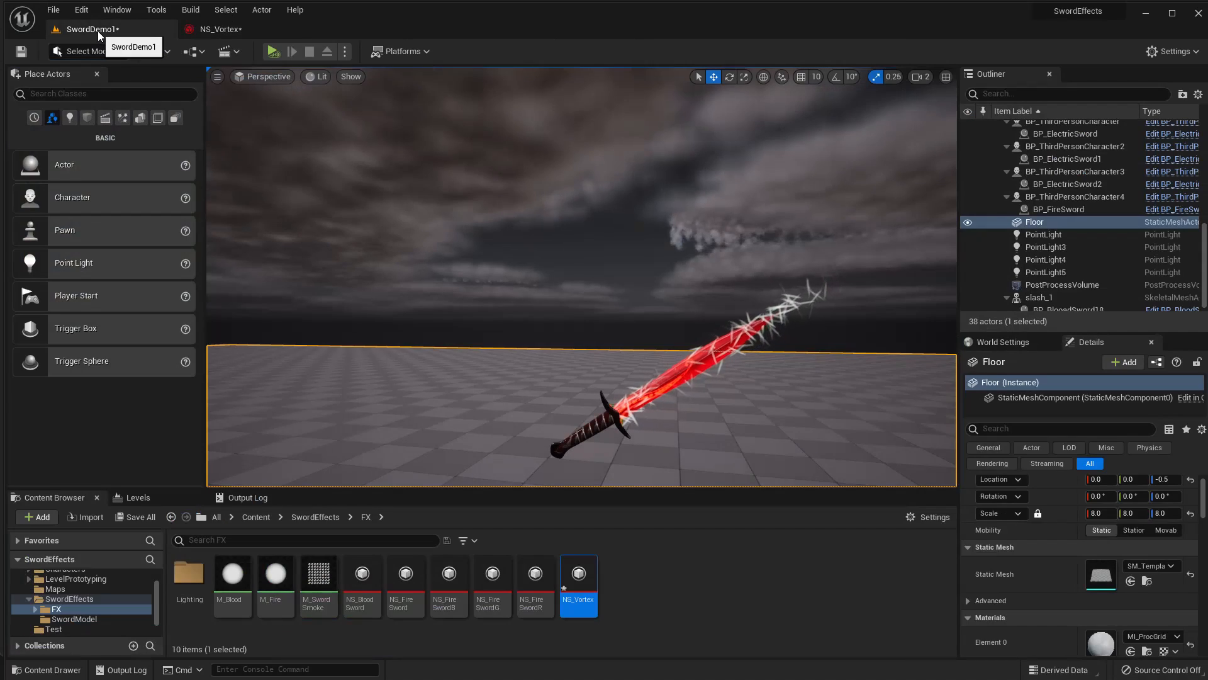
pyautogui.click(220, 29)
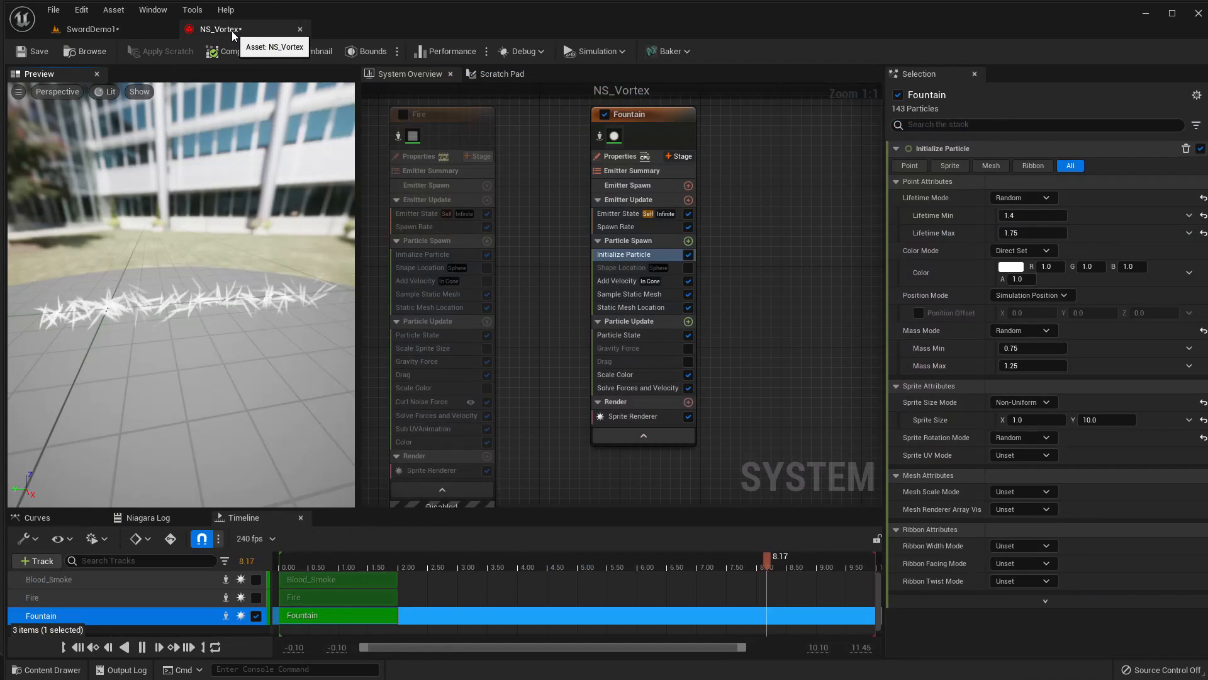
pyautogui.click(633, 416)
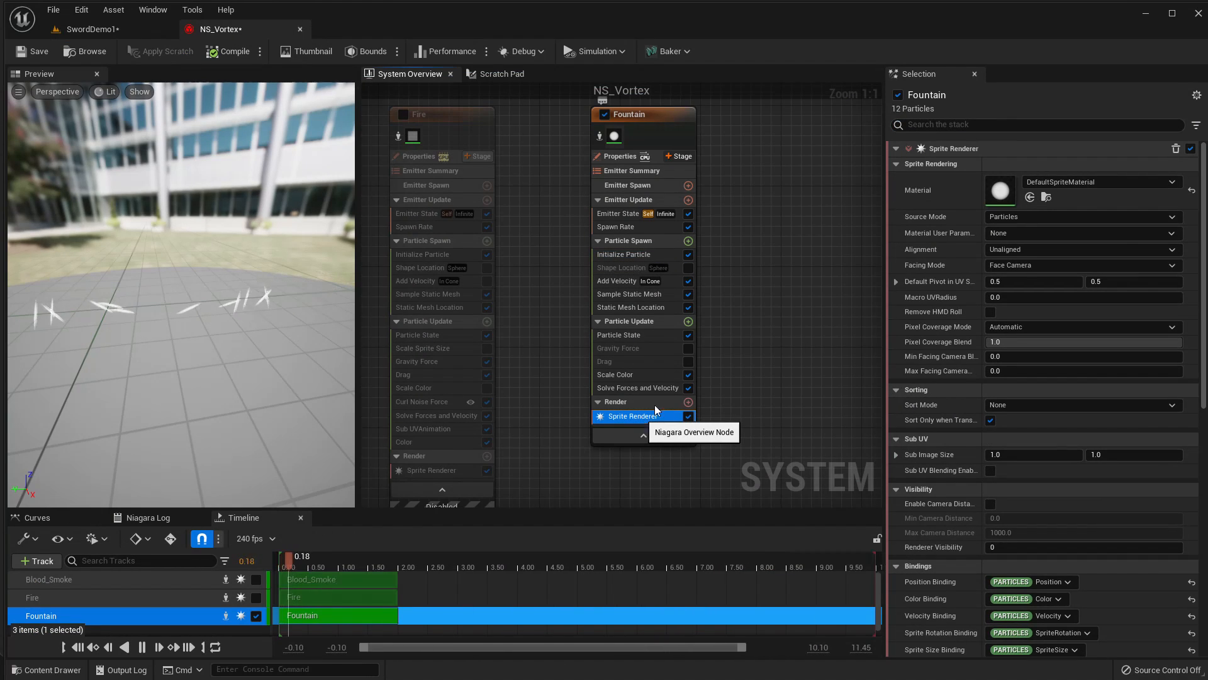
pyautogui.click(1083, 249)
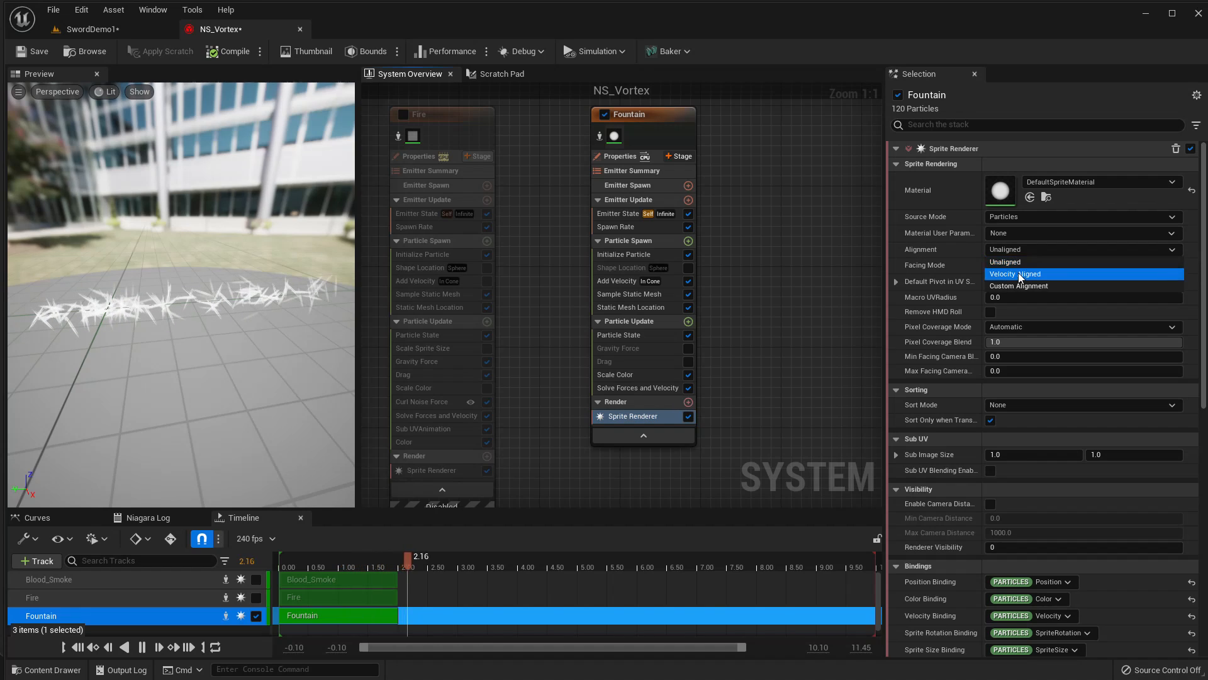
pyautogui.click(1015, 274)
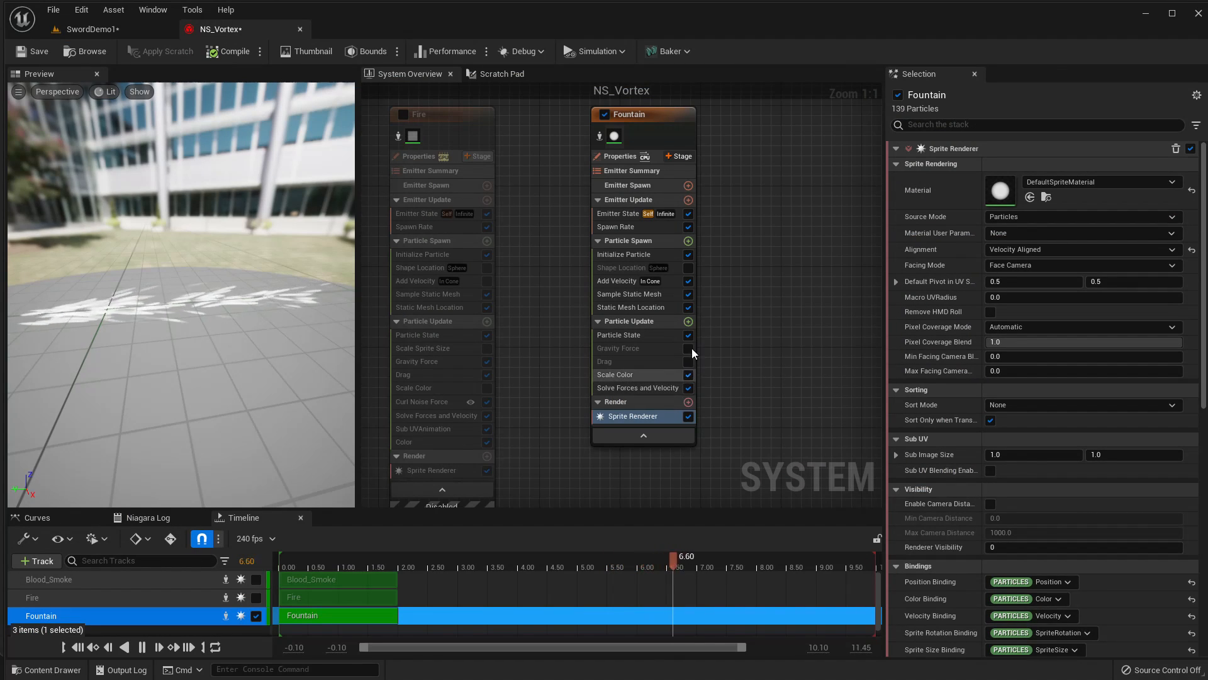
# Add a Vortex Force module to the Fountain's particle update and preview the swirl in the level.
pyautogui.click(688, 321)
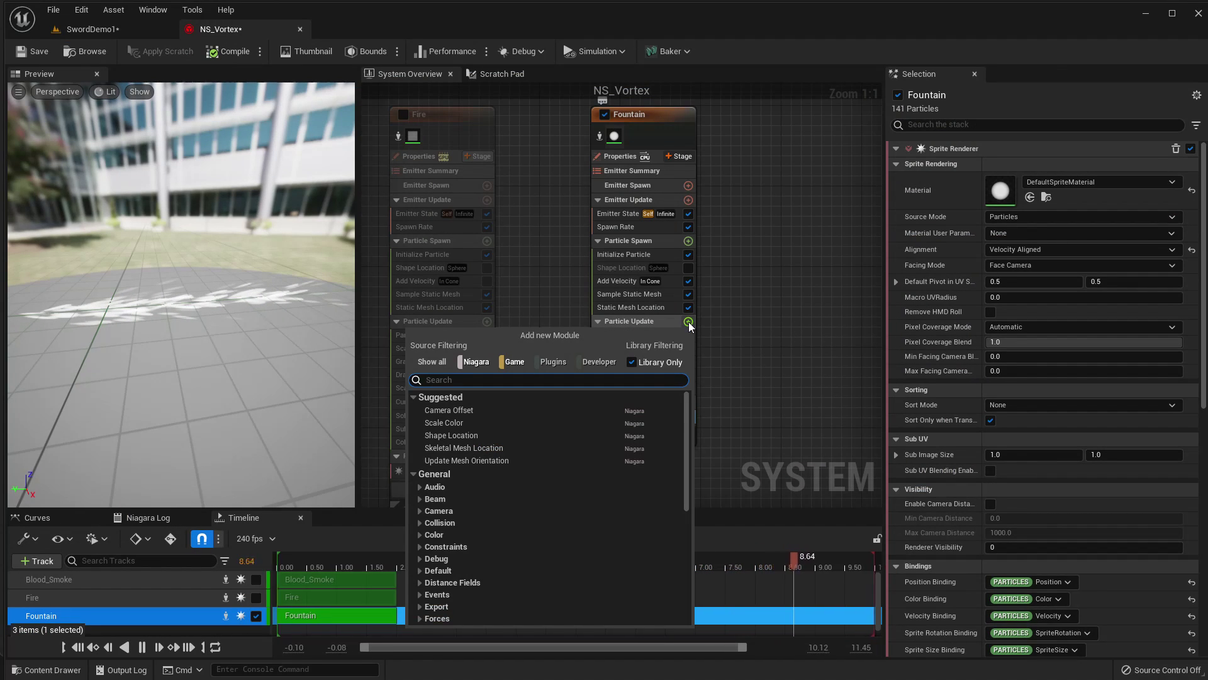
pyautogui.write('vort')
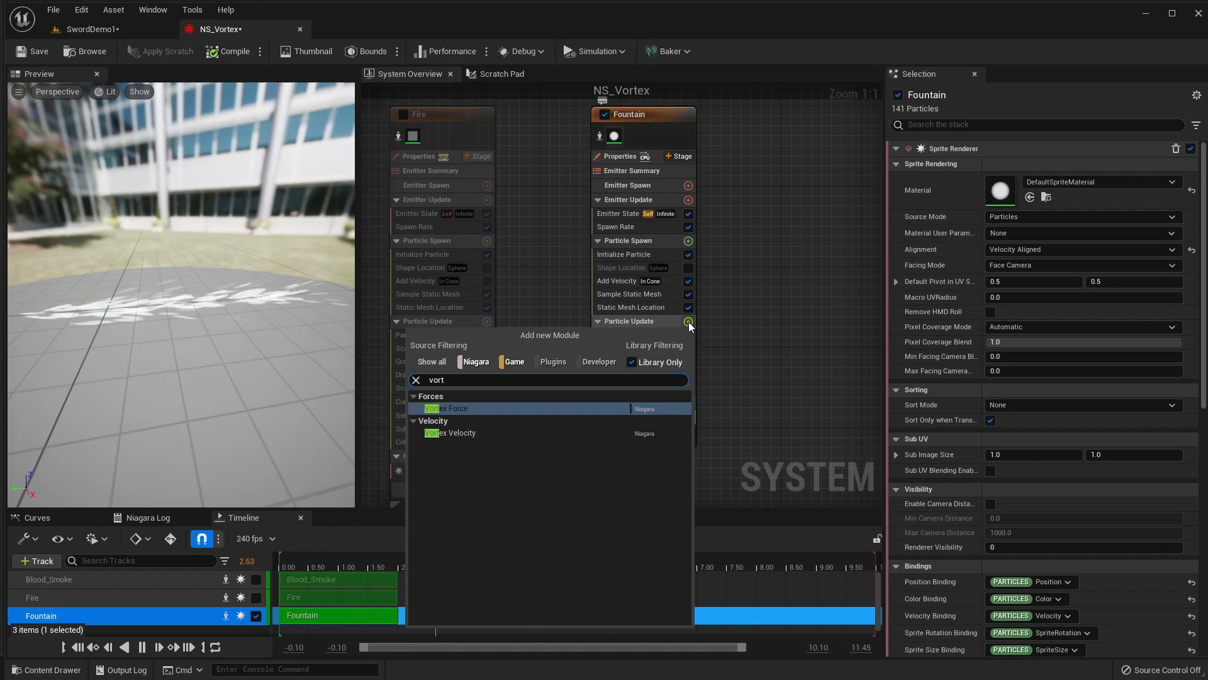
pyautogui.click(446, 407)
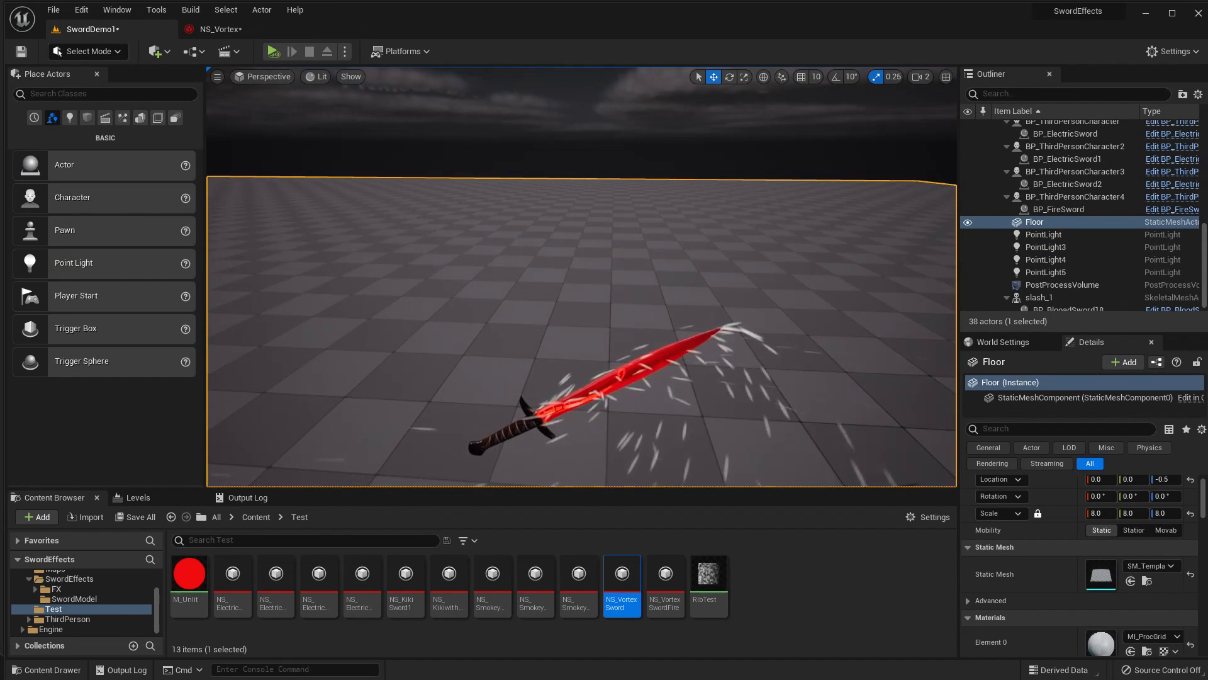
pyautogui.click(220, 29)
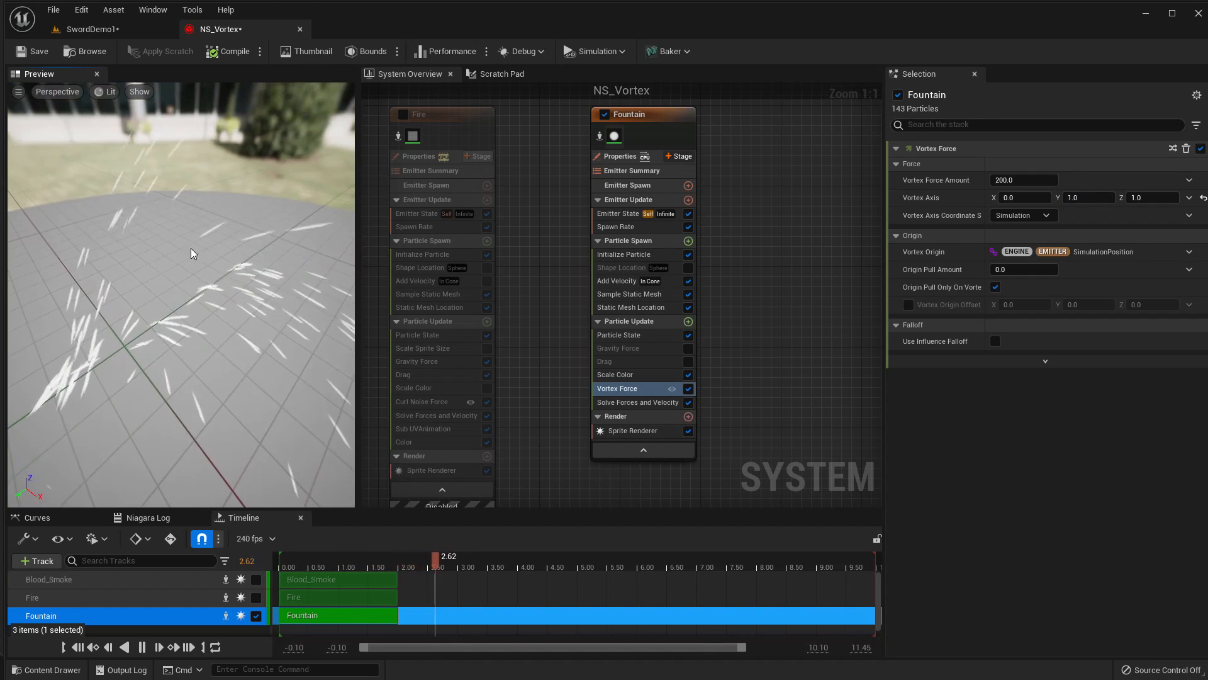
pyautogui.click(91, 29)
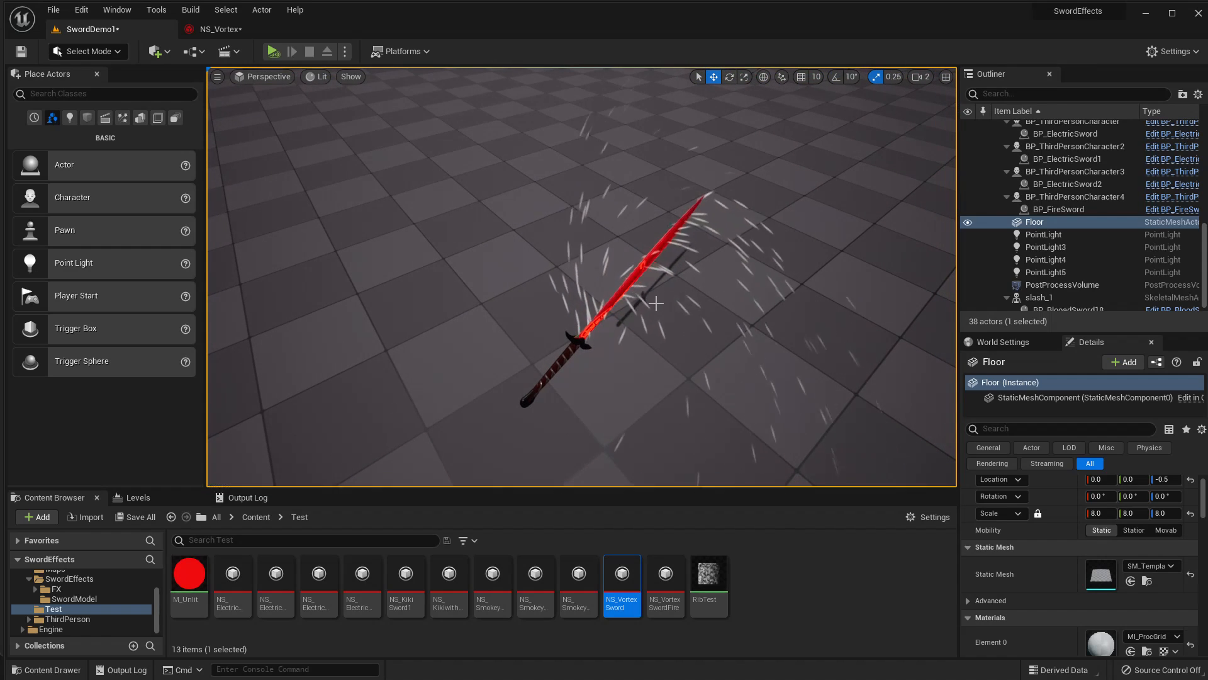
pyautogui.click(217, 29)
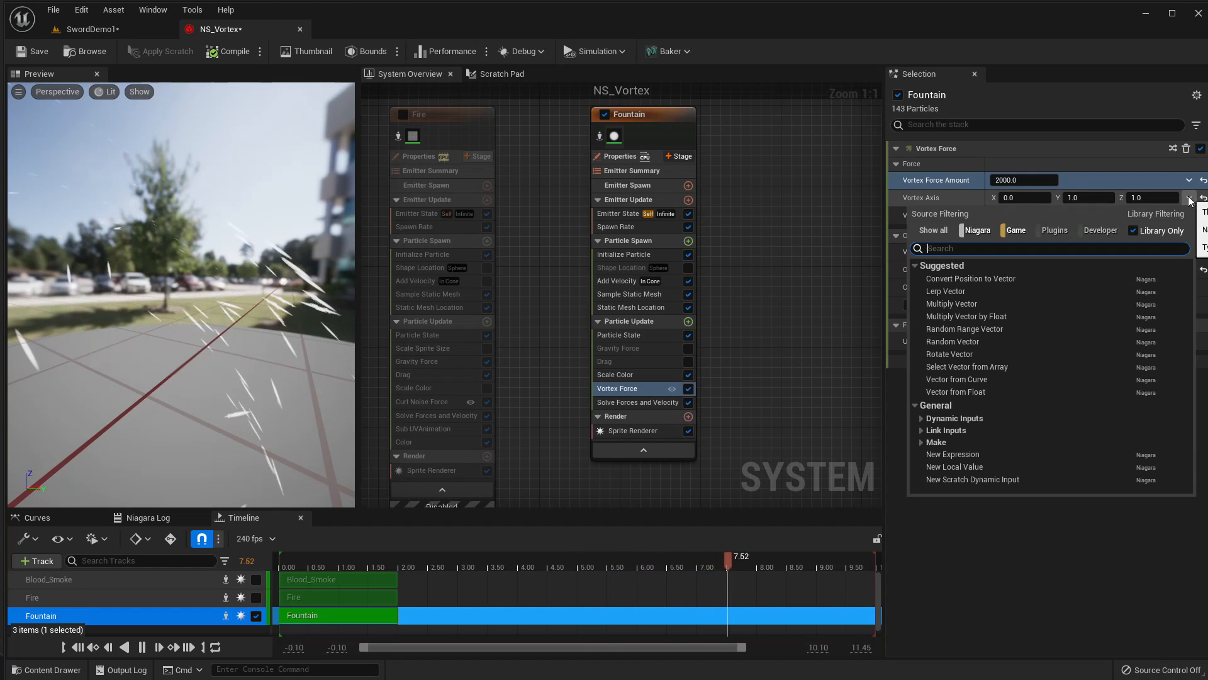
# Drive the Vortex Axis from the SystemYAxis owner input and preview it in SwordDemo1.
pyautogui.click(922, 430)
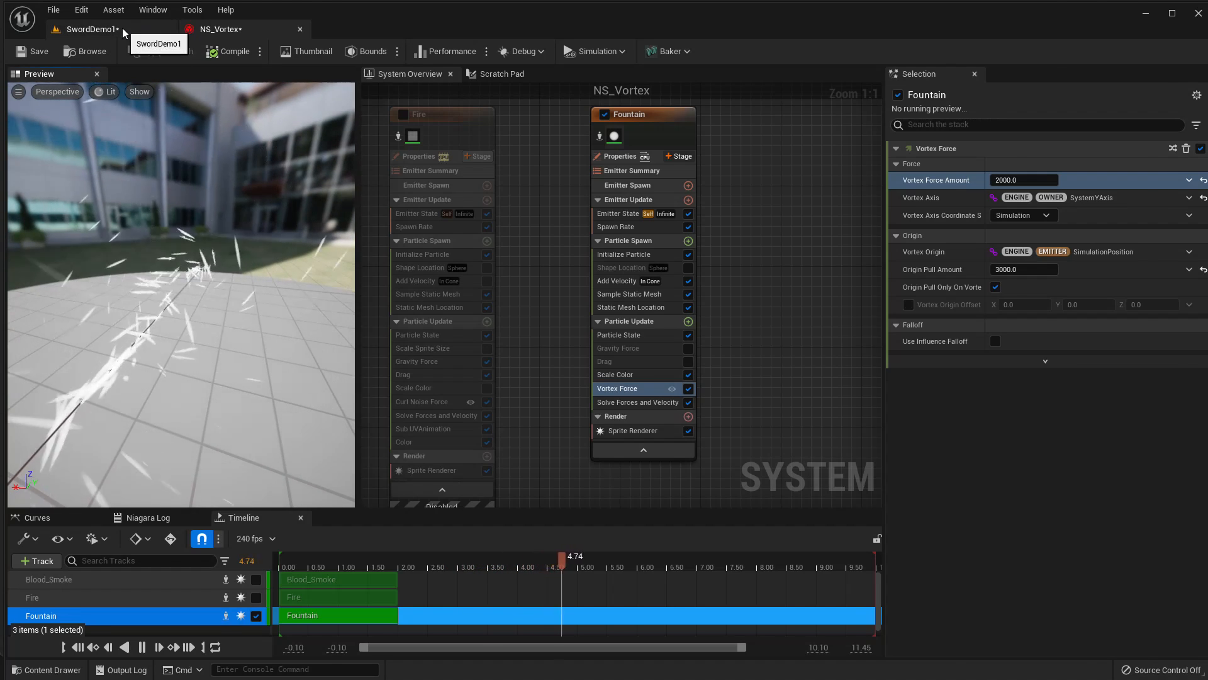
pyautogui.click(82, 29)
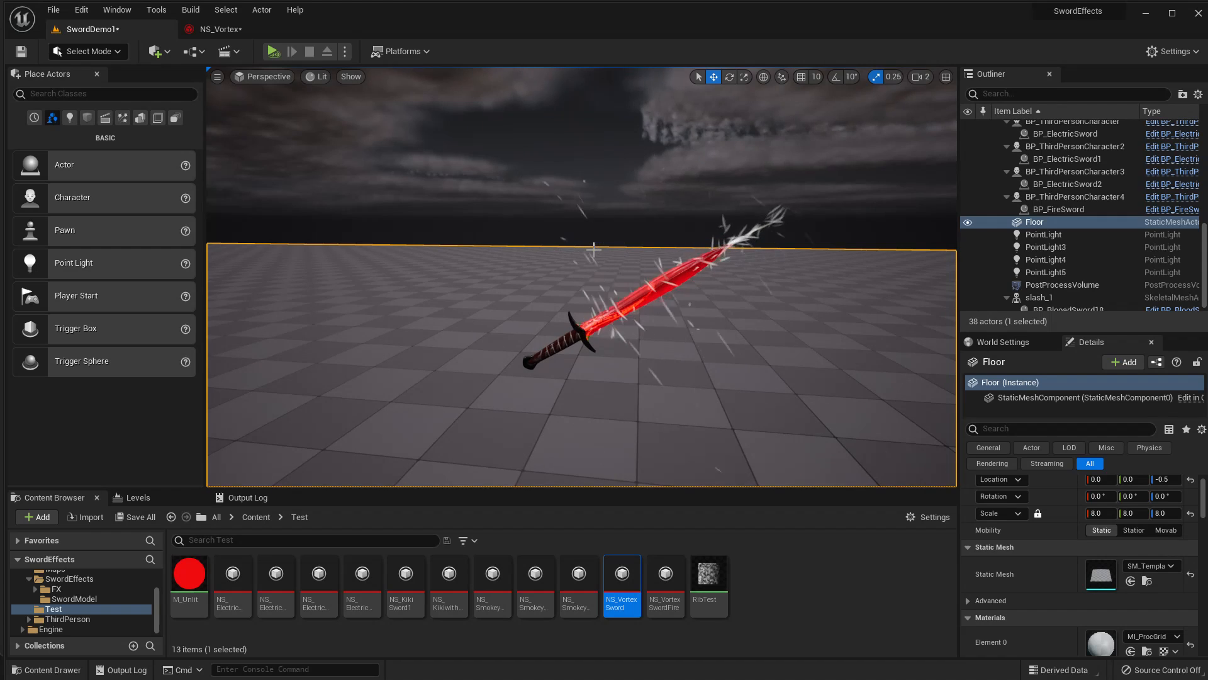
pyautogui.moveTo(616, 257)
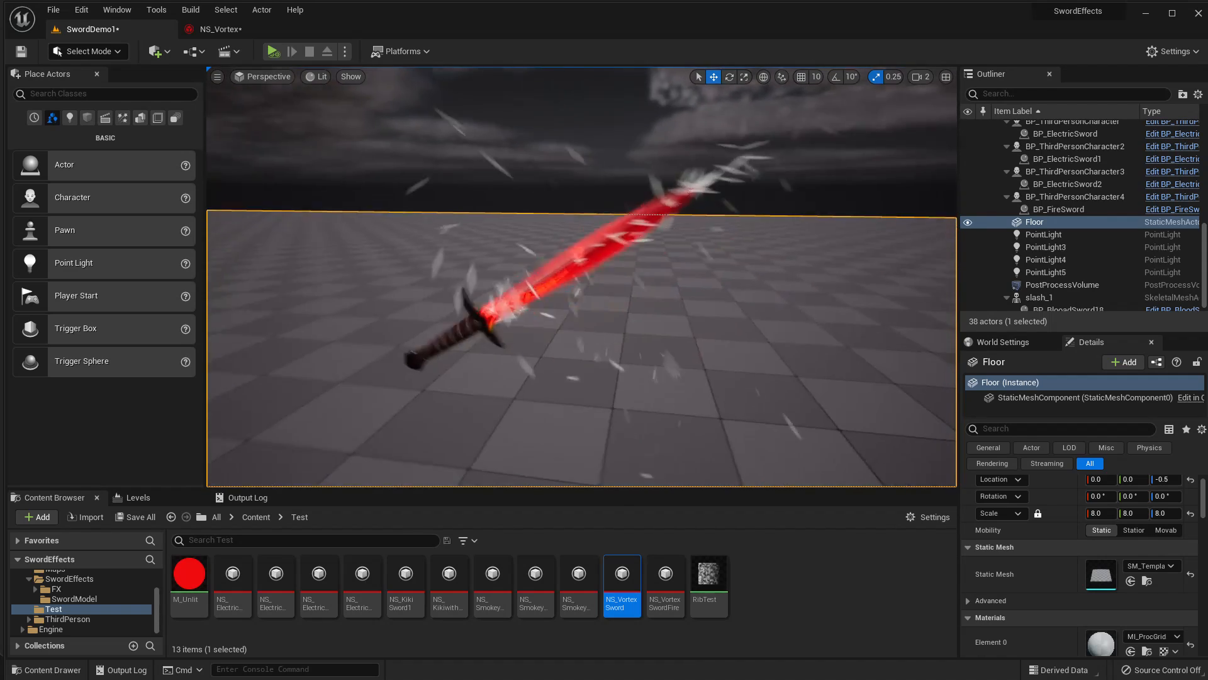
pyautogui.click(219, 29)
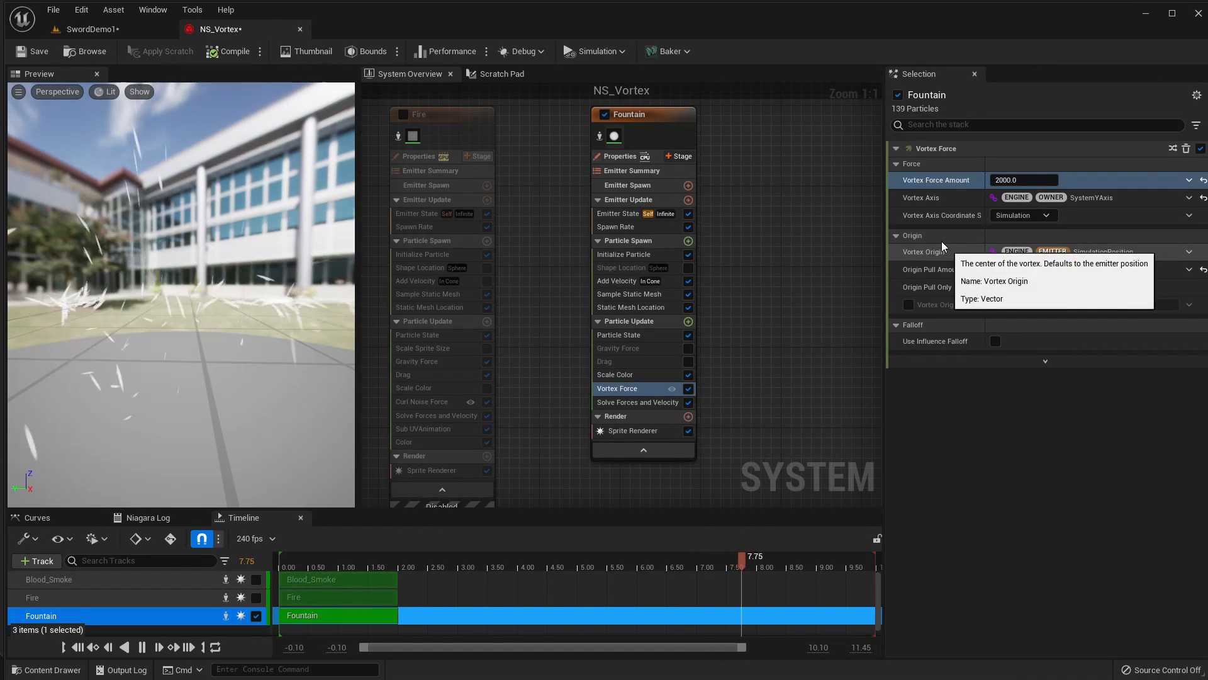
# Set Fountain lifetime to 0.3–0.7 and velocity to 90–110, then view the level.
pyautogui.click(624, 254)
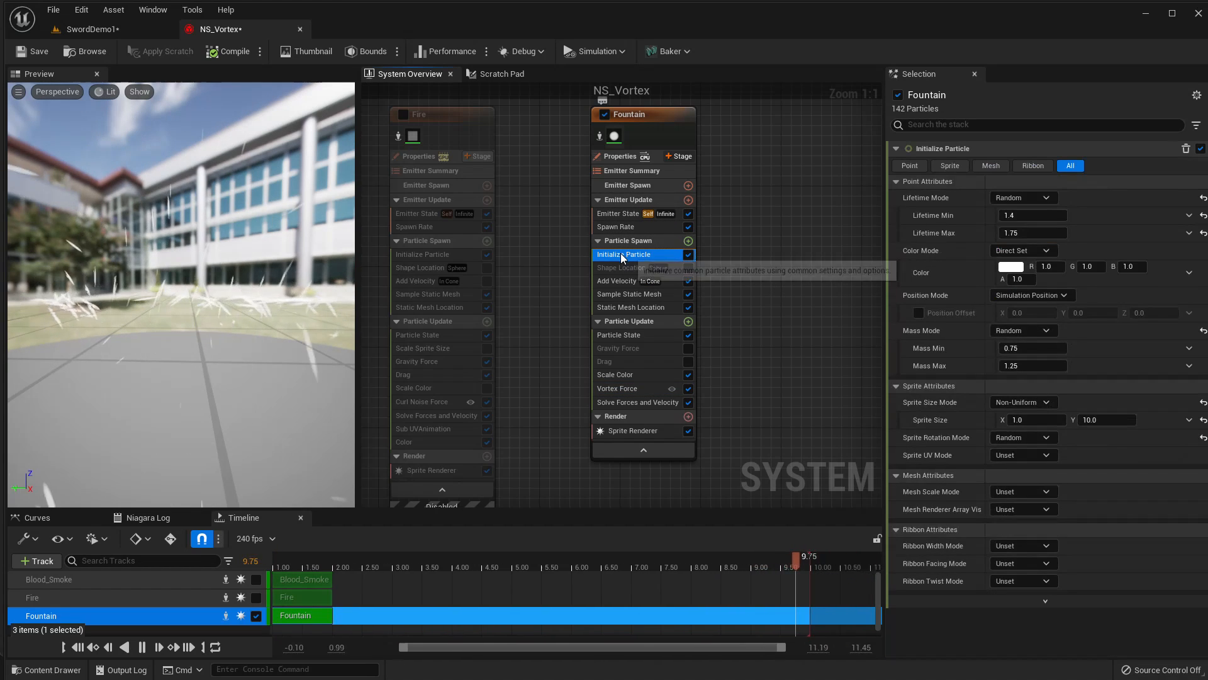
pyautogui.click(1033, 215)
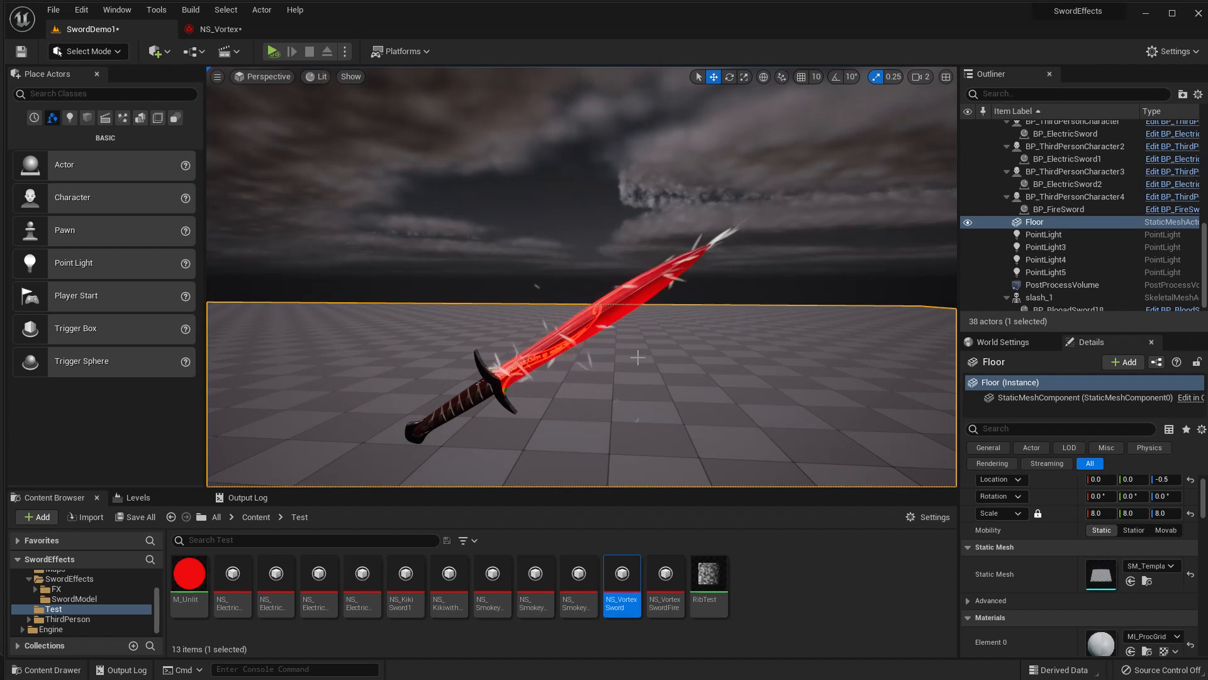
pyautogui.moveTo(201, 30)
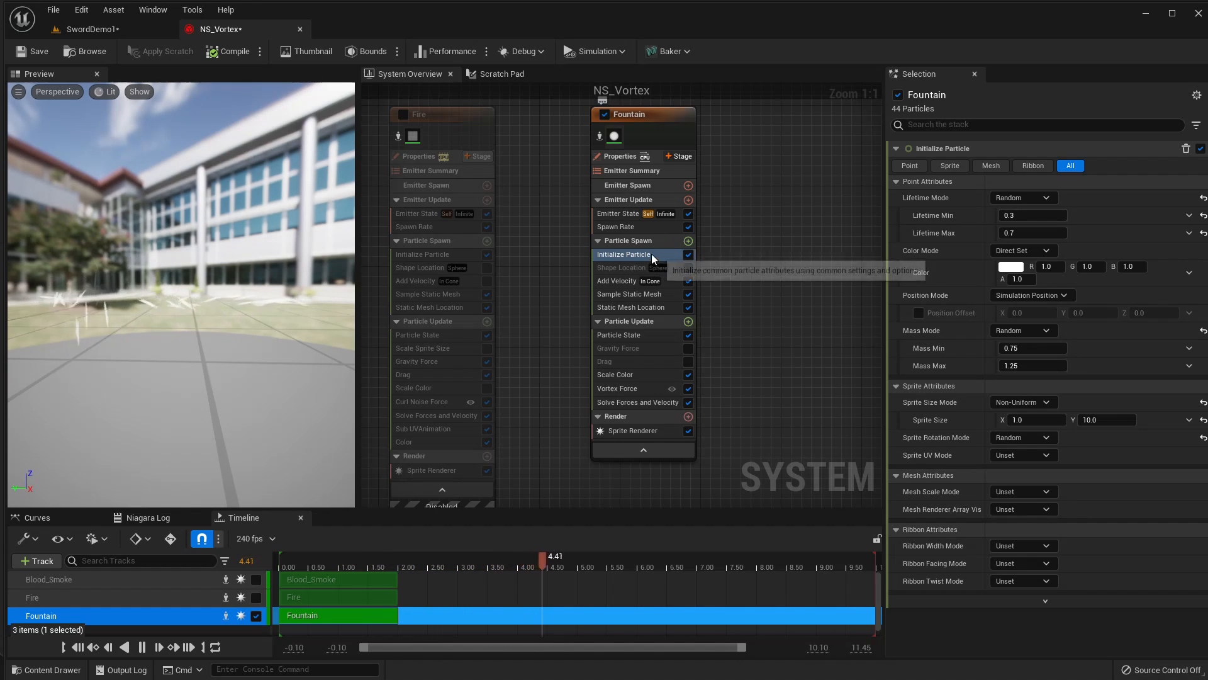
pyautogui.click(616, 281)
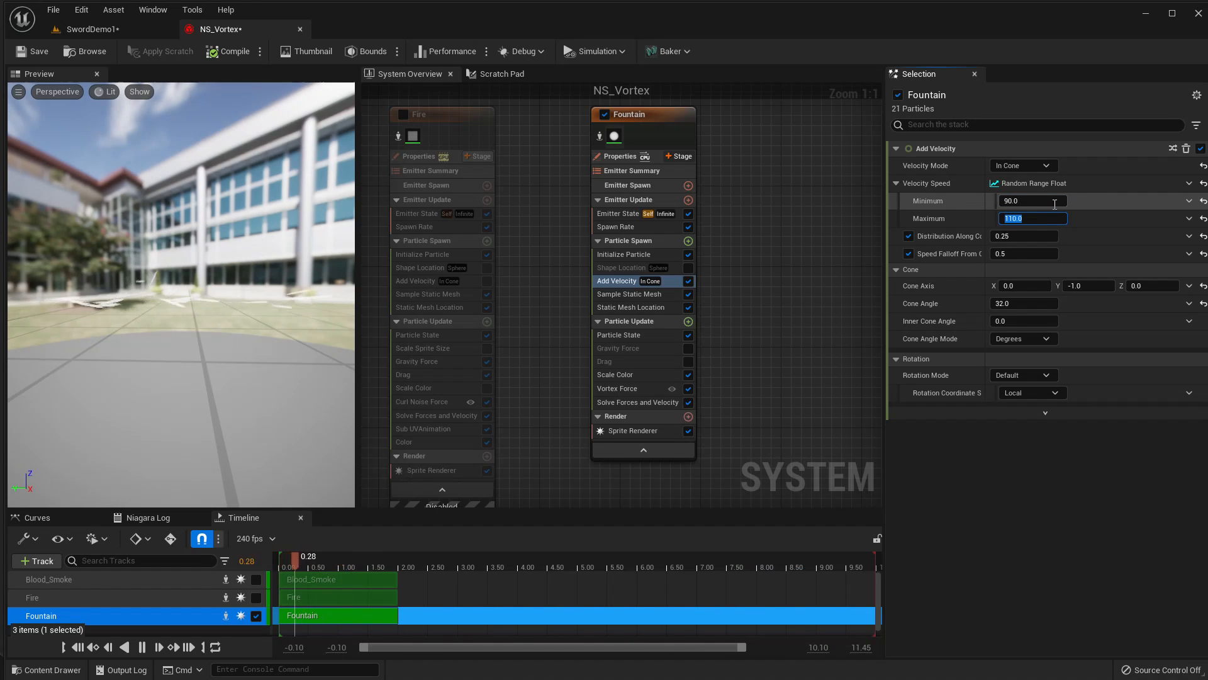
pyautogui.click(93, 29)
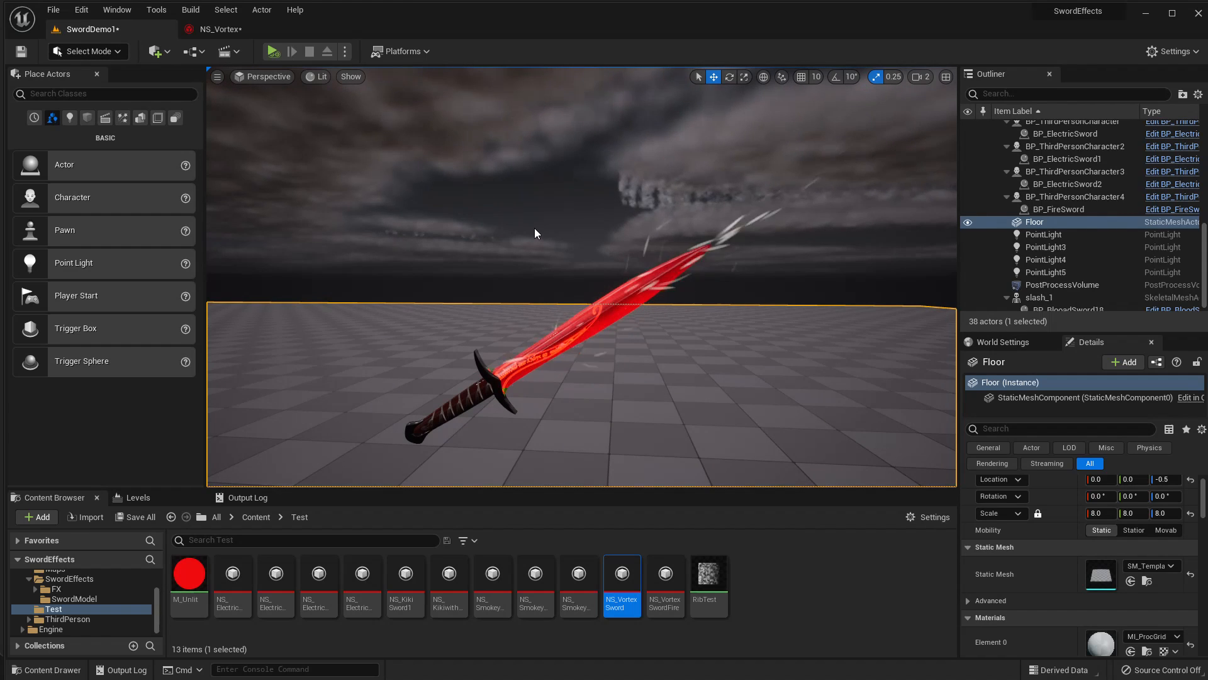
# Enable the Vortex Force origin offset with Y value -30 and preview it in the level.
pyautogui.click(220, 29)
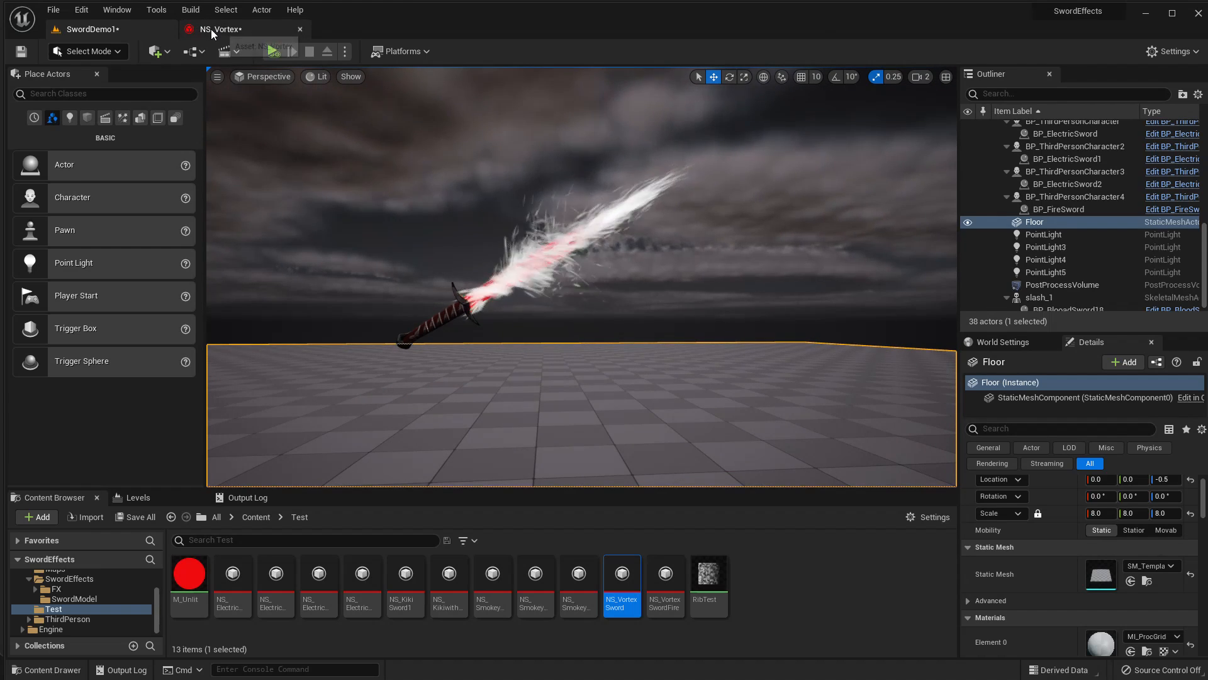
pyautogui.click(219, 29)
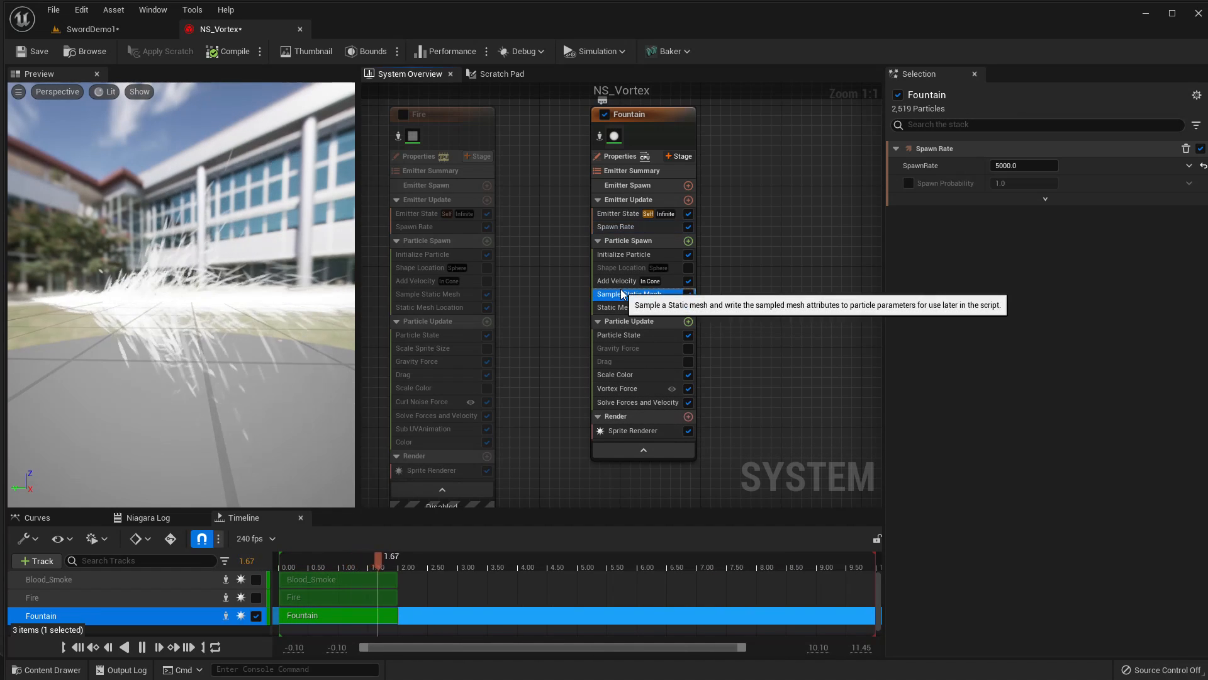
pyautogui.click(617, 388)
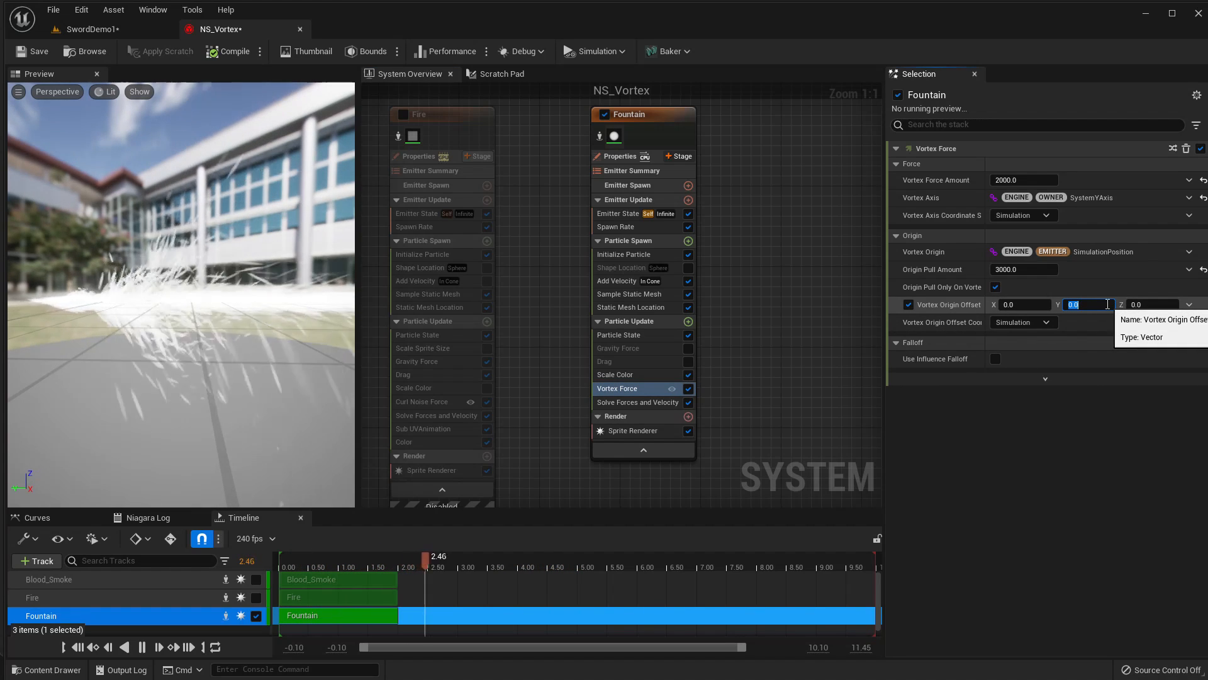
pyautogui.write('-30.0')
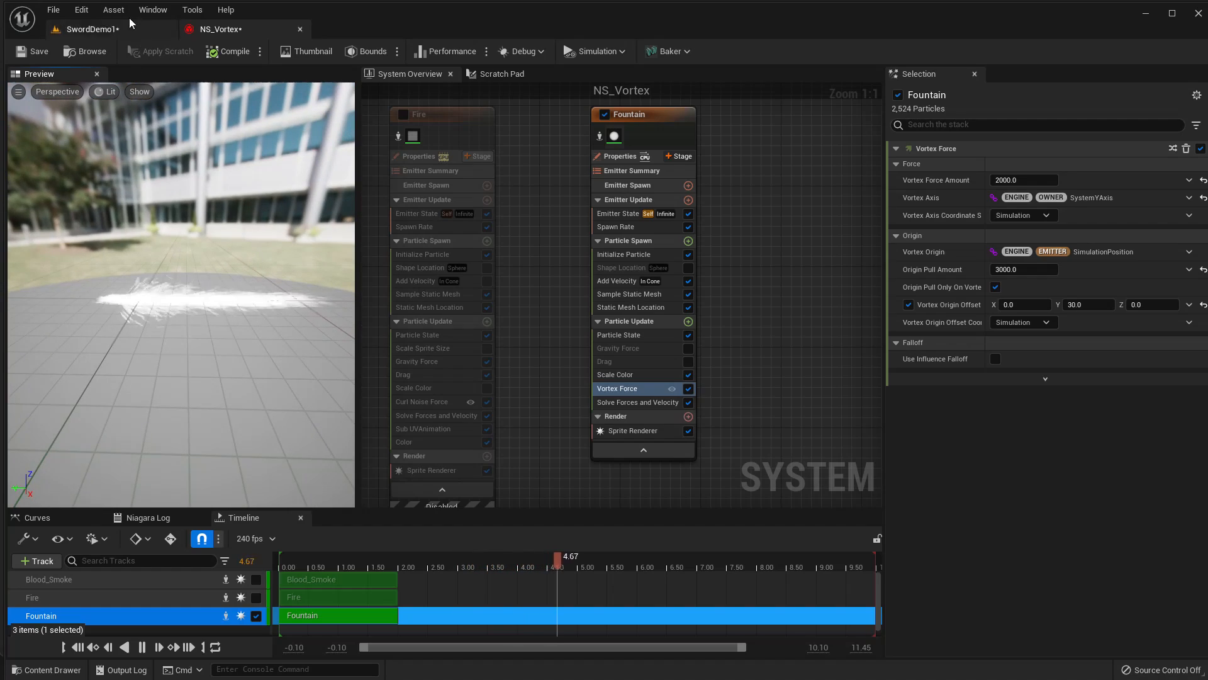
pyautogui.click(91, 29)
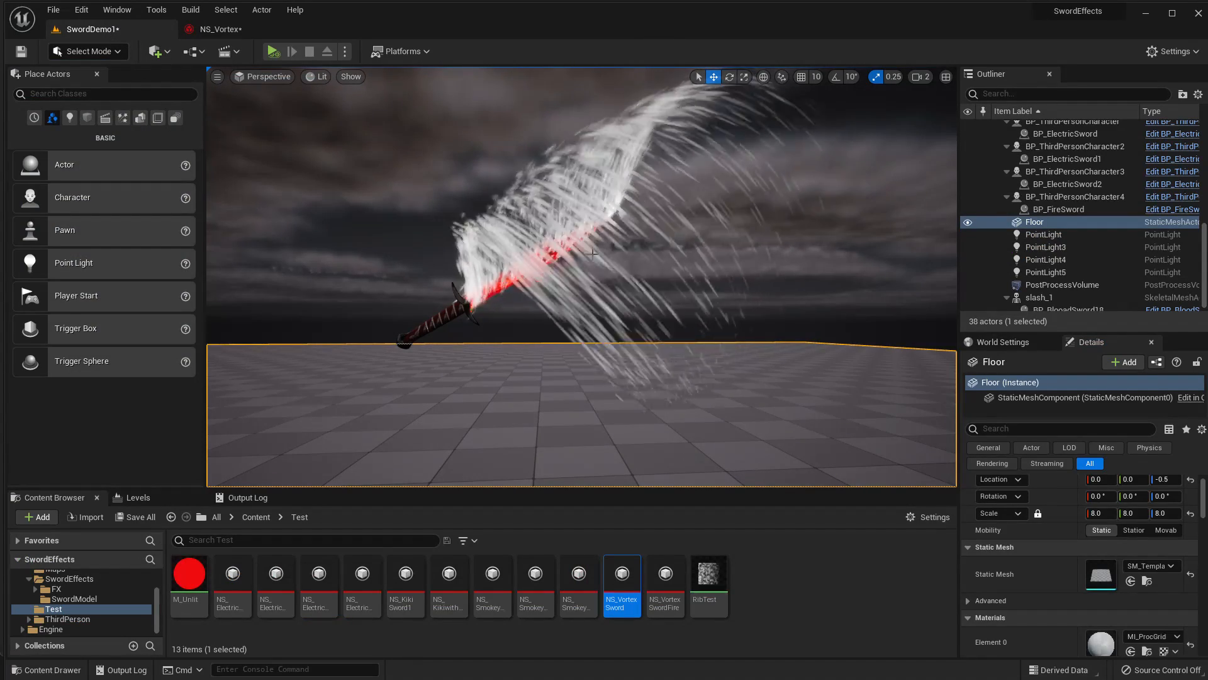
pyautogui.click(220, 29)
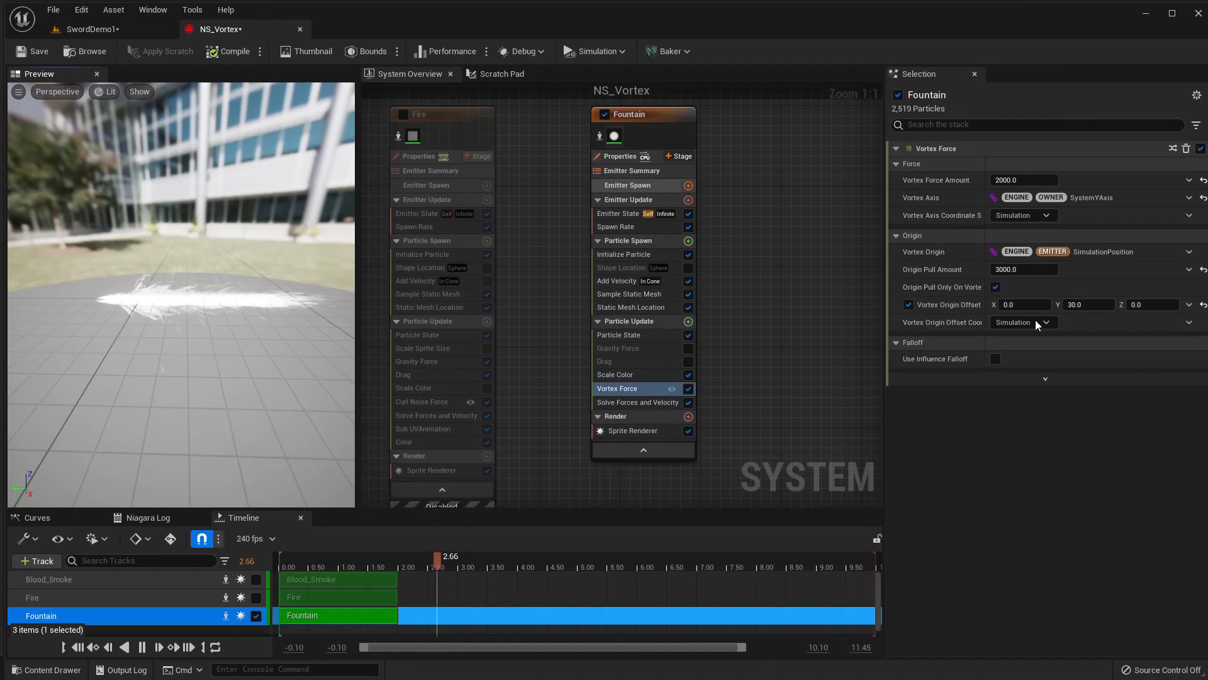
# Switch the vortex origin offset coordinate space to Local and return to NS_Vortex.
pyautogui.click(1044, 322)
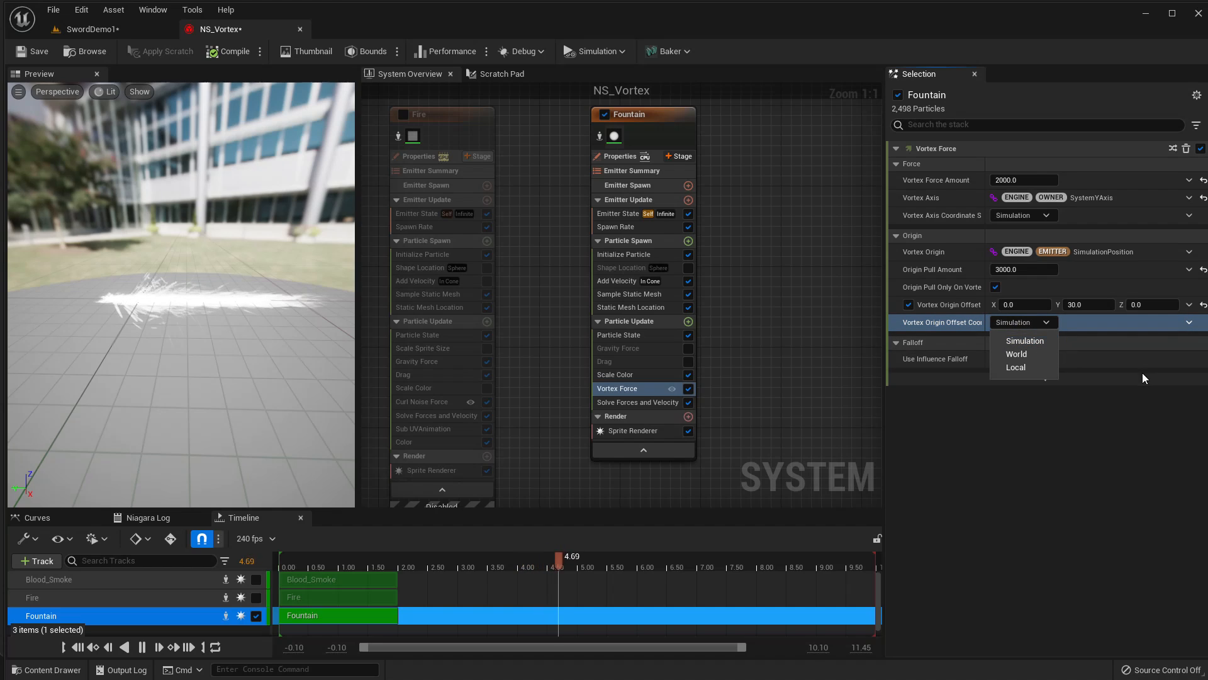
pyautogui.click(1016, 367)
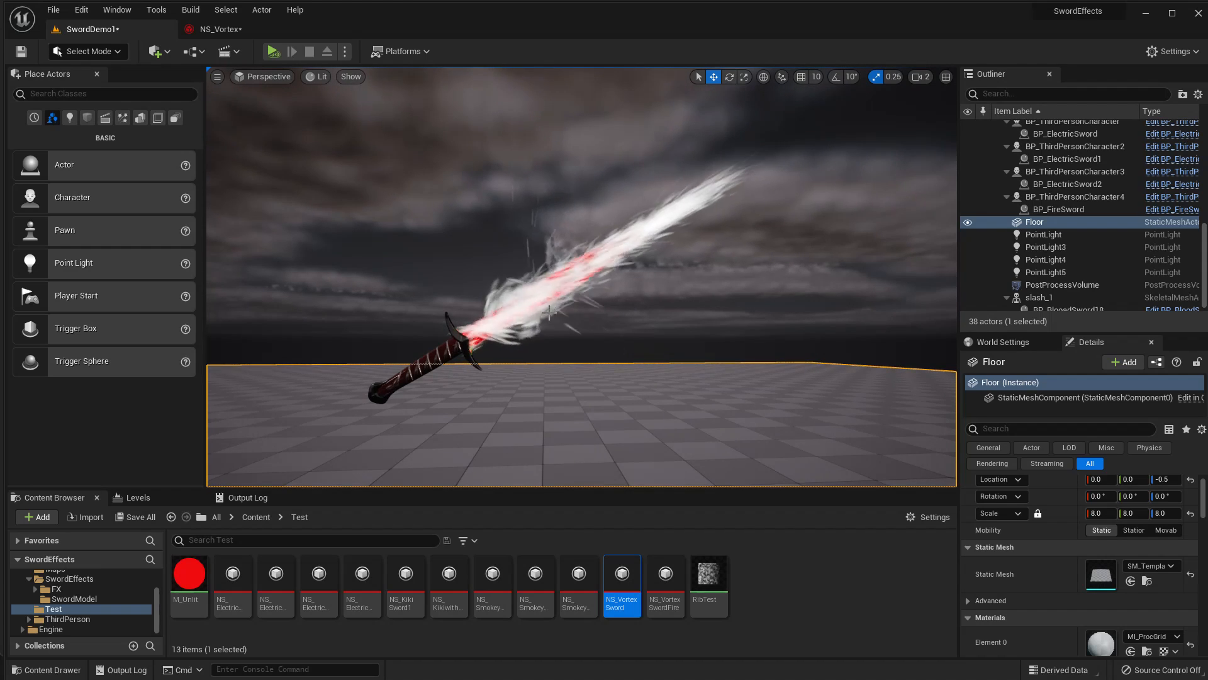
pyautogui.click(220, 29)
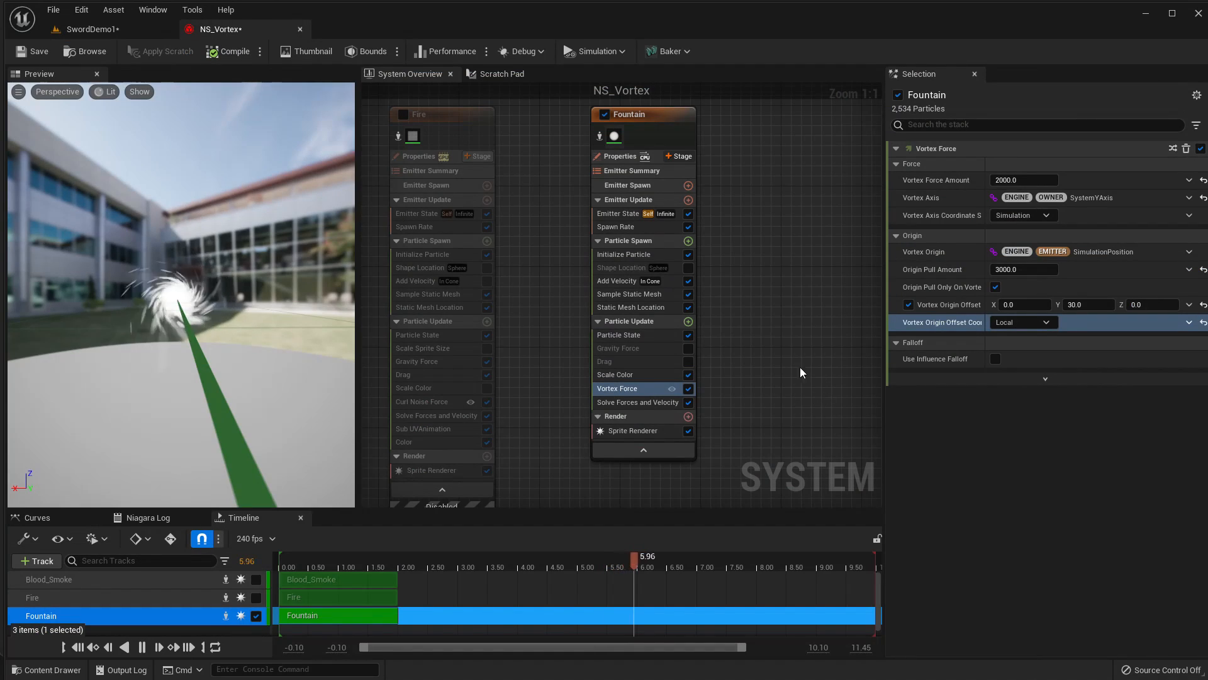
# Add a Scale Sprite Size module and set Fountain's spawn rate to 10000, then preview the level.
pyautogui.click(688, 321)
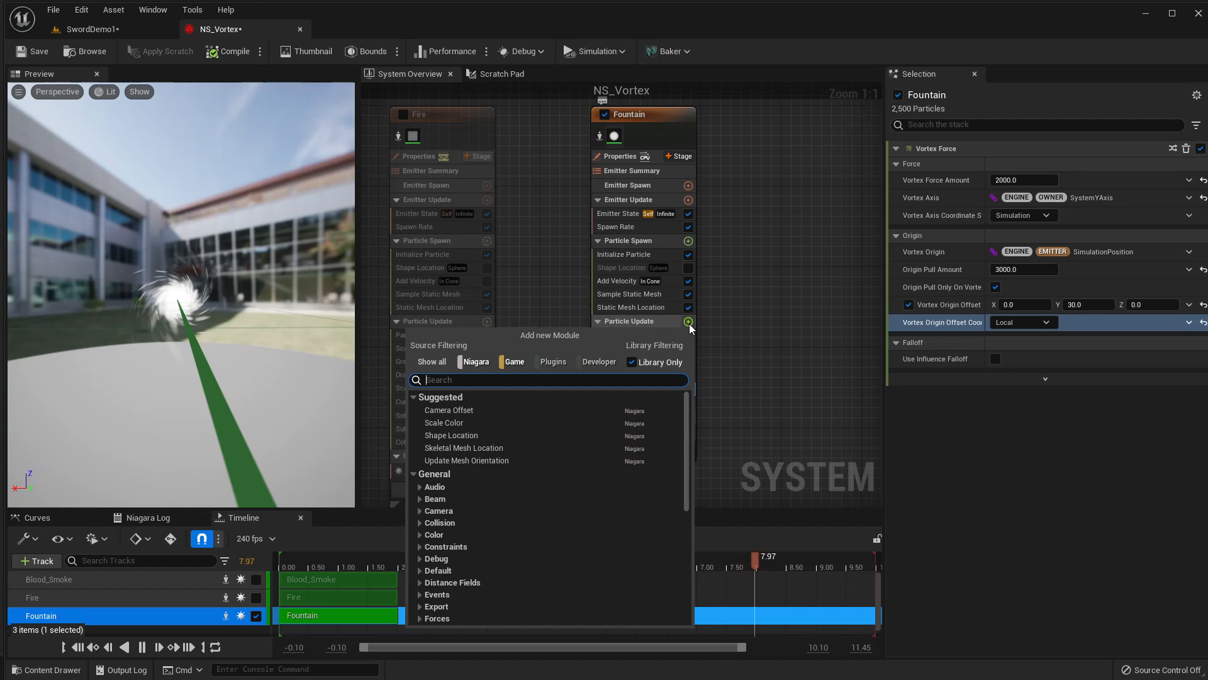
pyautogui.write('scale')
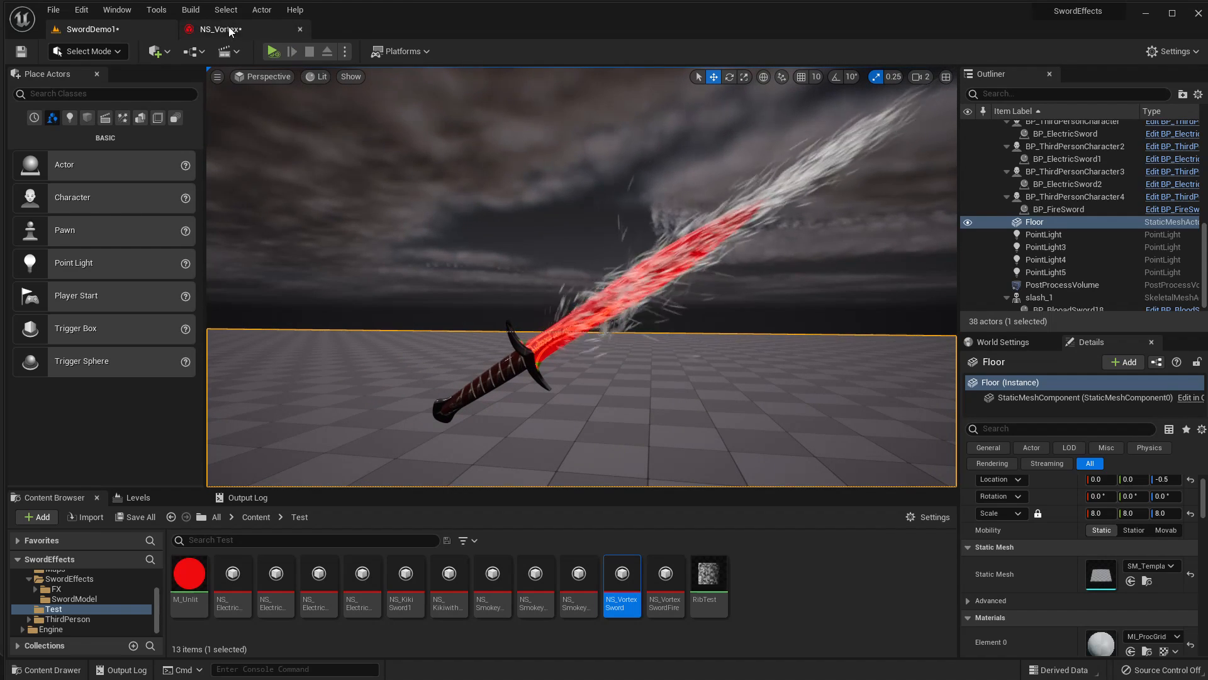
pyautogui.click(219, 29)
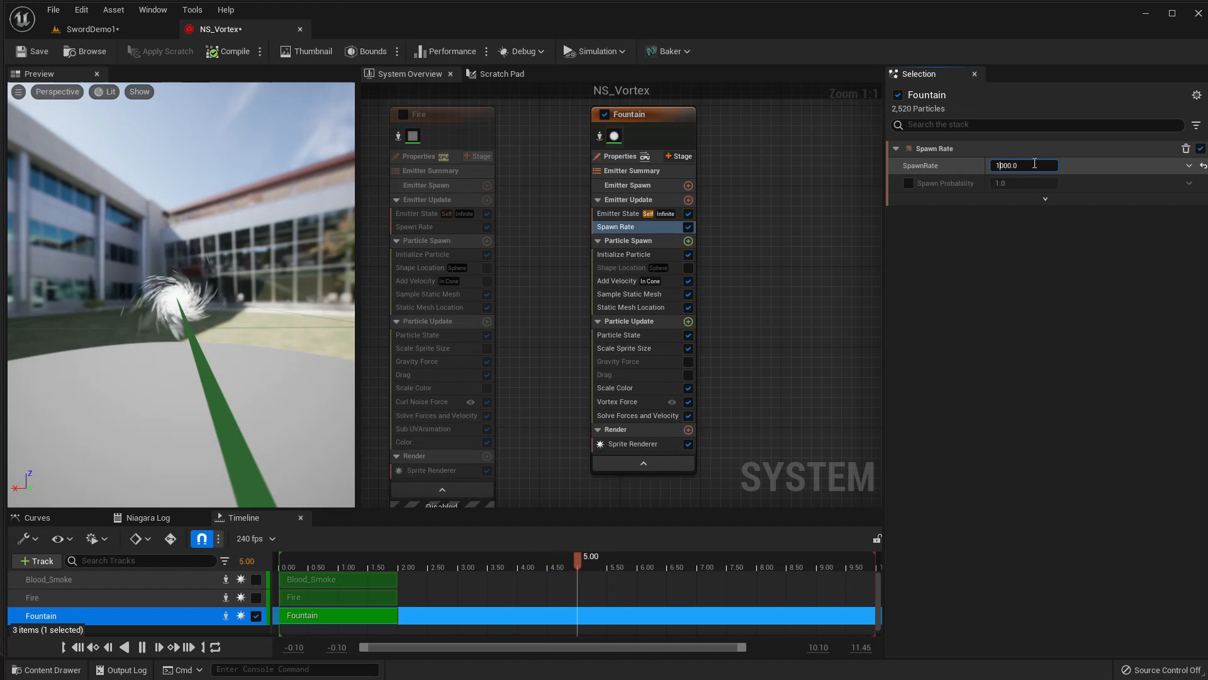
pyautogui.write('10000.0')
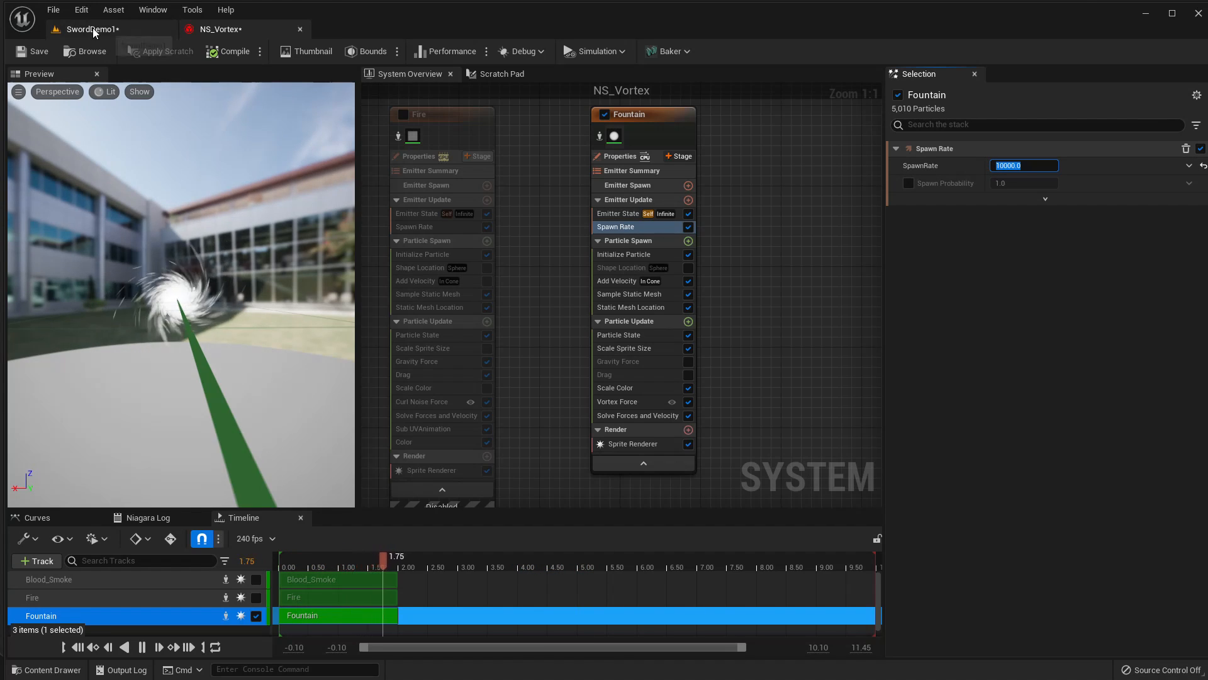
pyautogui.click(98, 29)
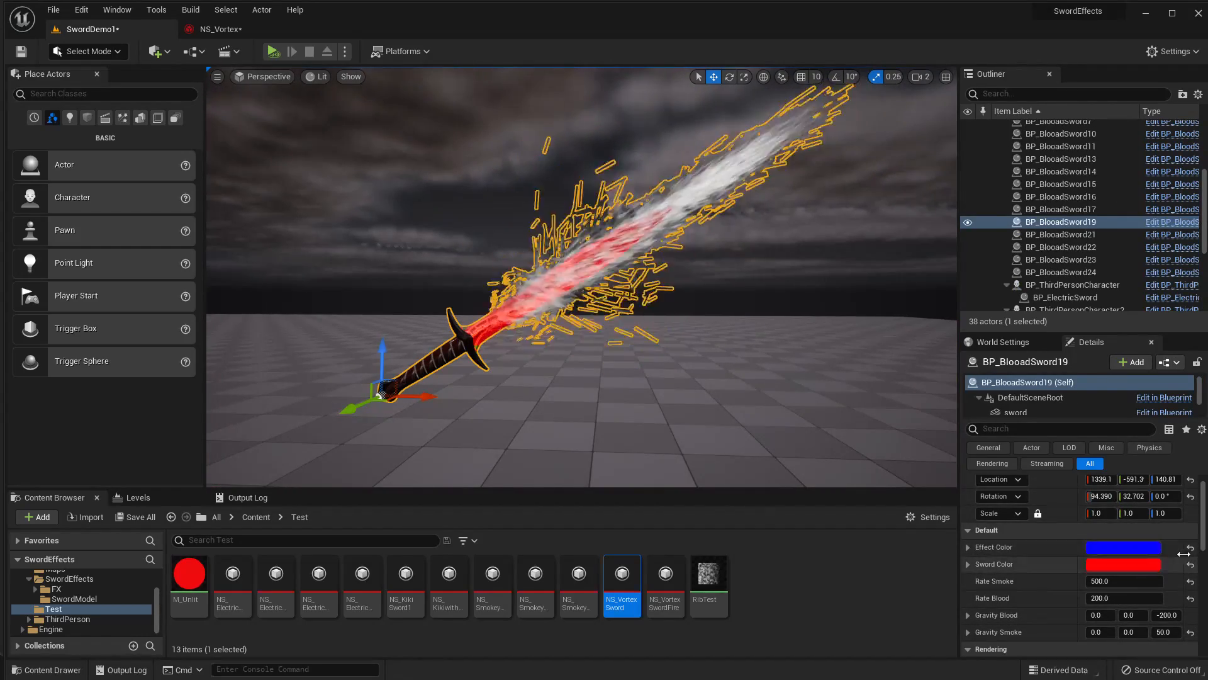
# Set the sword's Effect Color and Sword Color both to cyan in Details.
pyautogui.click(1123, 546)
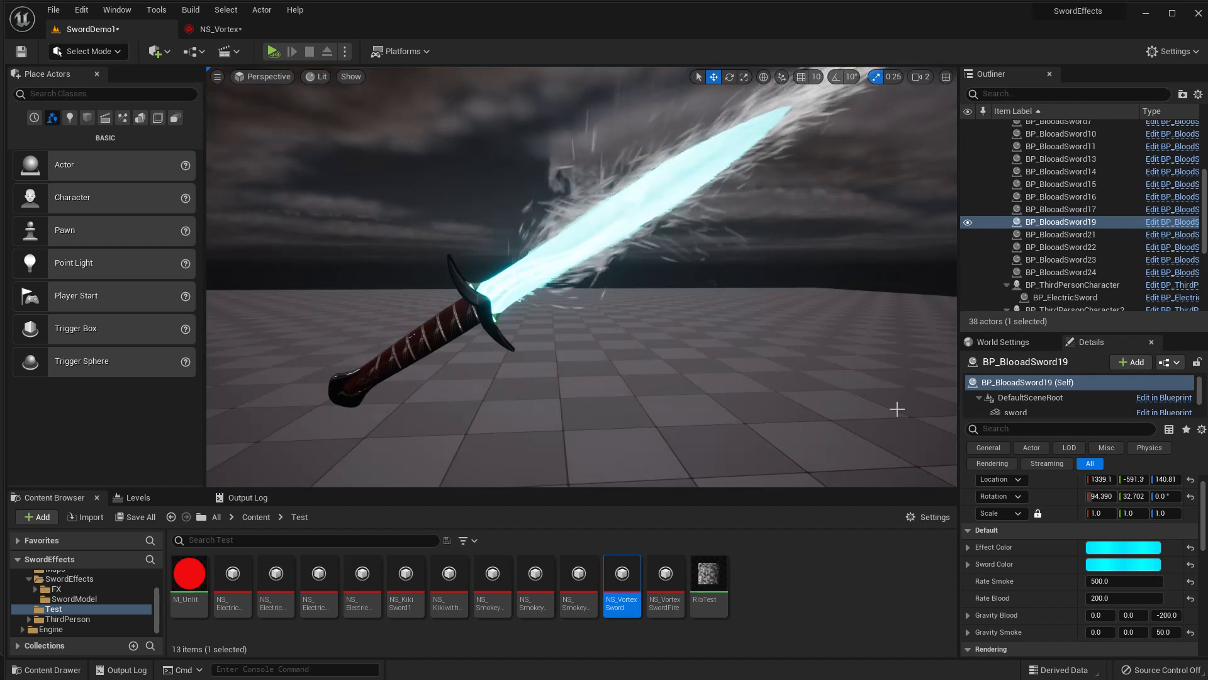
pyautogui.click(1123, 564)
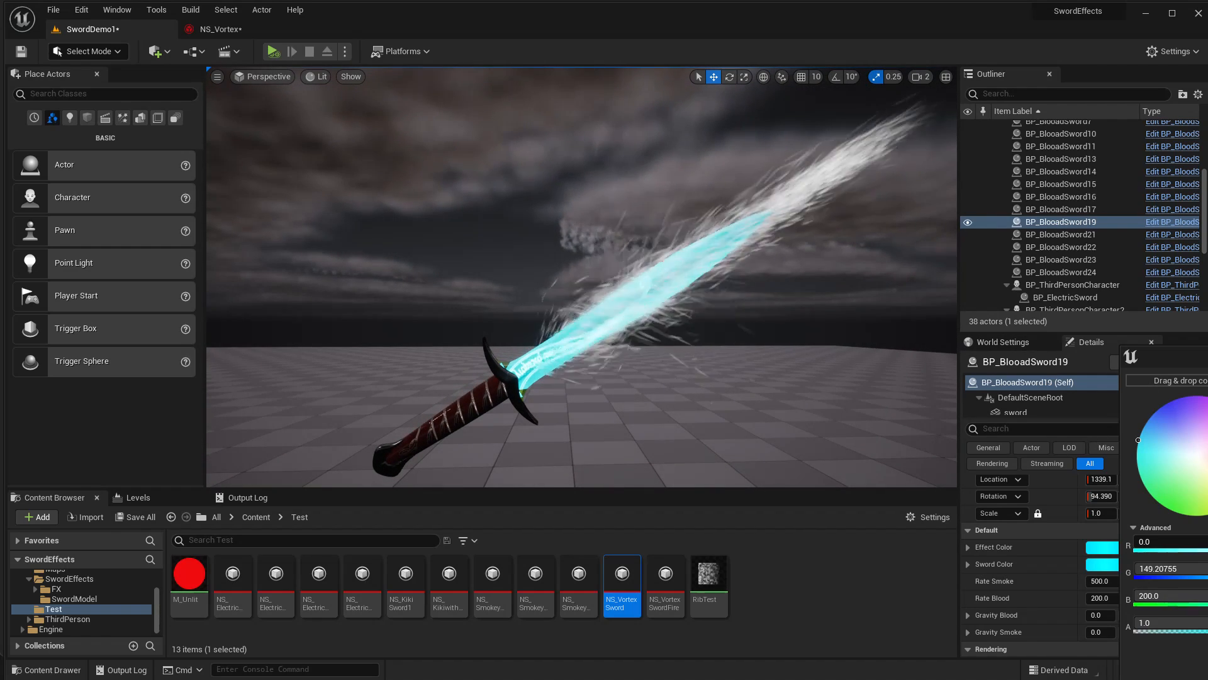
pyautogui.click(1101, 547)
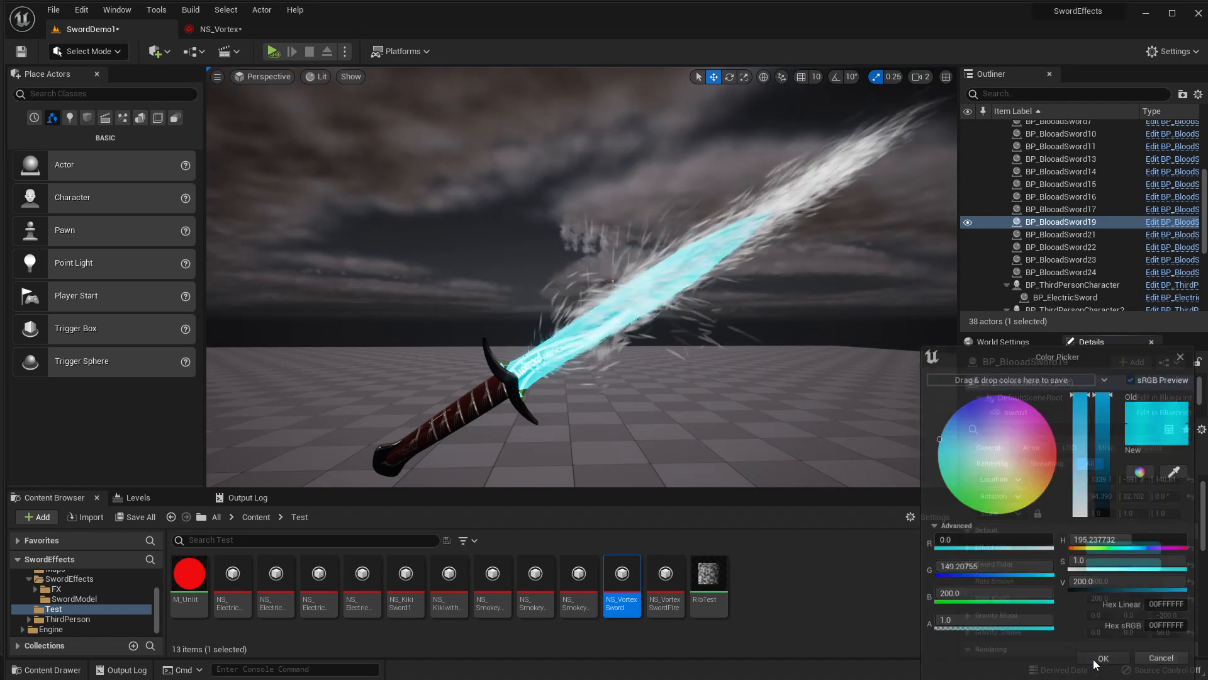
pyautogui.click(1102, 657)
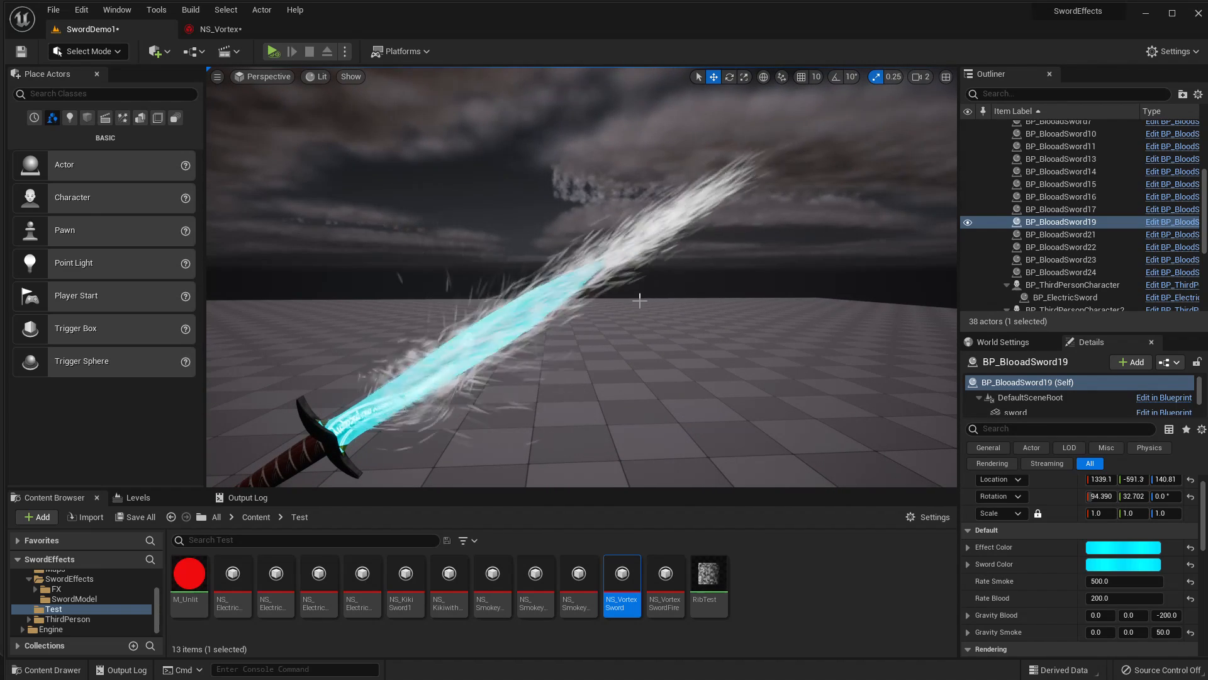
pyautogui.click(220, 29)
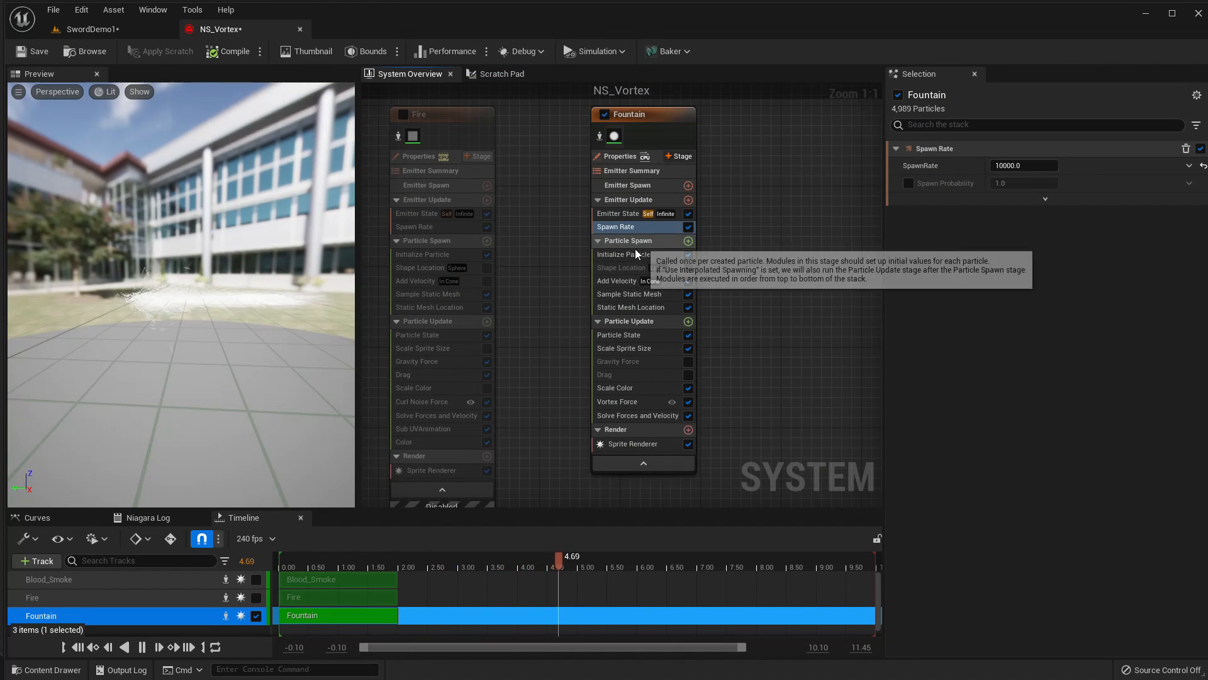
# Switch Fountain's Add Velocity to Linear mode with Velocity Y -100, previewing the sword in the level.
pyautogui.click(616, 280)
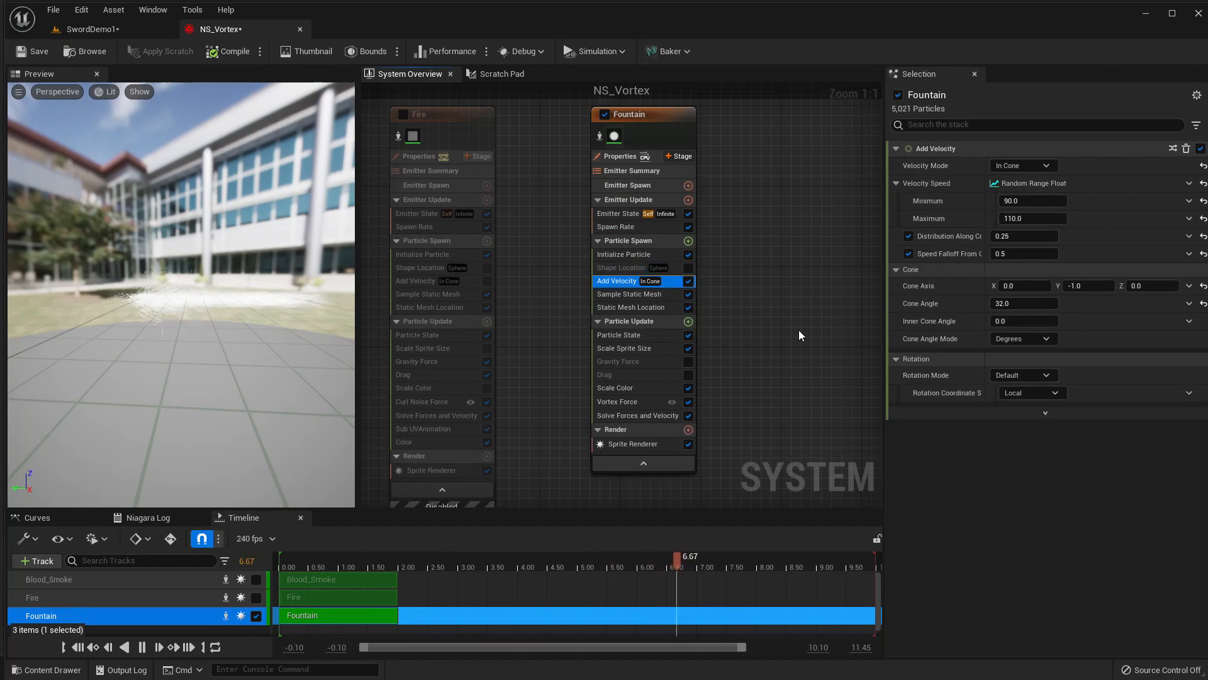
pyautogui.click(1023, 165)
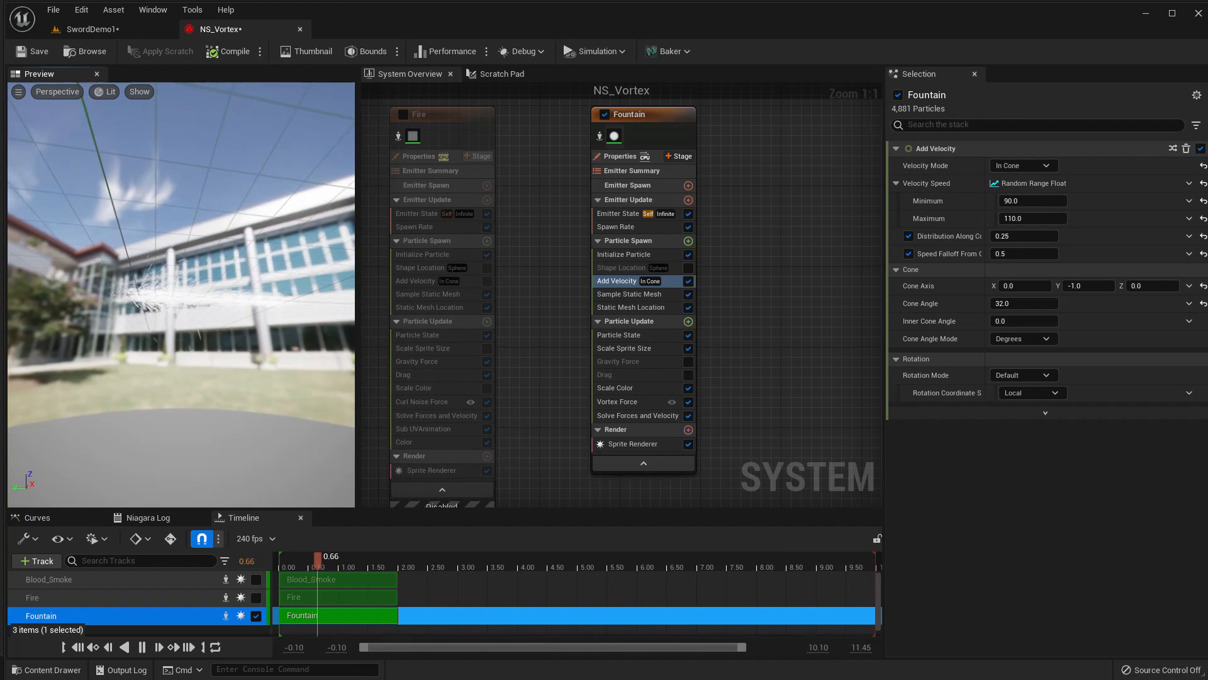
pyautogui.click(91, 29)
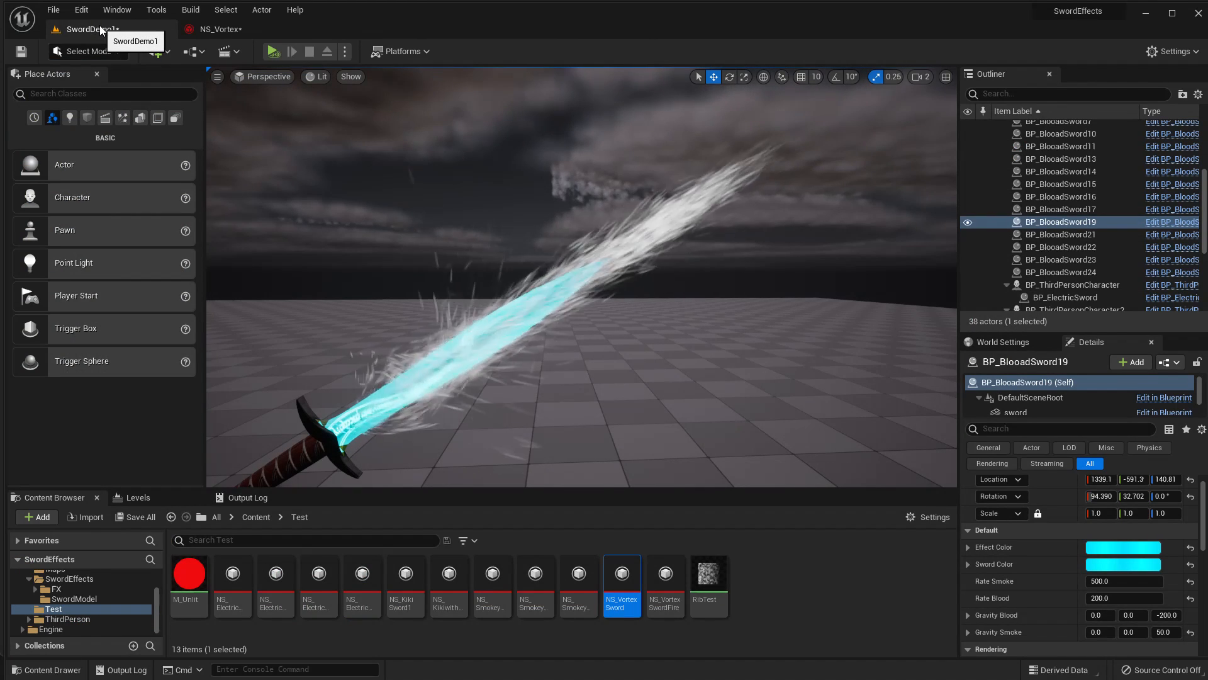
pyautogui.click(220, 29)
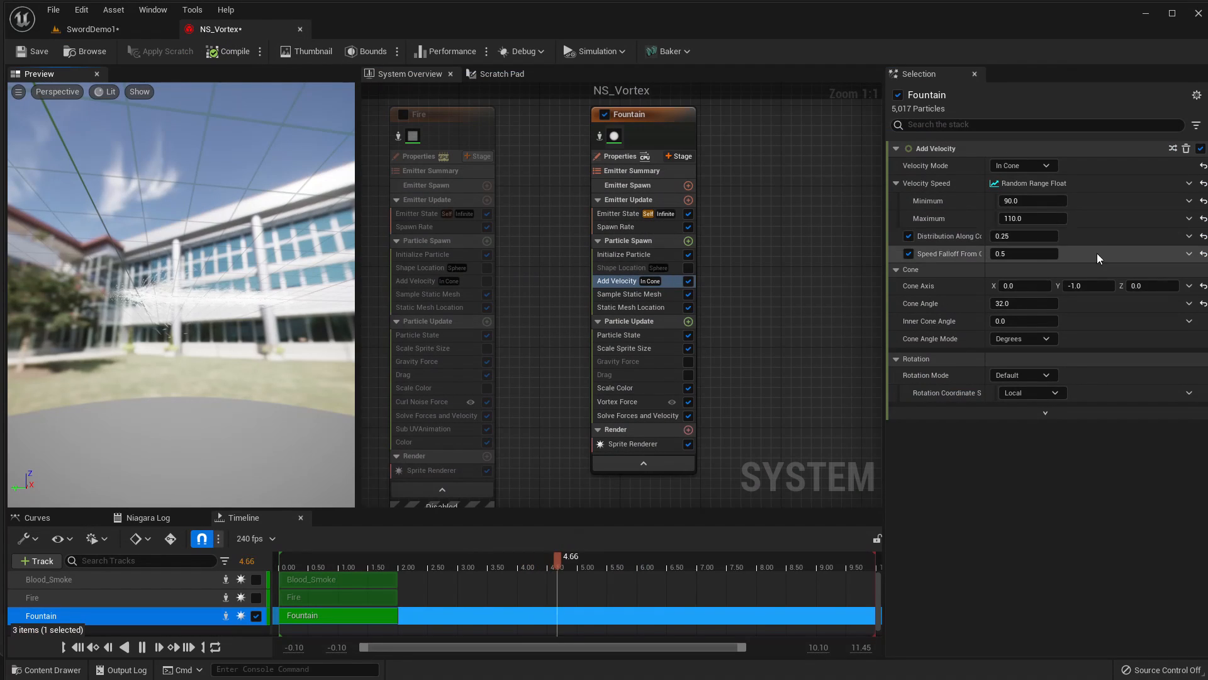
pyautogui.click(1024, 165)
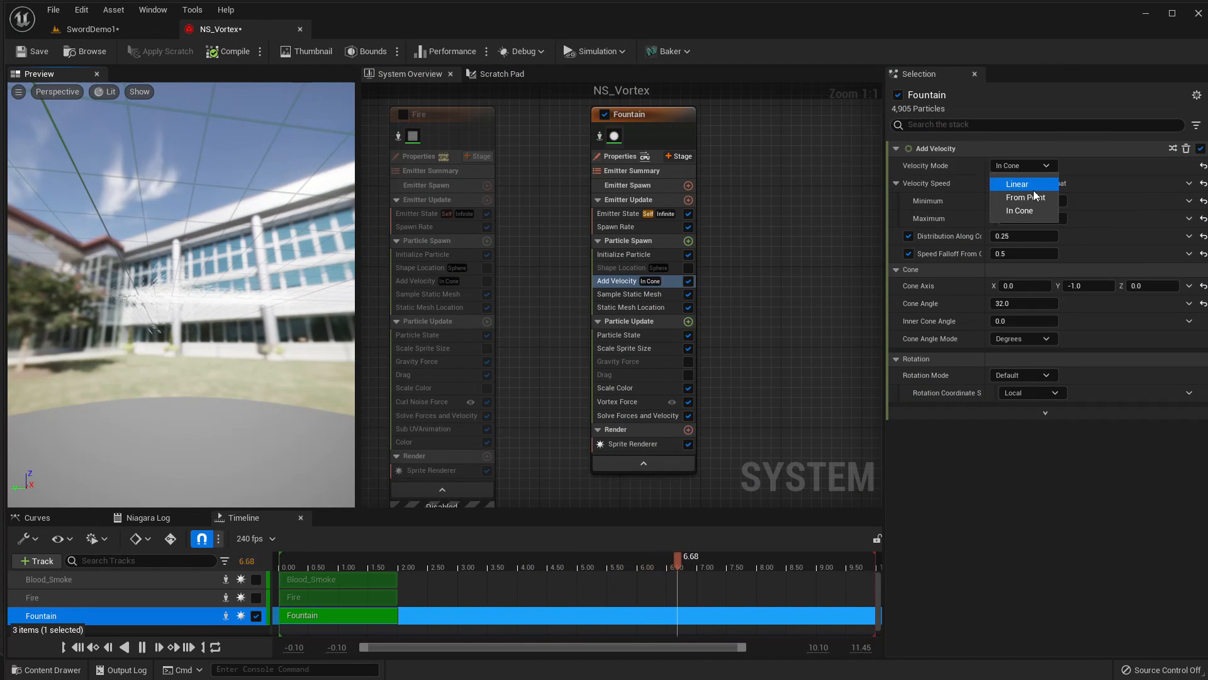
pyautogui.click(1017, 184)
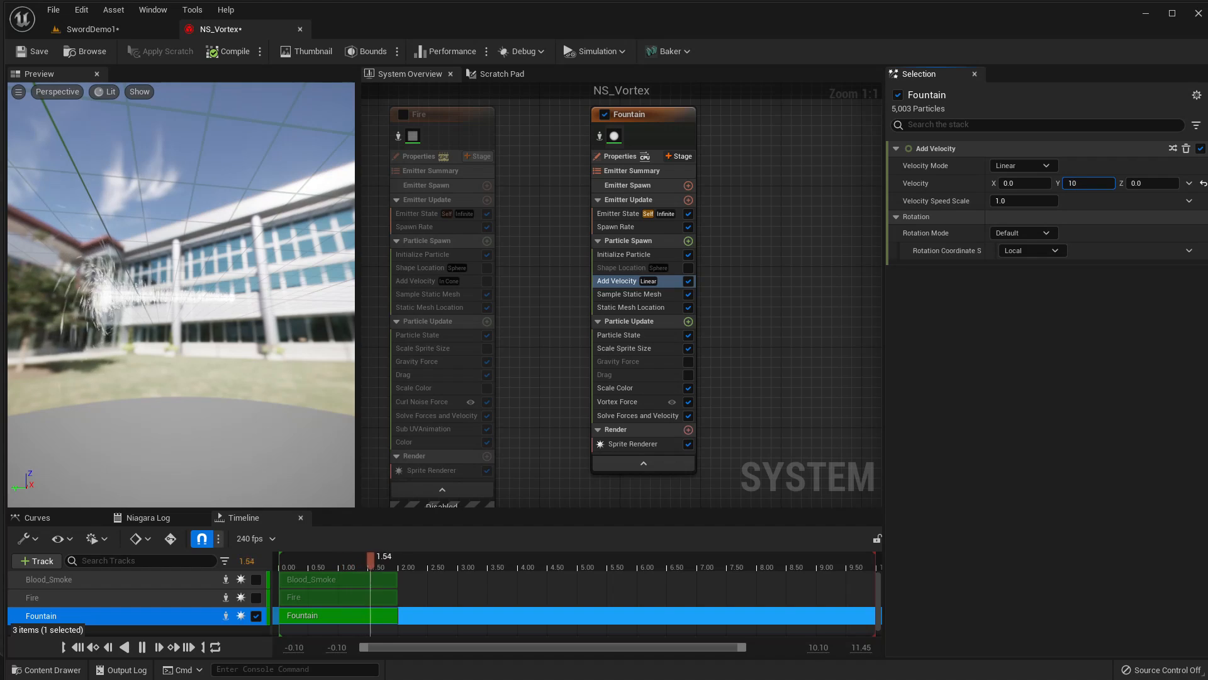
pyautogui.write('100.0')
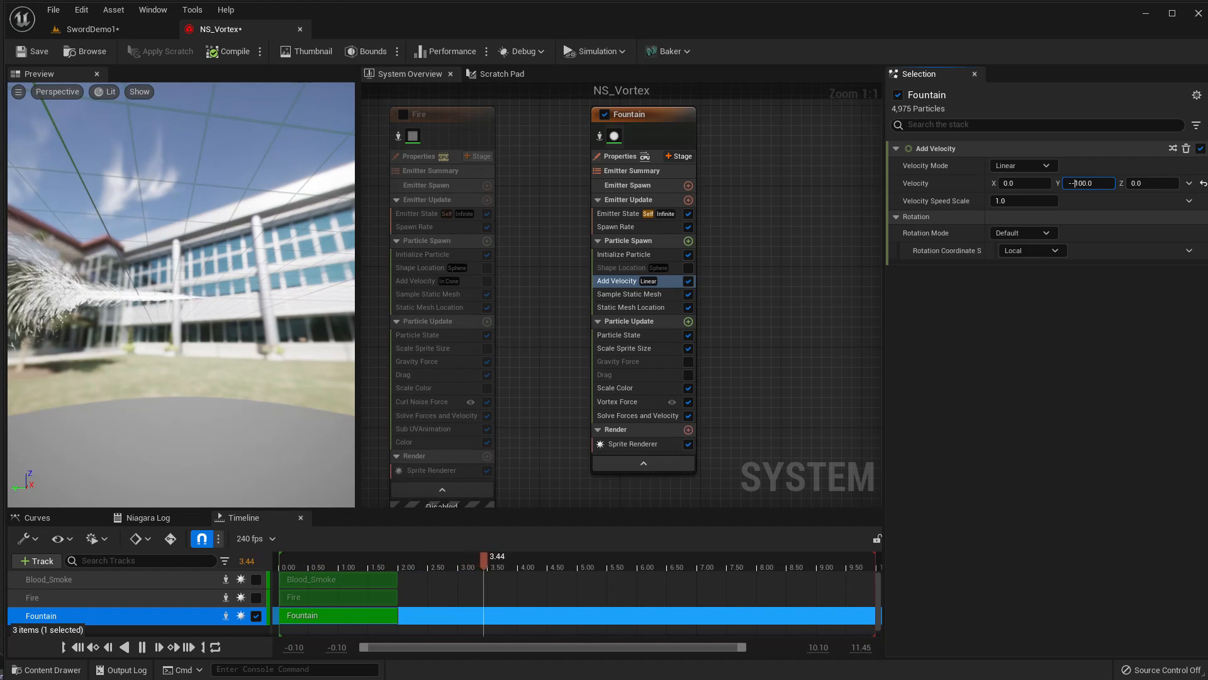
pyautogui.click(92, 29)
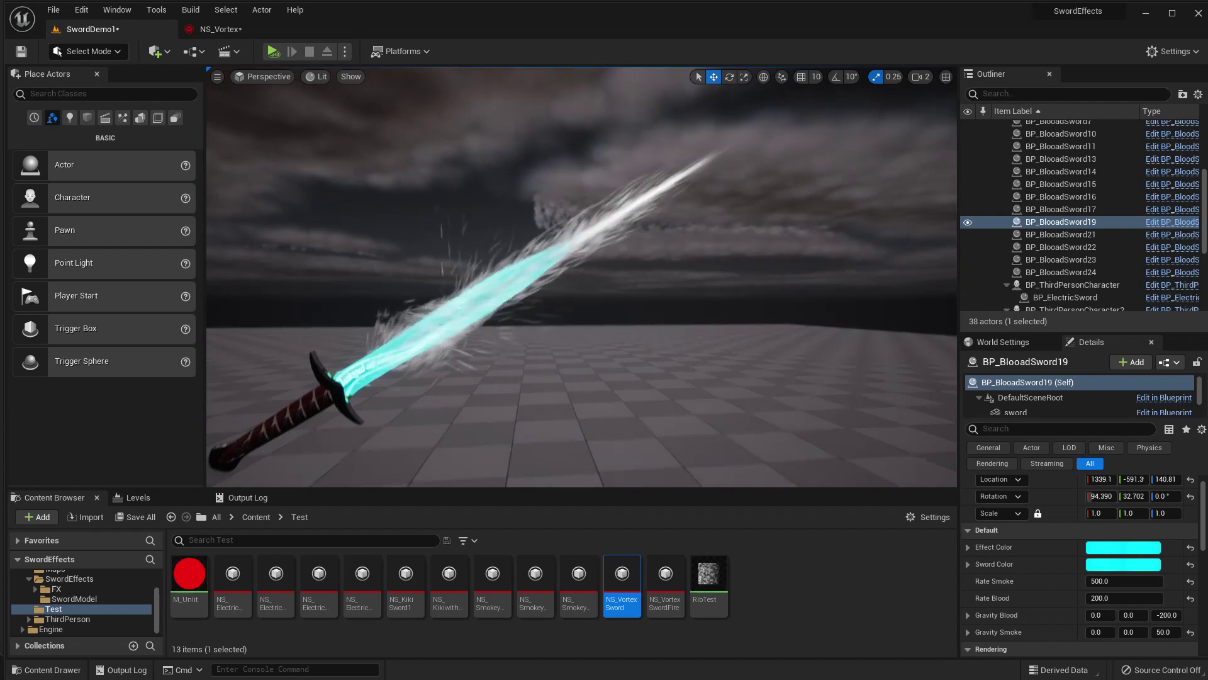
pyautogui.click(220, 29)
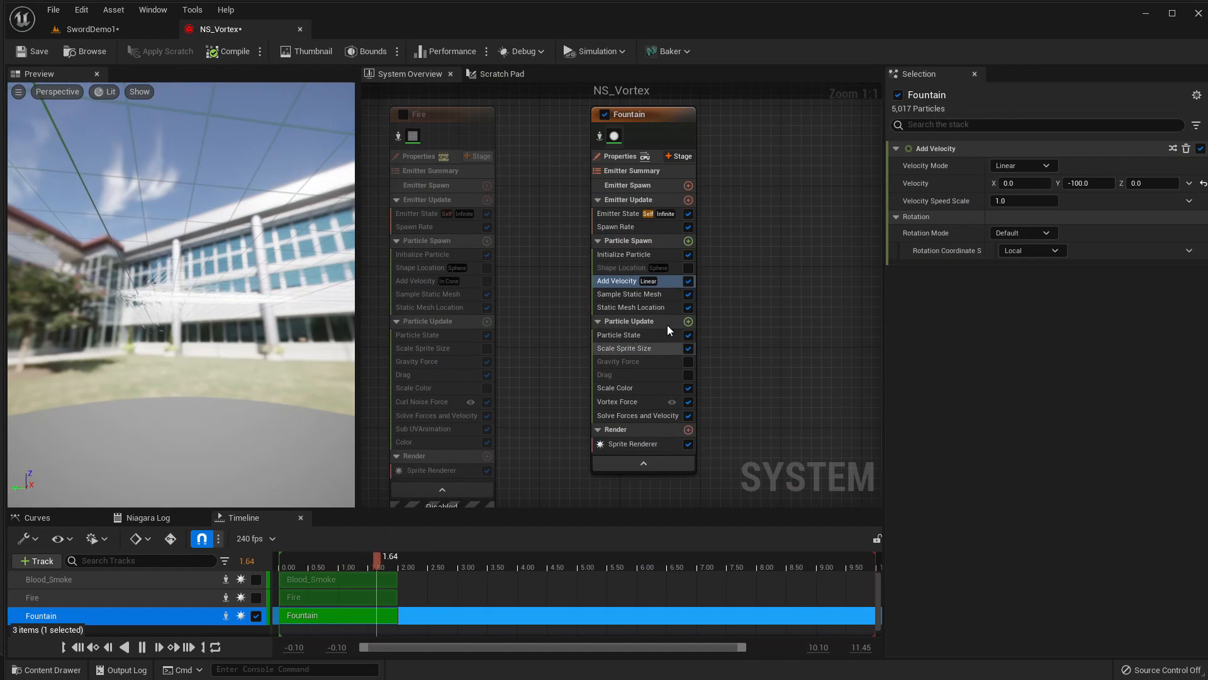
pyautogui.click(631, 307)
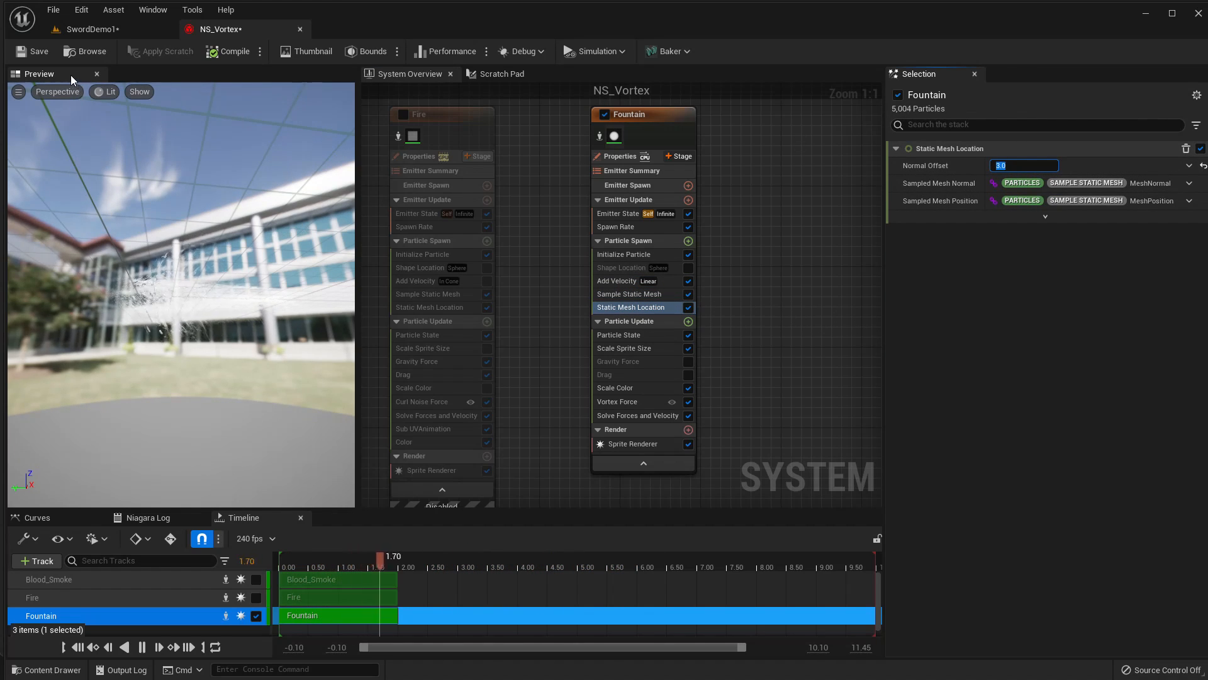
# Check the sword in the level viewport and return to the NS_Vortex editor.
pyautogui.click(91, 29)
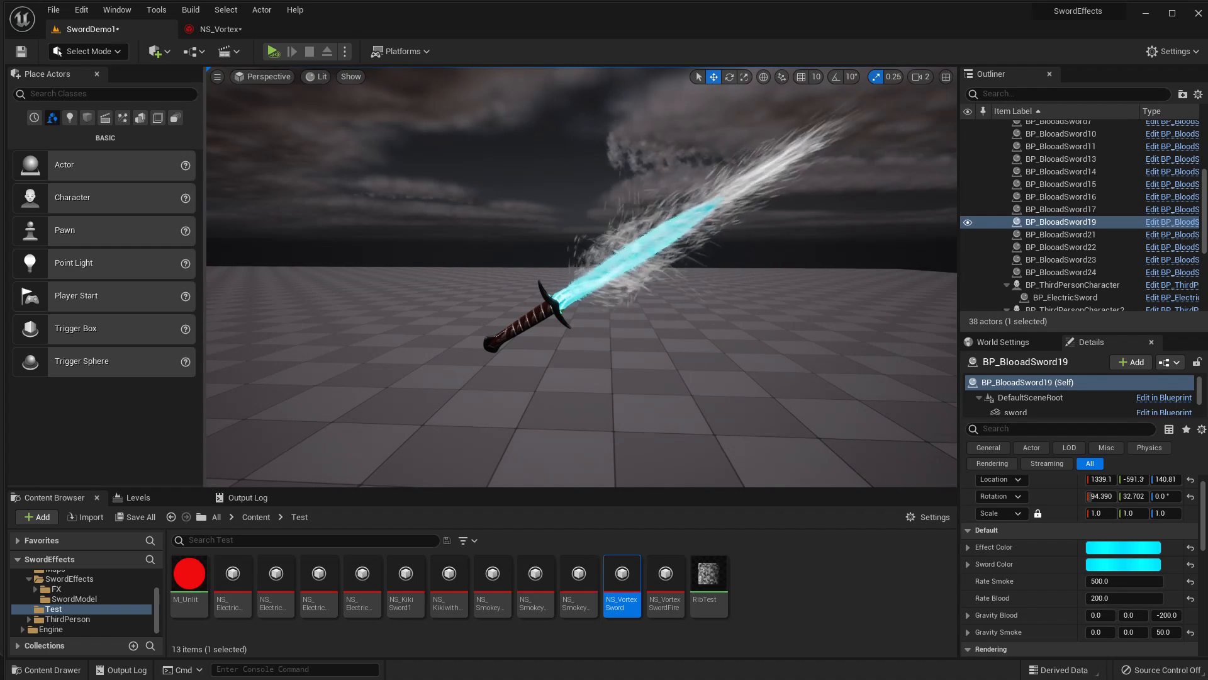
pyautogui.click(220, 29)
pyautogui.write('color')
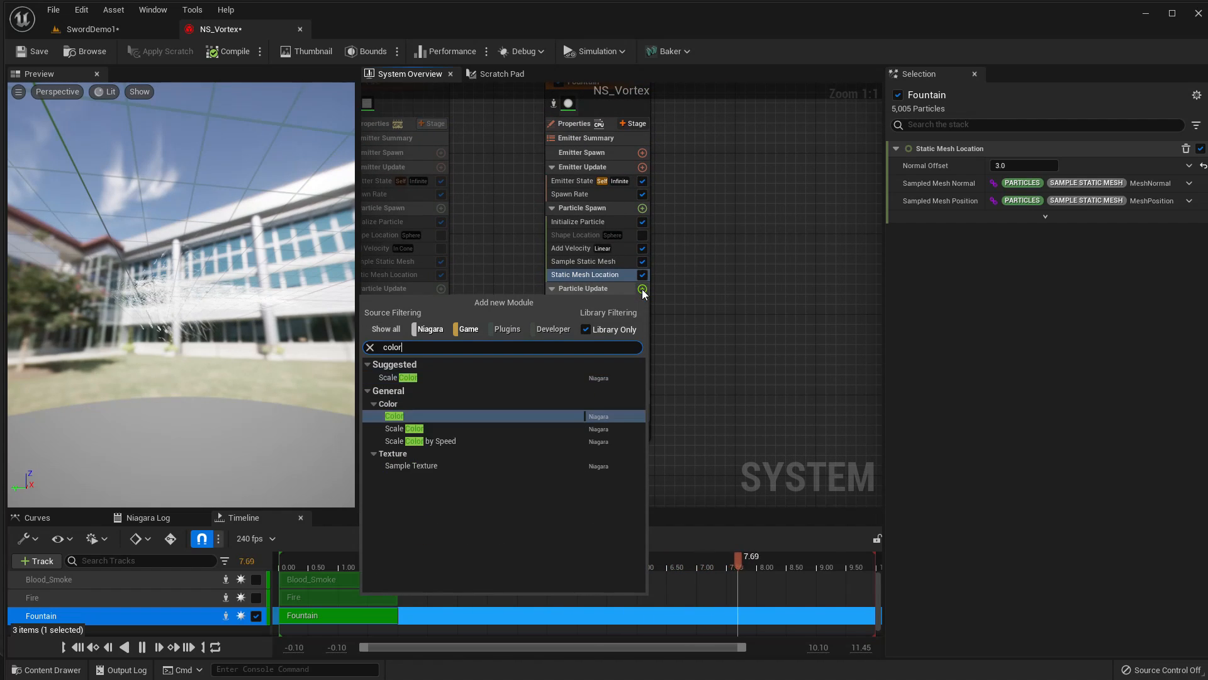
# Add a Color module set to Color from Curve, with a cyan gradient fading to transparent.
pyautogui.click(394, 416)
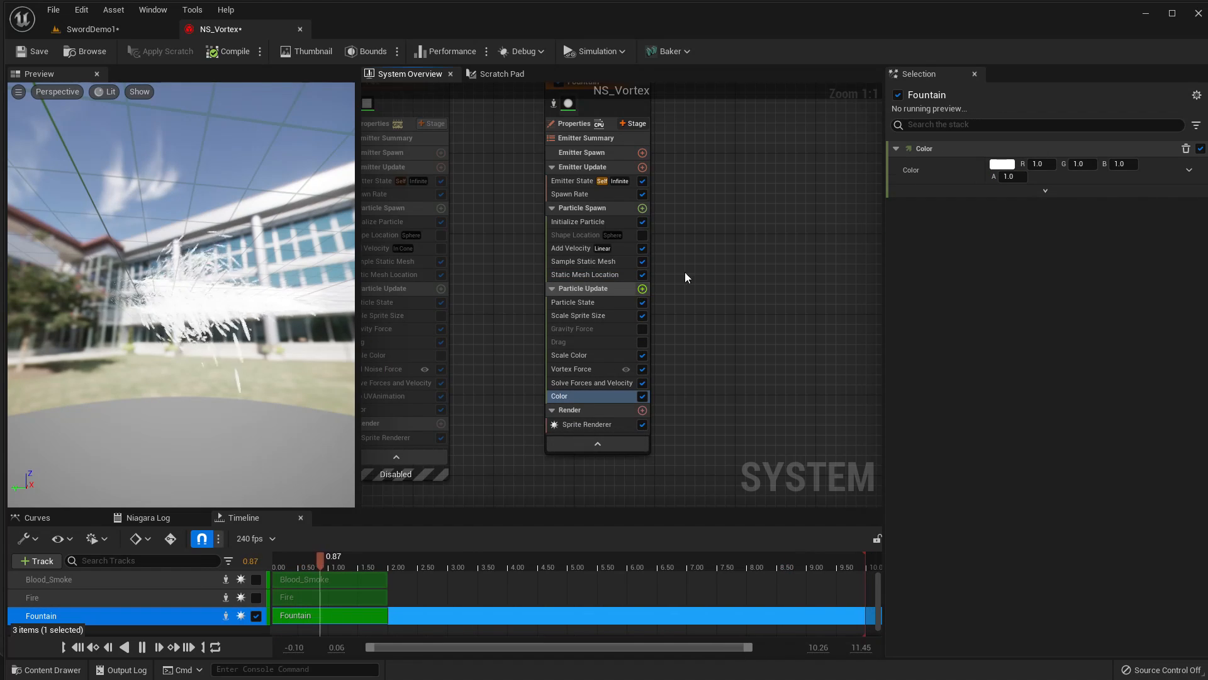
pyautogui.click(1190, 169)
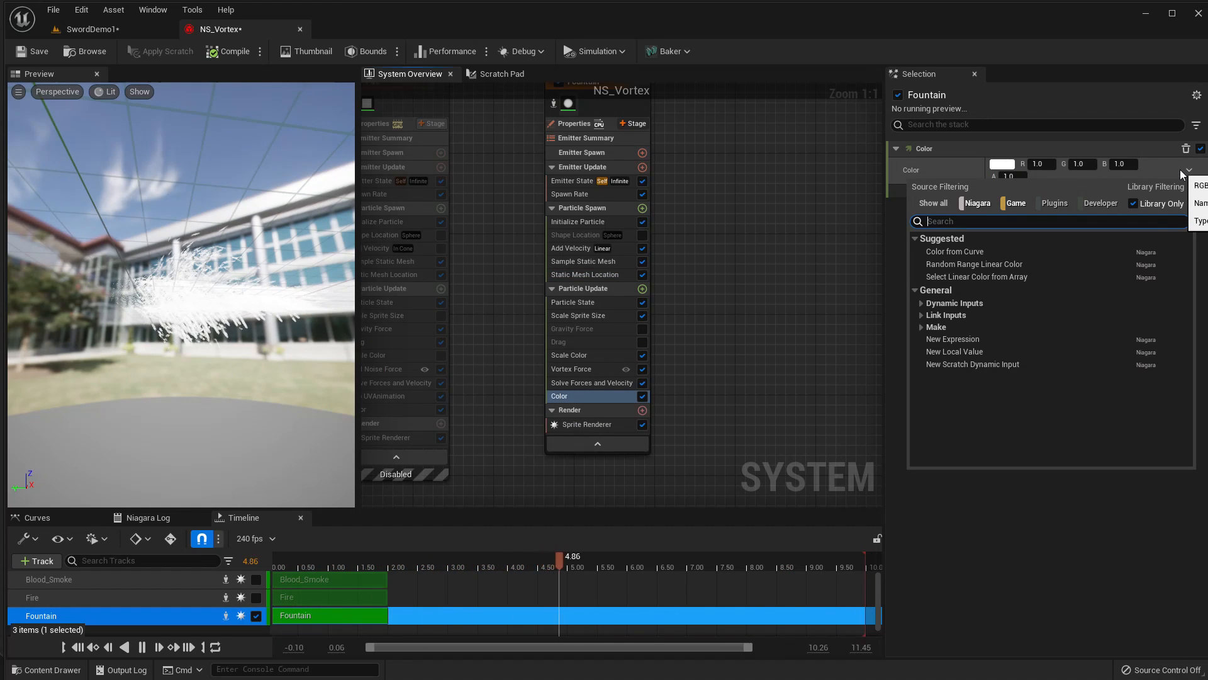
pyautogui.click(955, 252)
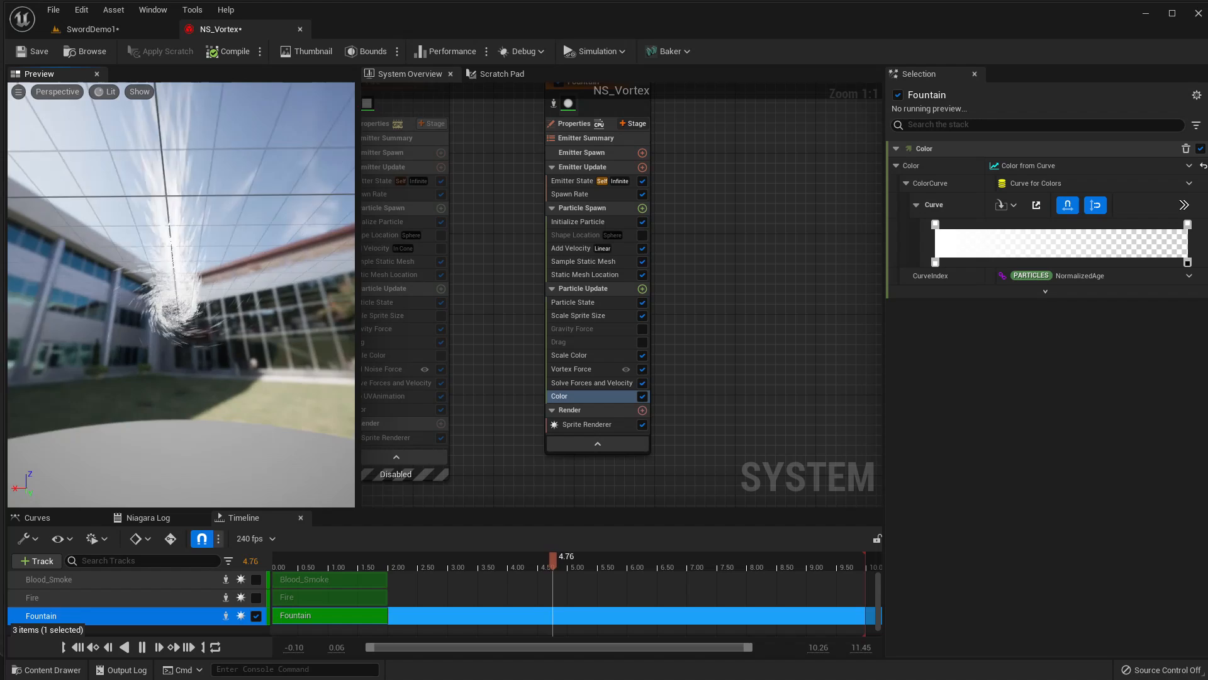
pyautogui.moveTo(553, 556); pyautogui.dragTo(672, 556)
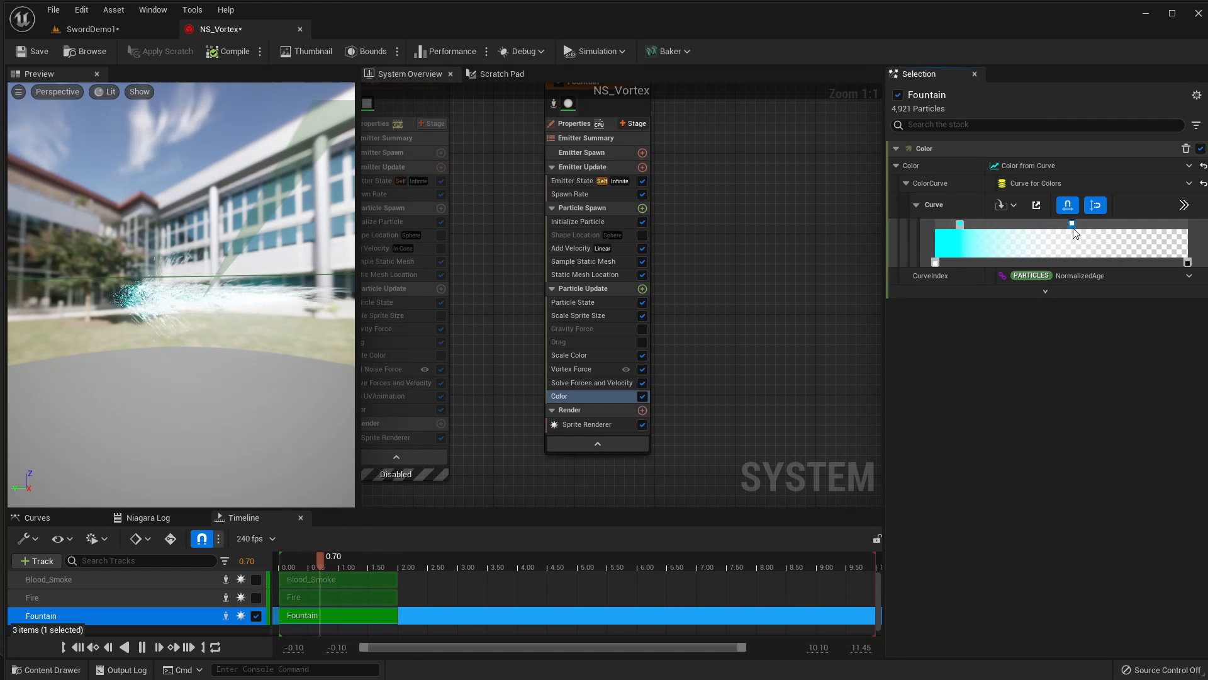
pyautogui.moveTo(322, 556); pyautogui.dragTo(291, 556)
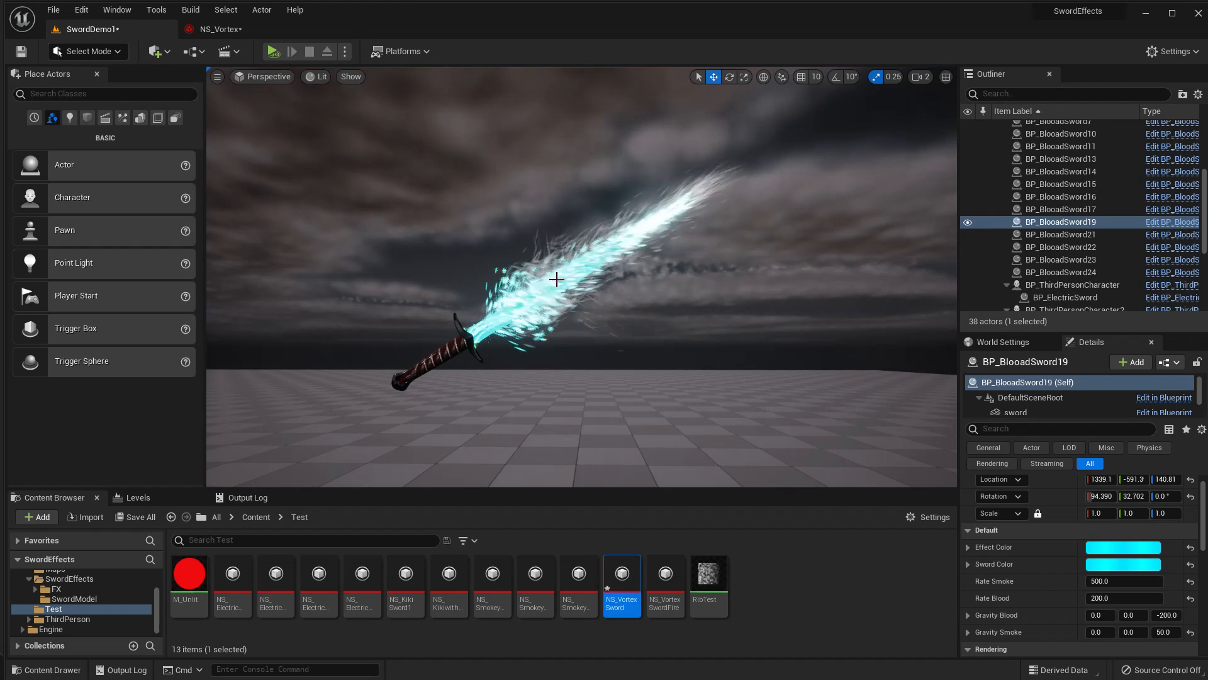
# Set Fountain's Add Velocity Y to -20, preview the frost sword, then change it to -100.
pyautogui.click(220, 29)
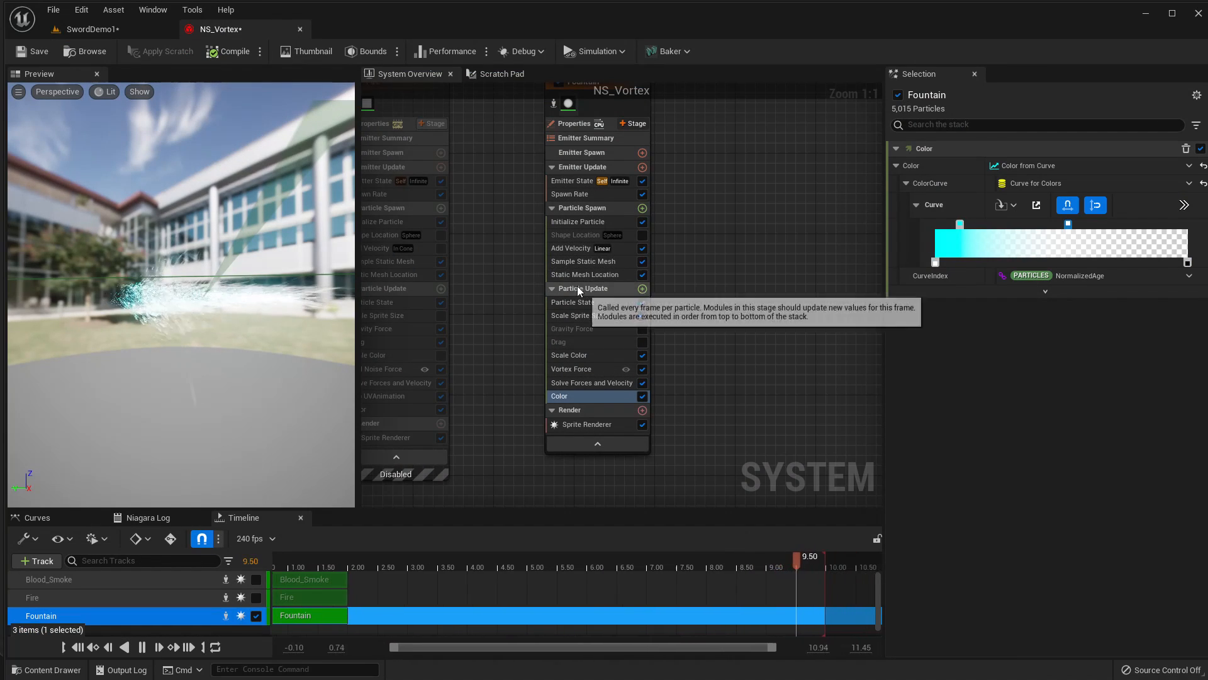
pyautogui.click(571, 248)
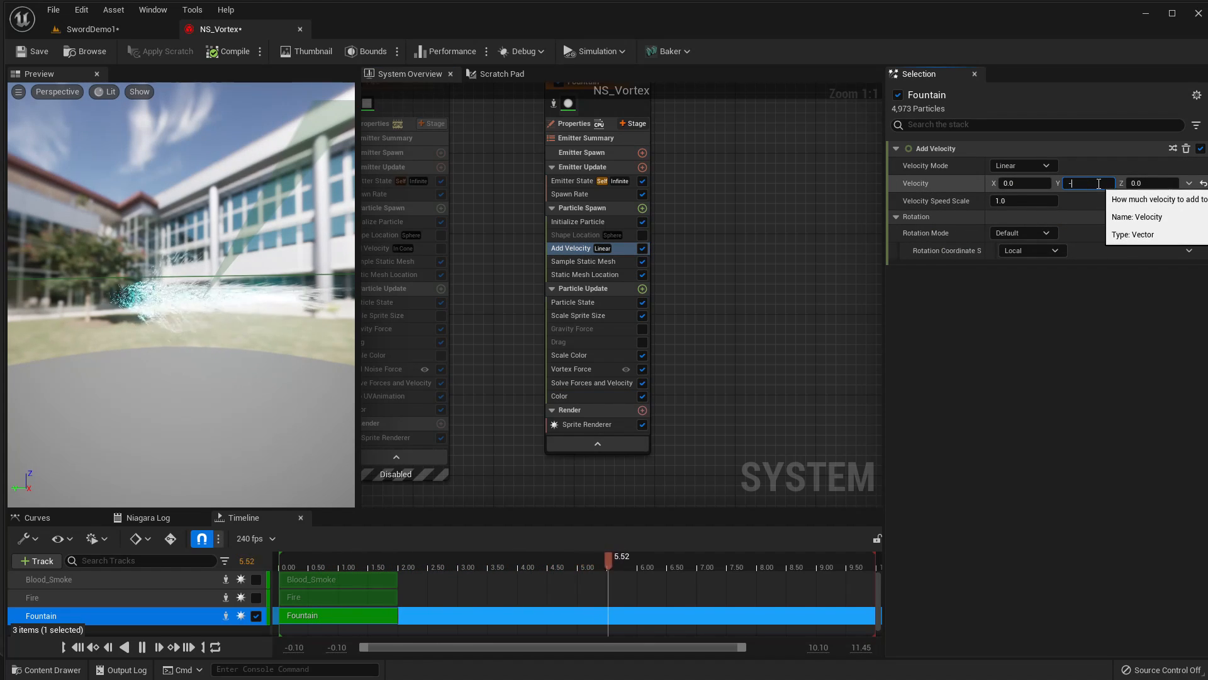
pyautogui.write('-20.0')
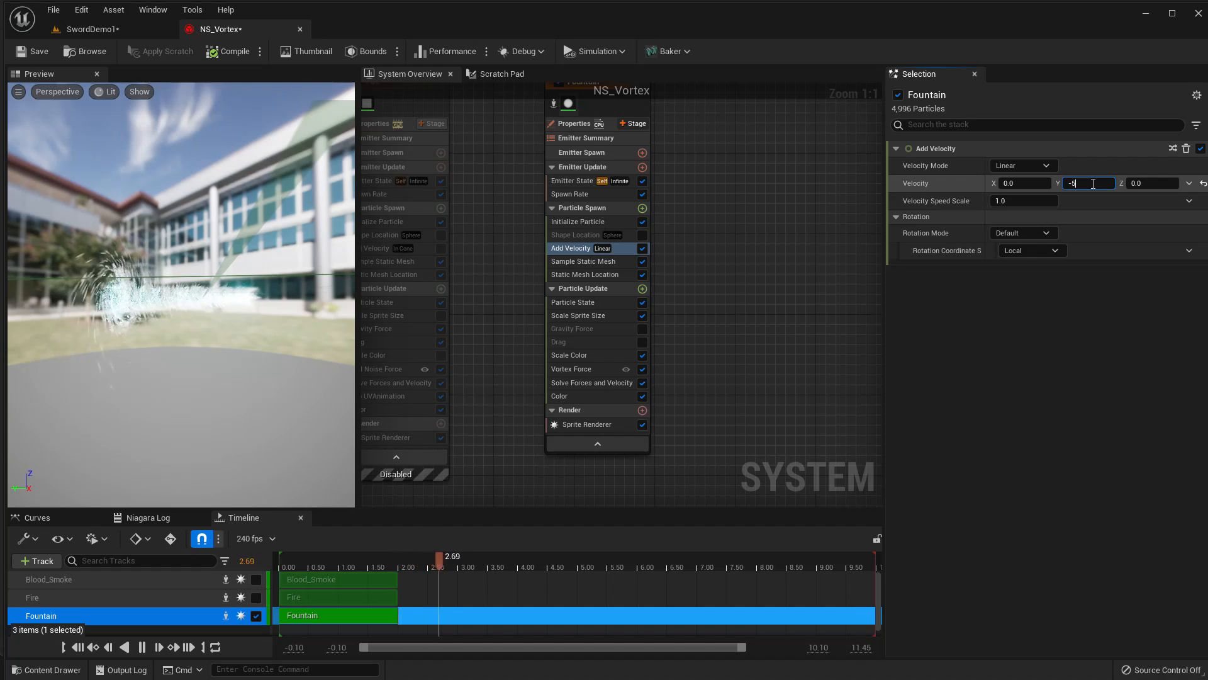
pyautogui.click(89, 29)
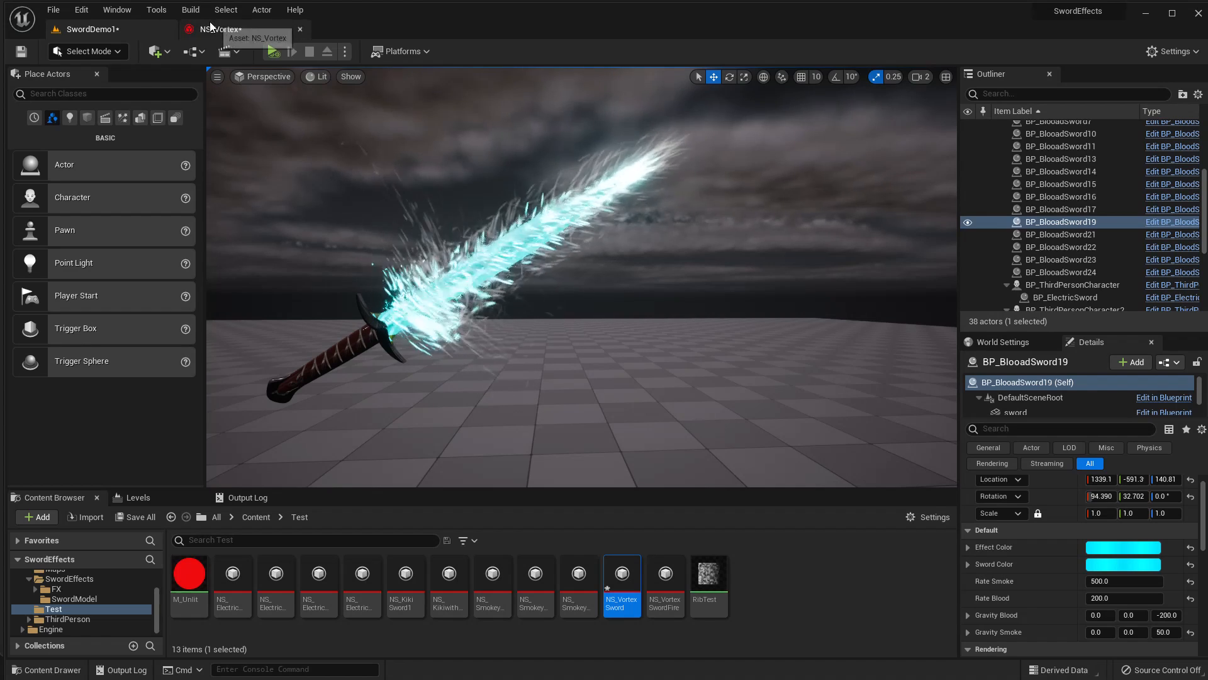
pyautogui.click(217, 29)
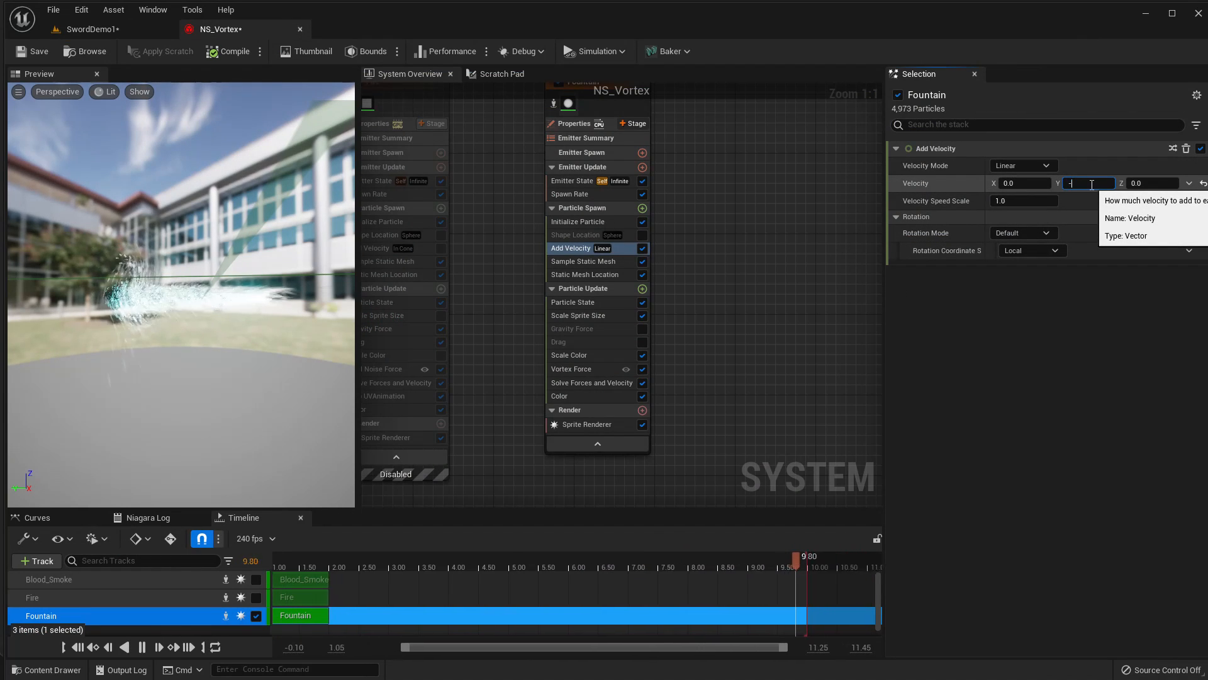
pyautogui.write('-100.0')
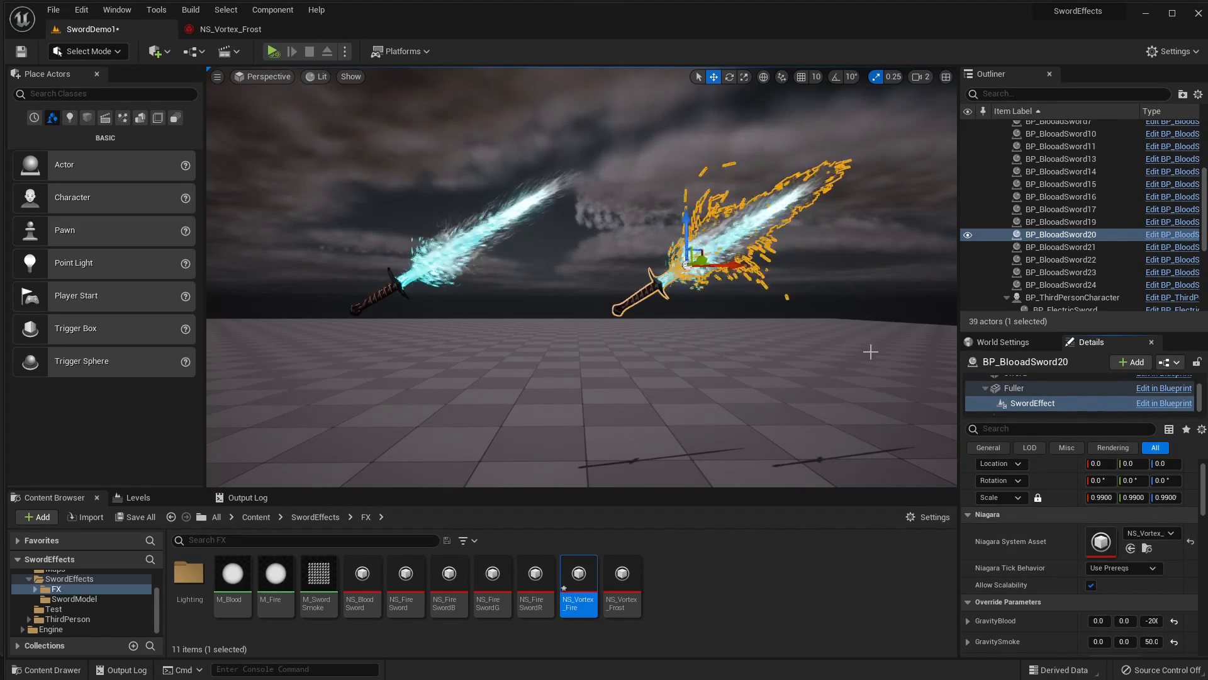
pyautogui.moveTo(298, 29)
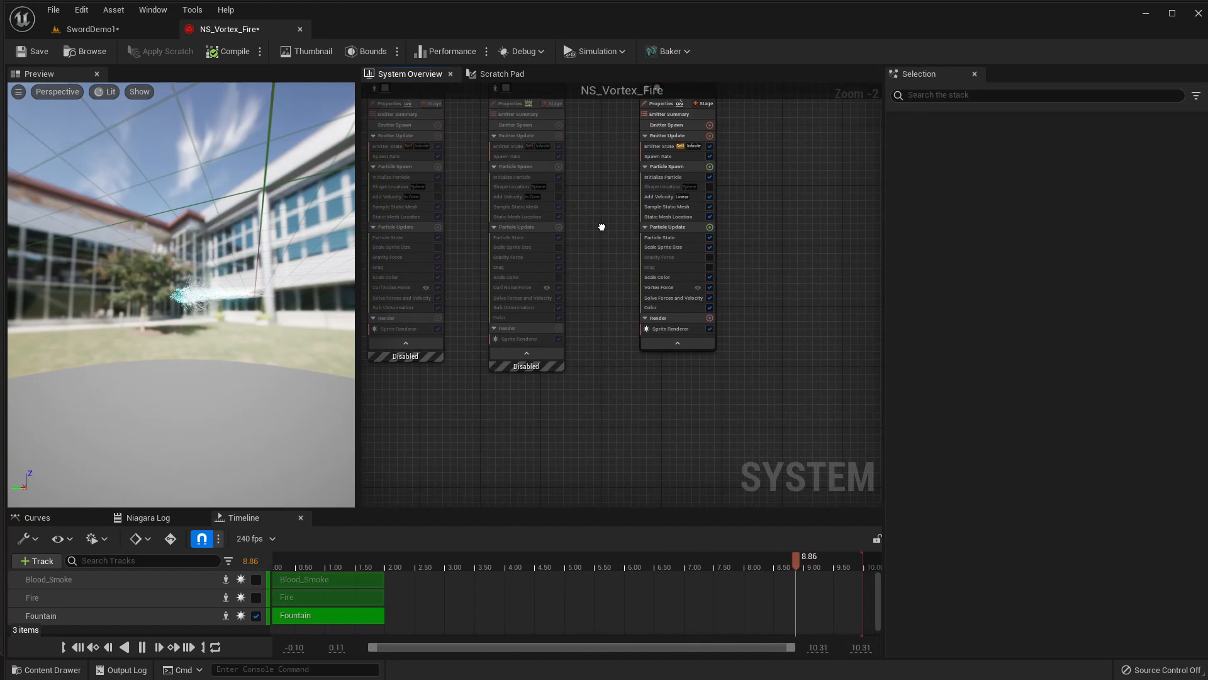
# Shift the Fountain Color curve's first key toward yellow-orange and preview the fire sword.
pyautogui.click(459, 320)
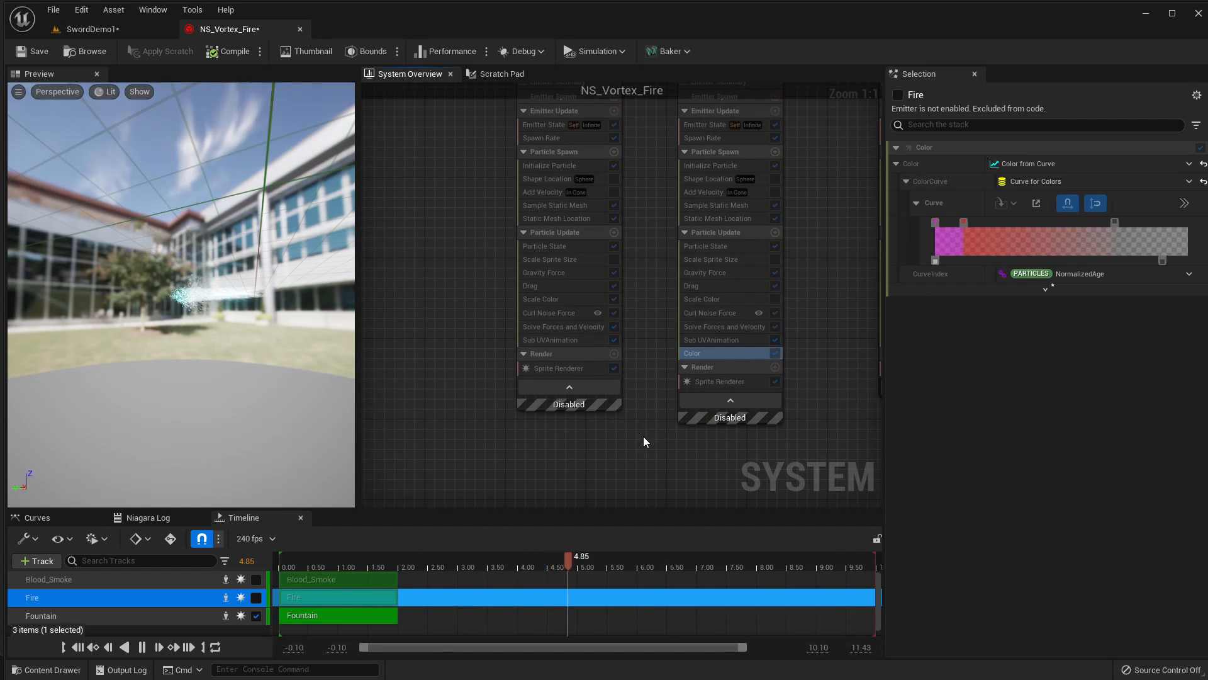
pyautogui.click(41, 615)
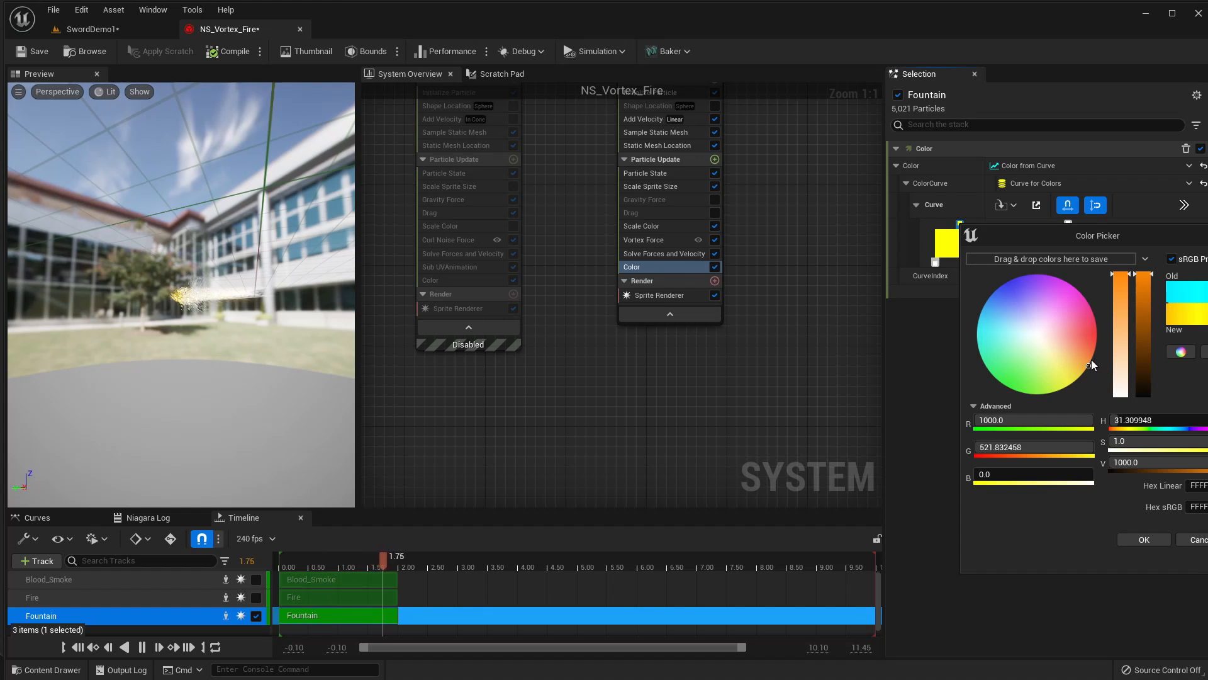
pyautogui.moveTo(1093, 365); pyautogui.dragTo(1090, 358)
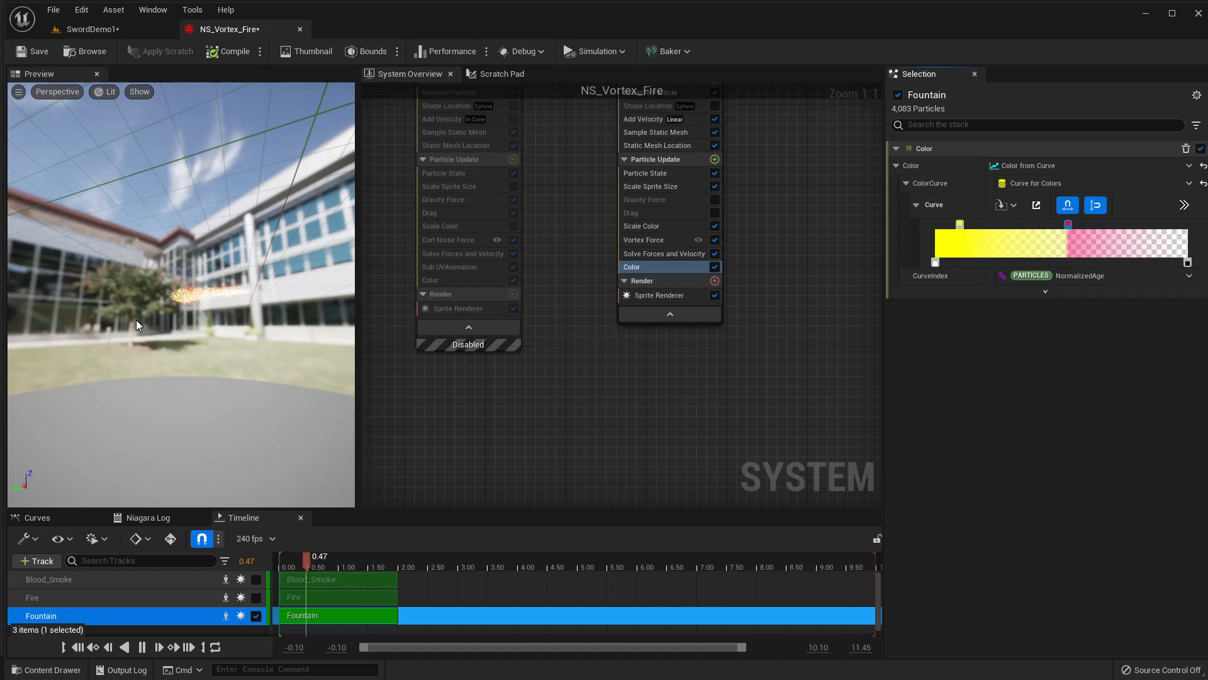
pyautogui.click(88, 29)
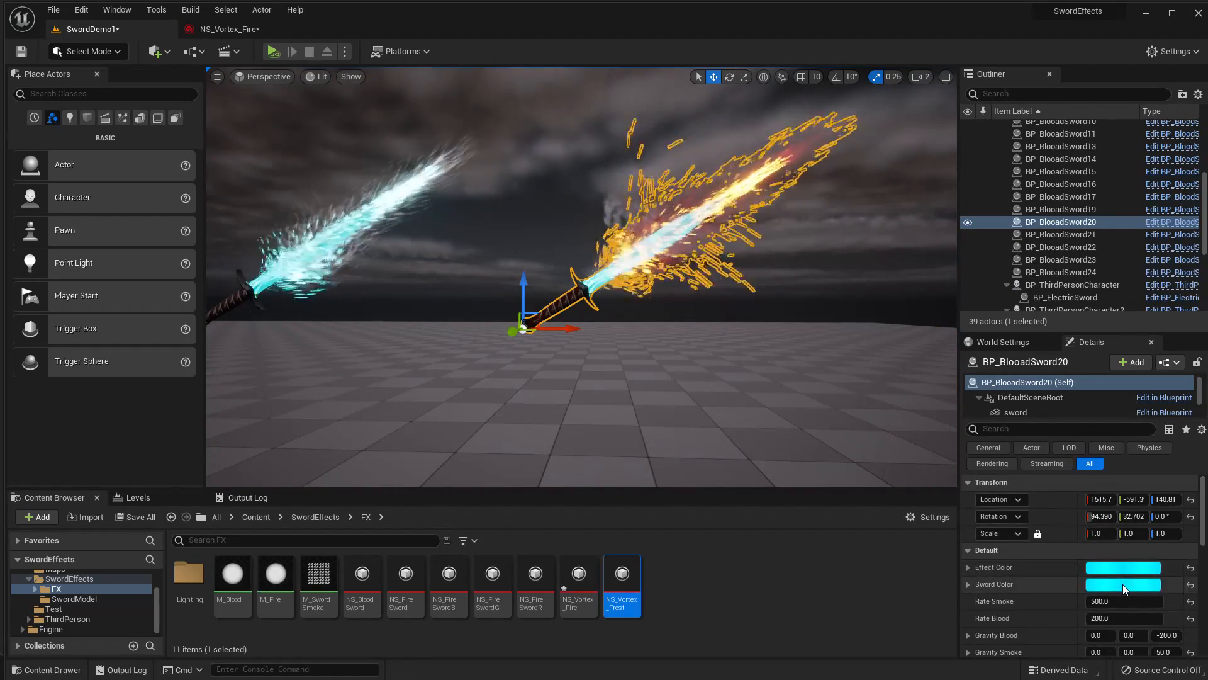
# Back in NS_Vortex_Fire, adjust the Fountain curve's second key to hot pink.
pyautogui.click(1123, 584)
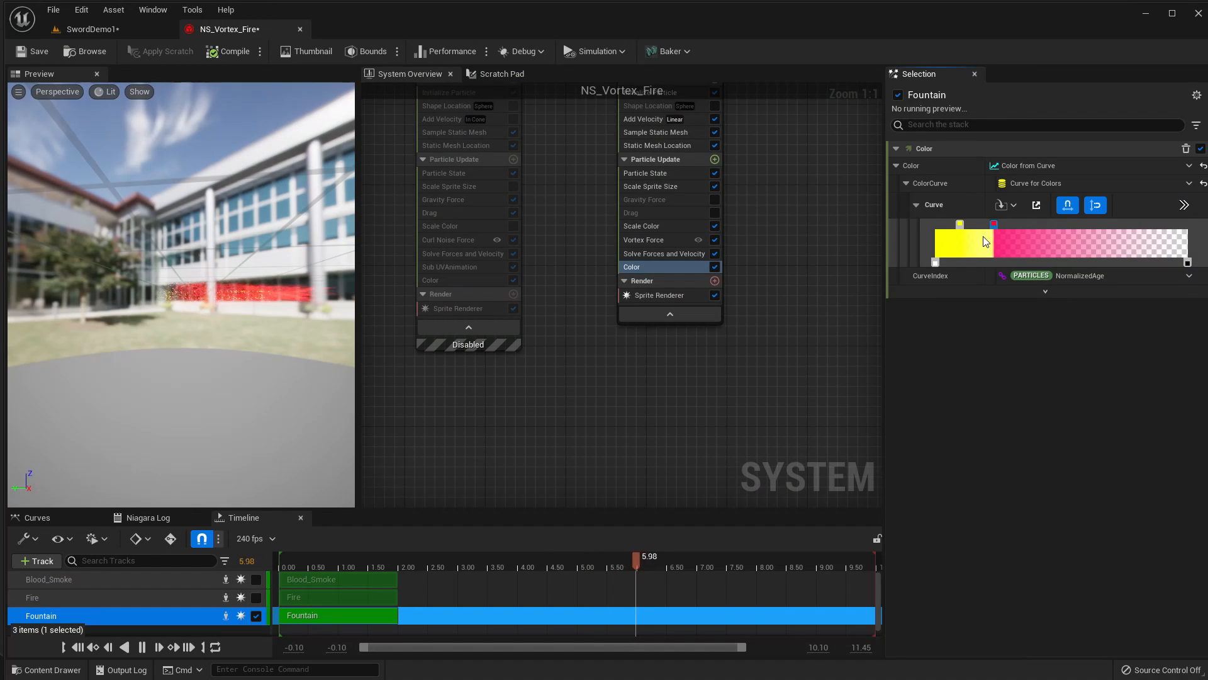
# Move the yellow key, raise its V to 500/1000 and the red key's V to 20, then preview.
pyautogui.moveTo(636, 555); pyautogui.dragTo(338, 556)
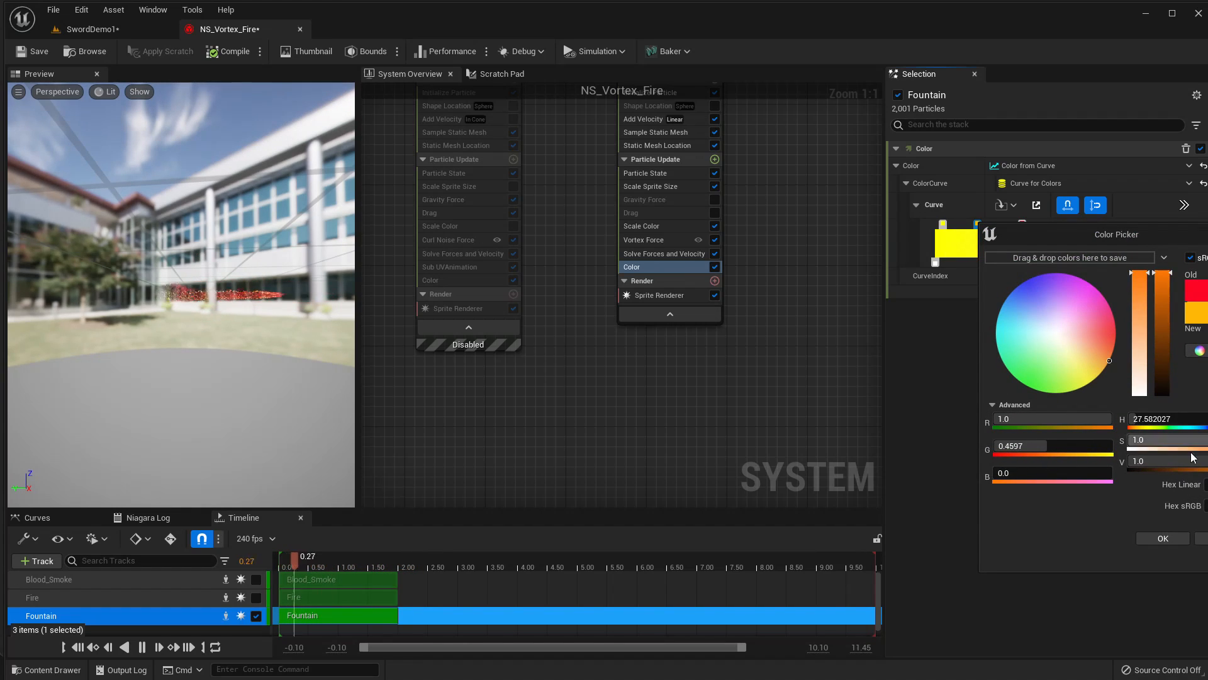
pyautogui.click(124, 647)
pyautogui.write('500')
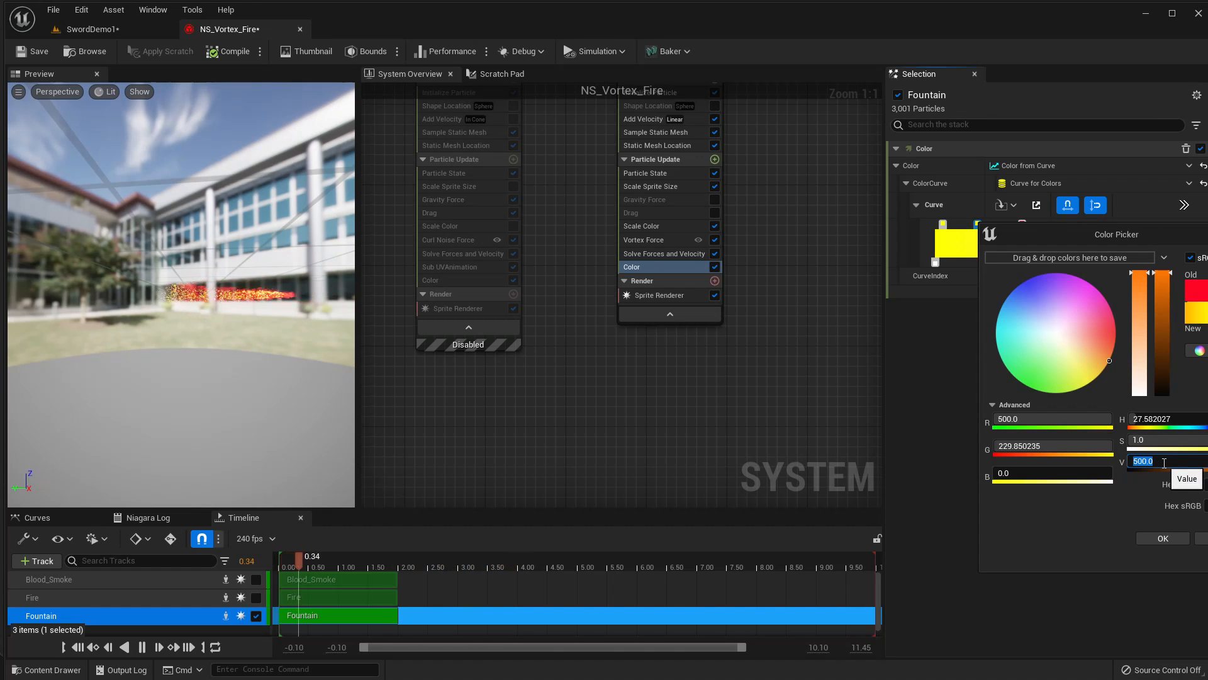
pyautogui.click(1163, 538)
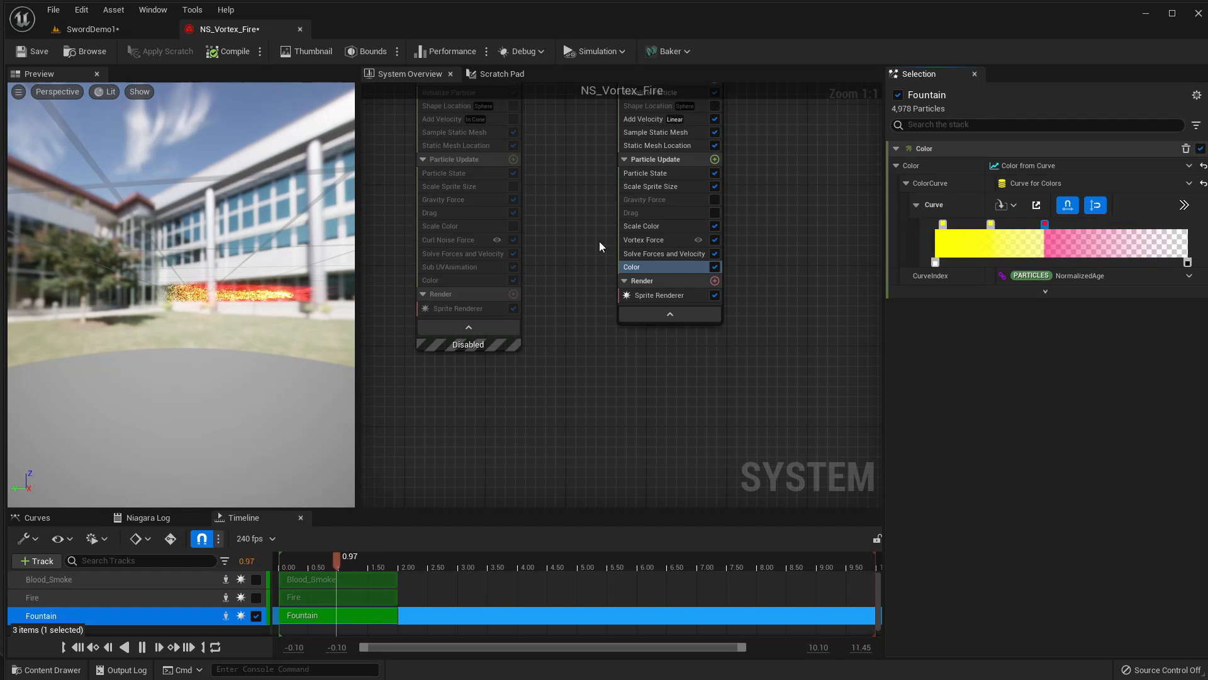
pyautogui.click(98, 30)
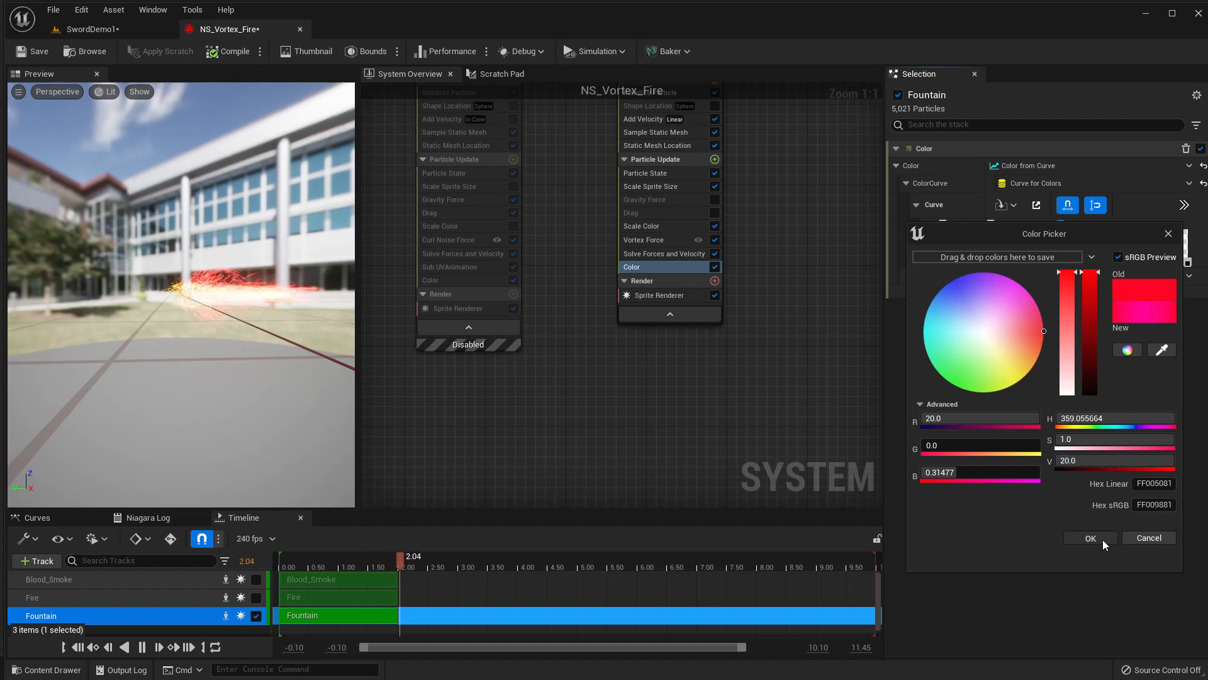
pyautogui.click(1090, 537)
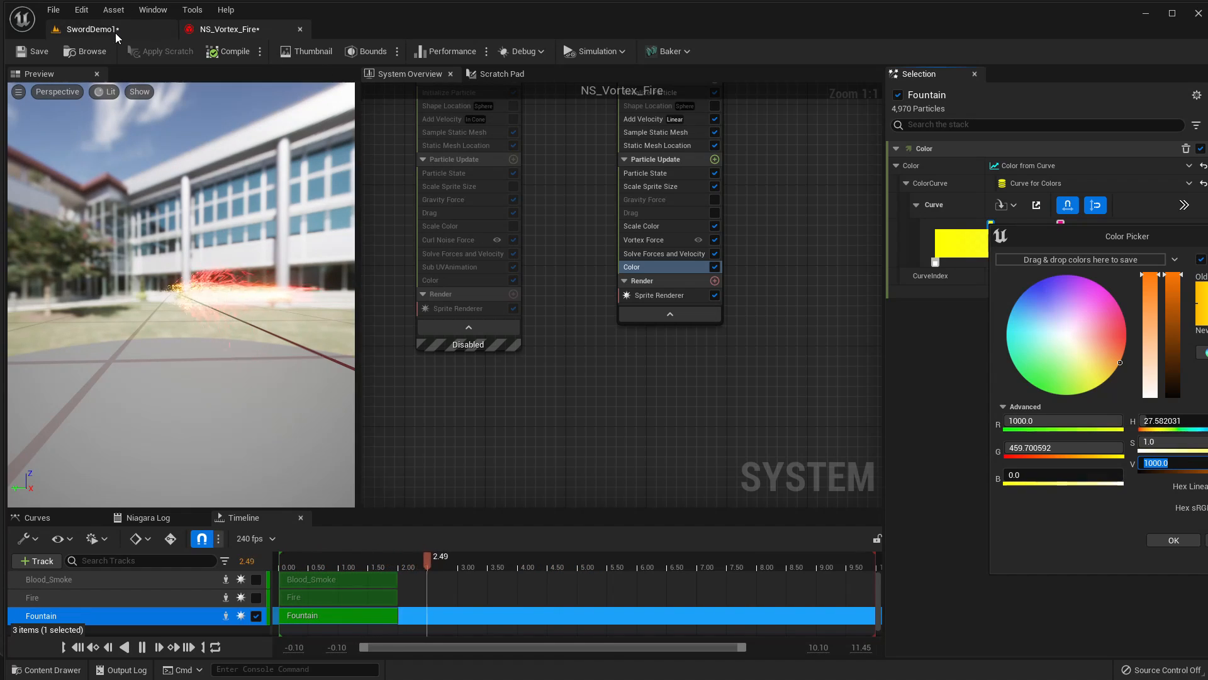
pyautogui.click(95, 29)
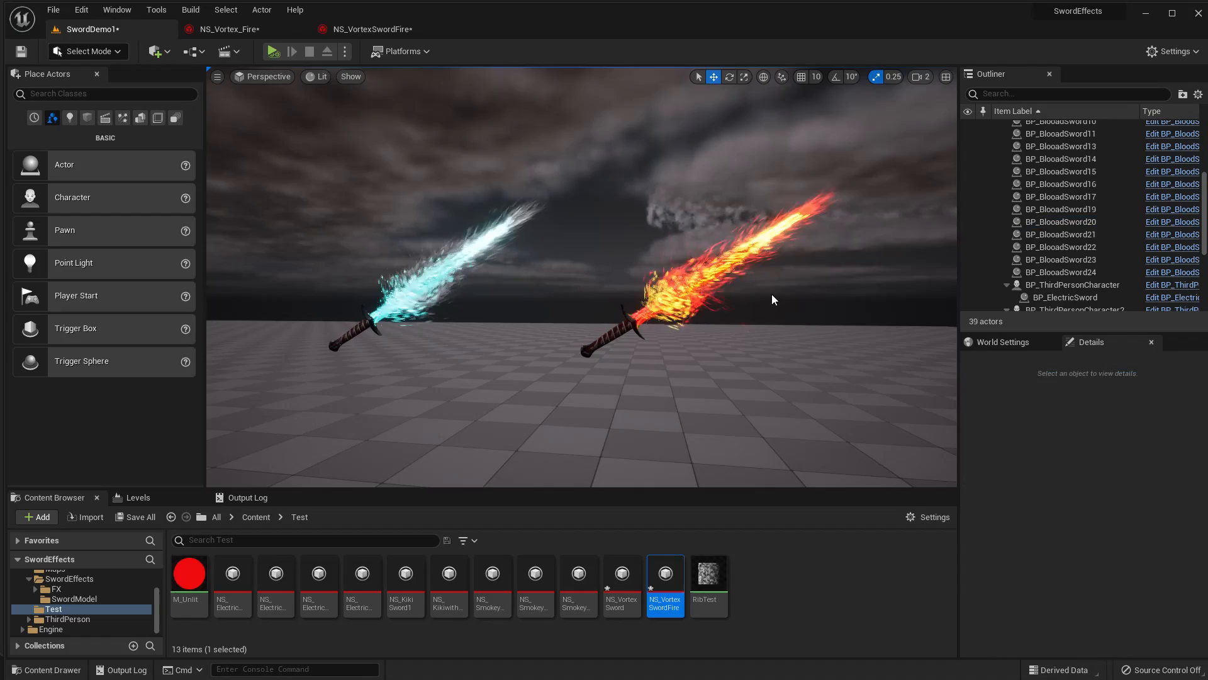
# Switch to the browser and scroll CodeLikeMe's Patreon feed down to Niagara Sword Trails 2.
pyautogui.press('F11')
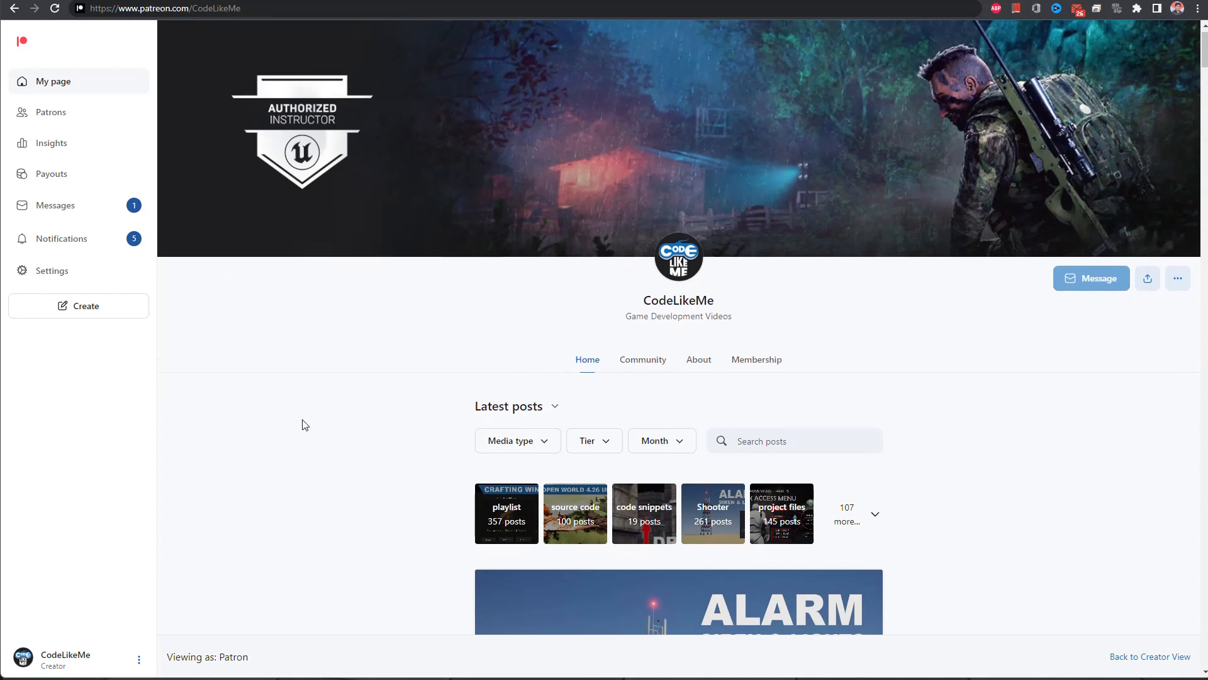
pyautogui.scroll(-3)
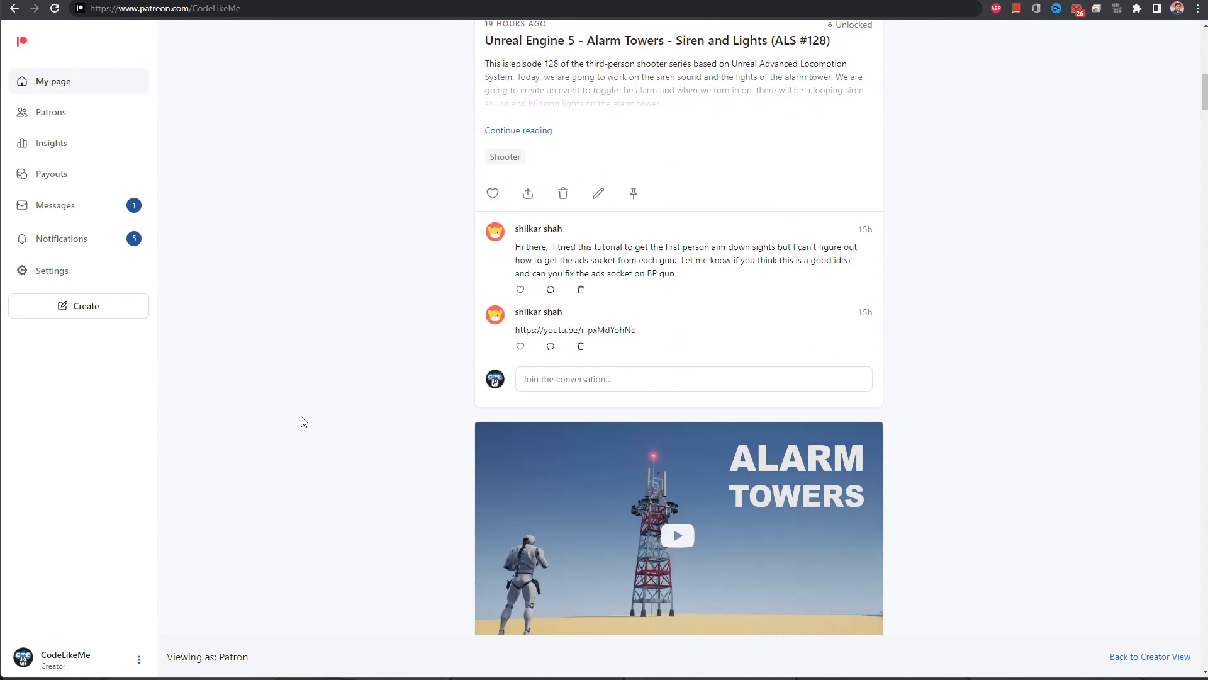
pyautogui.scroll(-3)
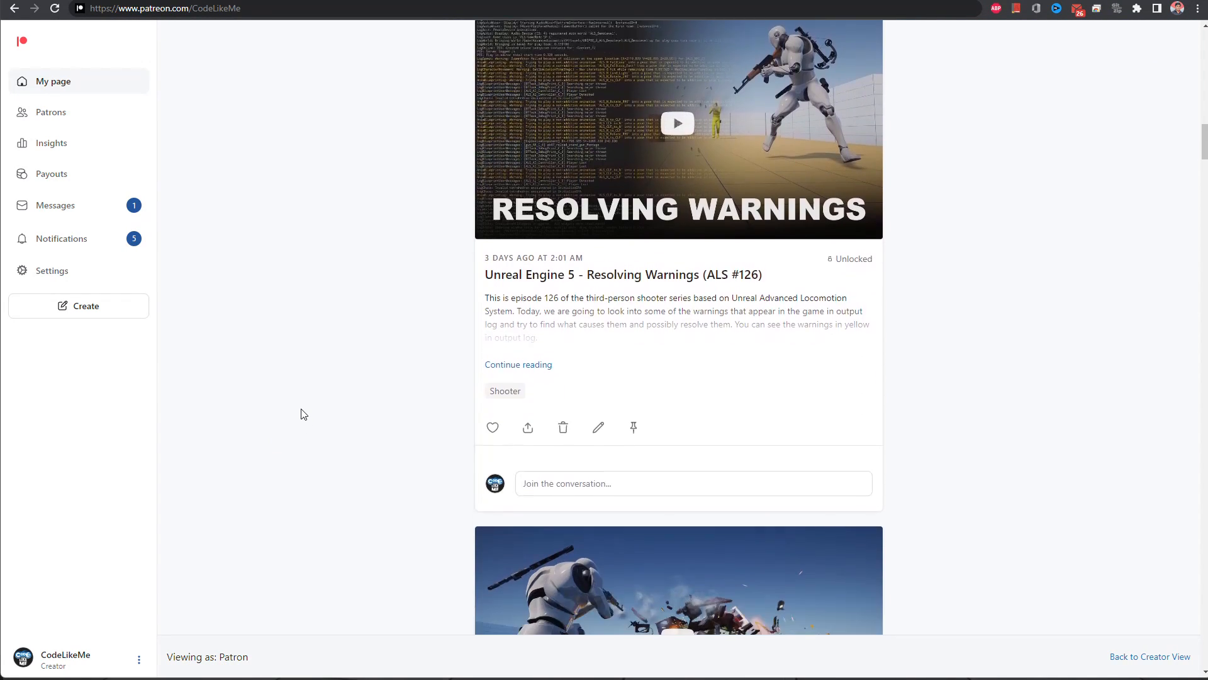
pyautogui.scroll(-3)
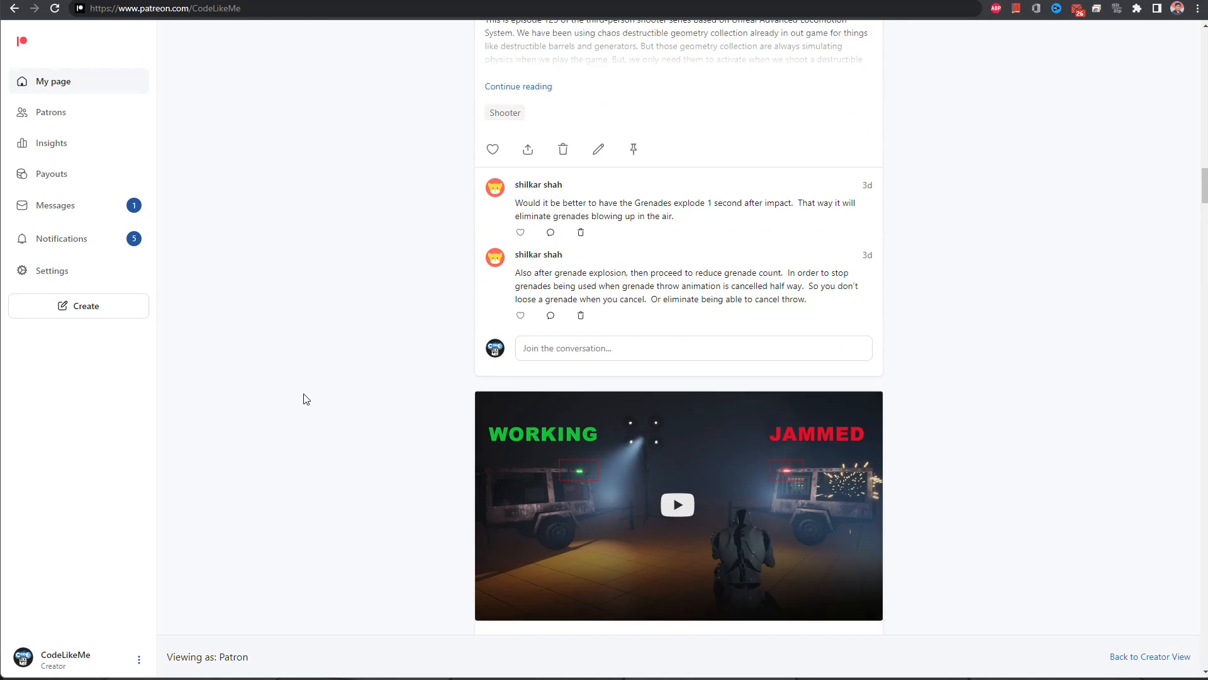
pyautogui.scroll(-3)
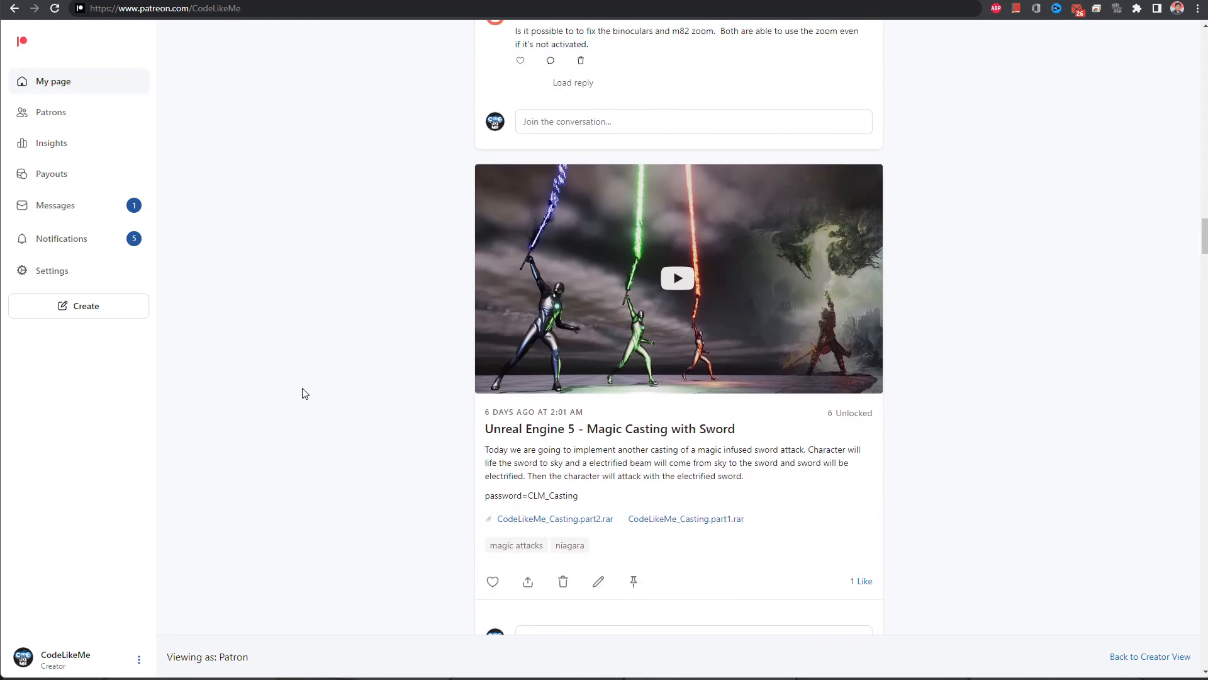
pyautogui.scroll(-3)
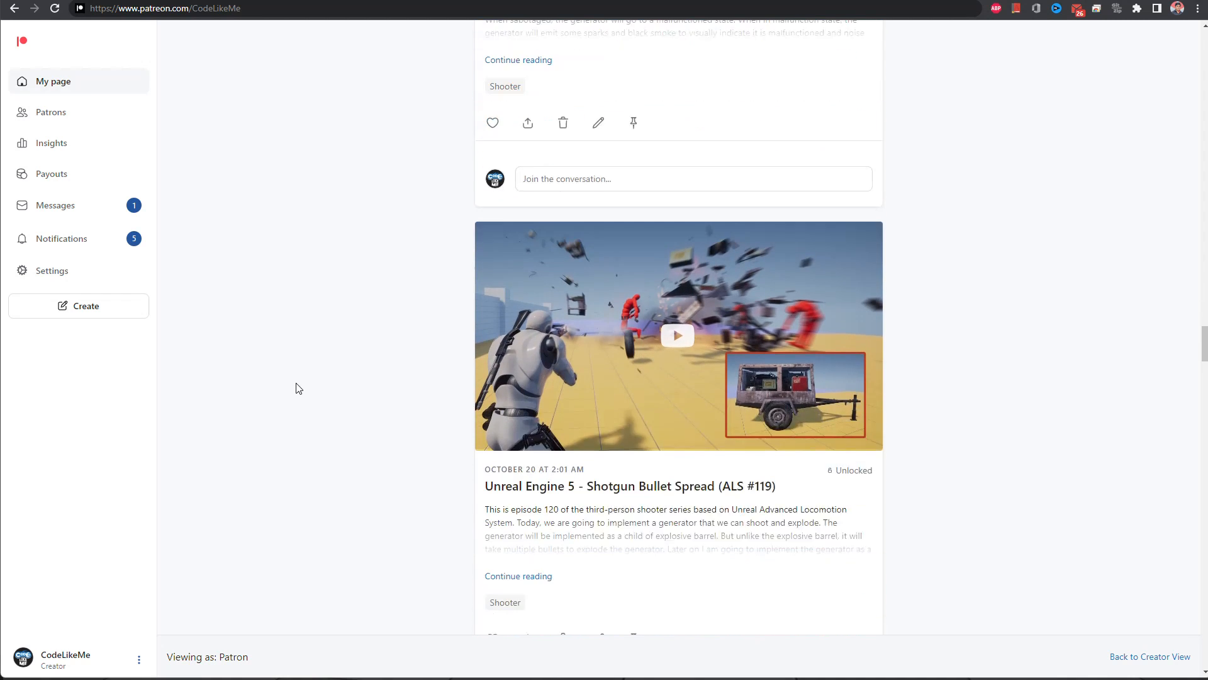
pyautogui.scroll(-3)
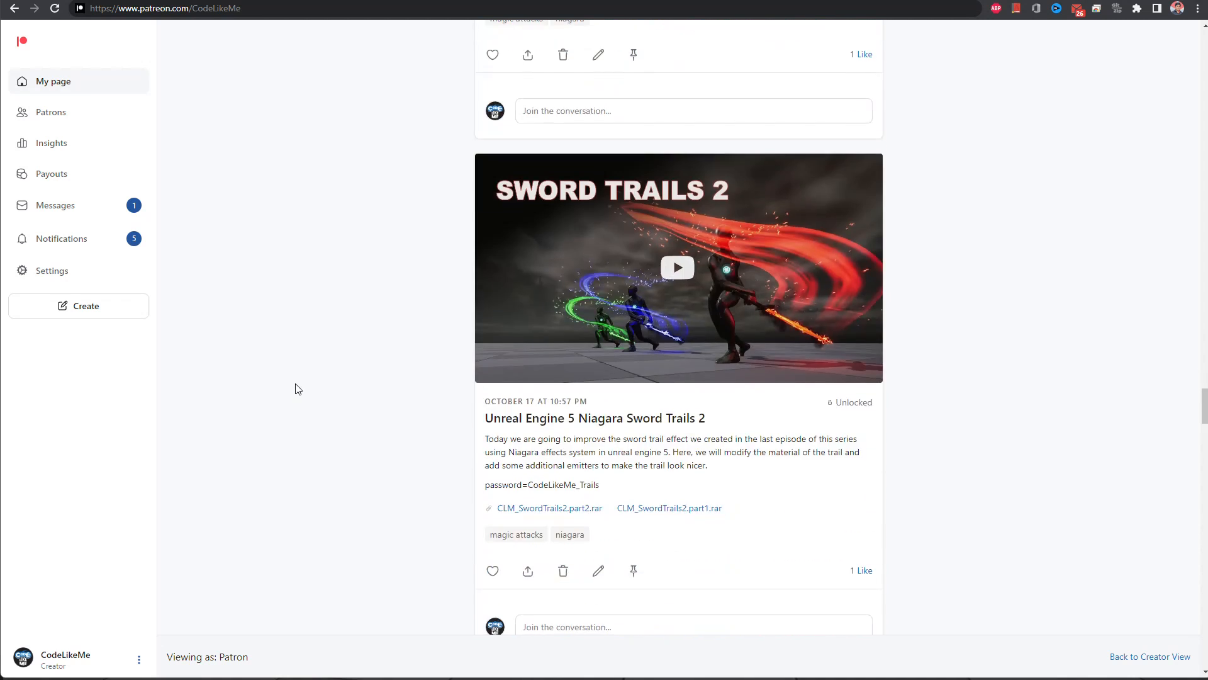